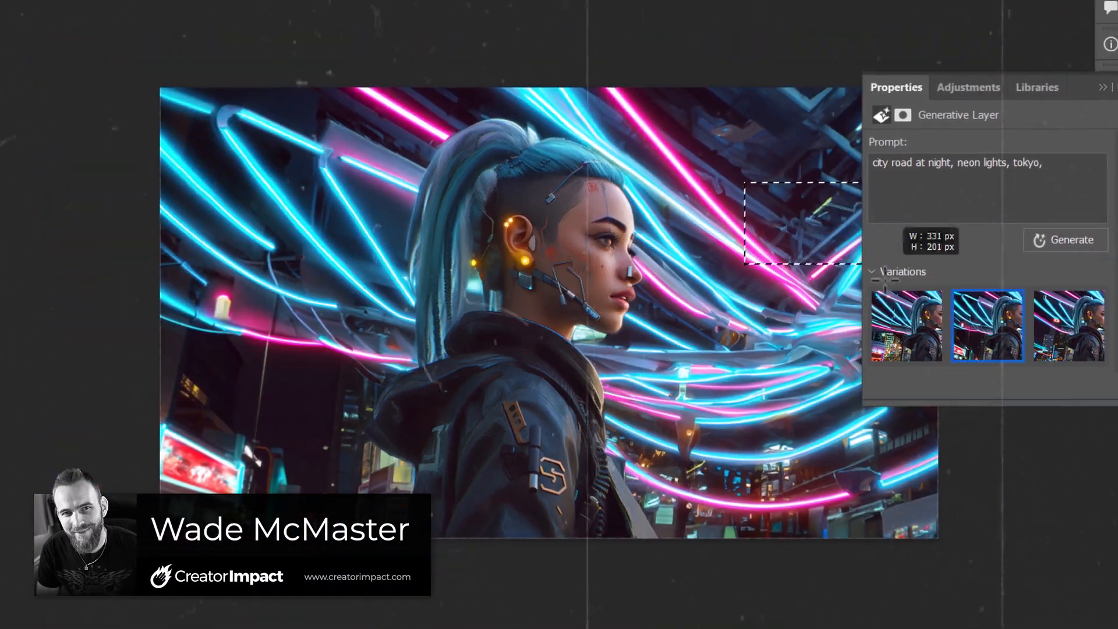
Step: Switch to the document with the cat wearing round sunglasses
left_click(1071, 239)
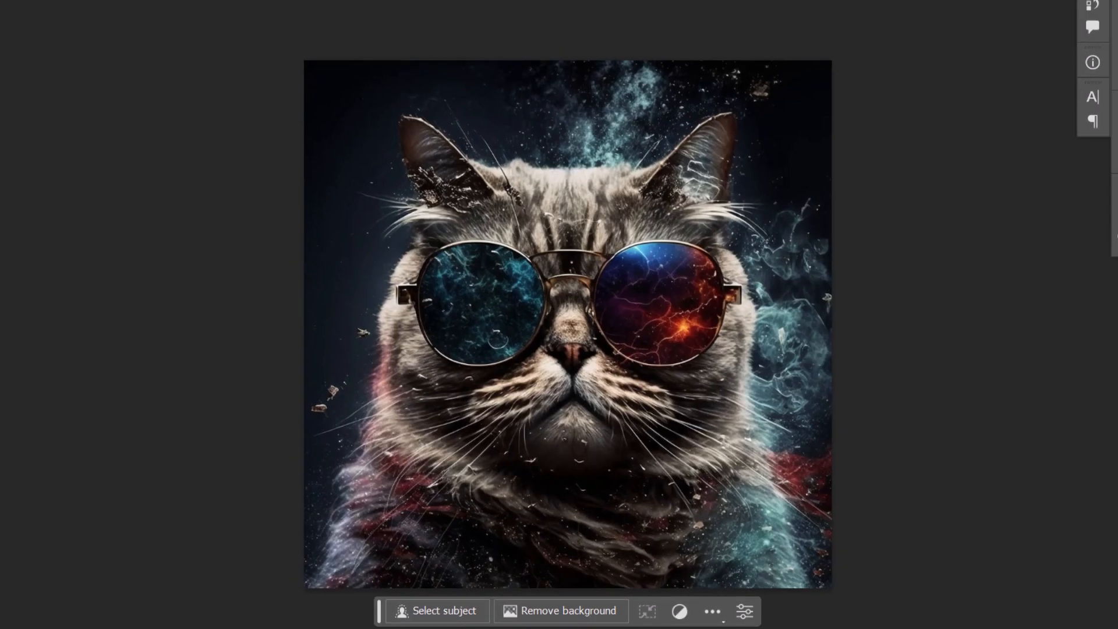
Step: Extend the canvas with the Crop tool to add blank margins around the cat
left_click(15, 121)
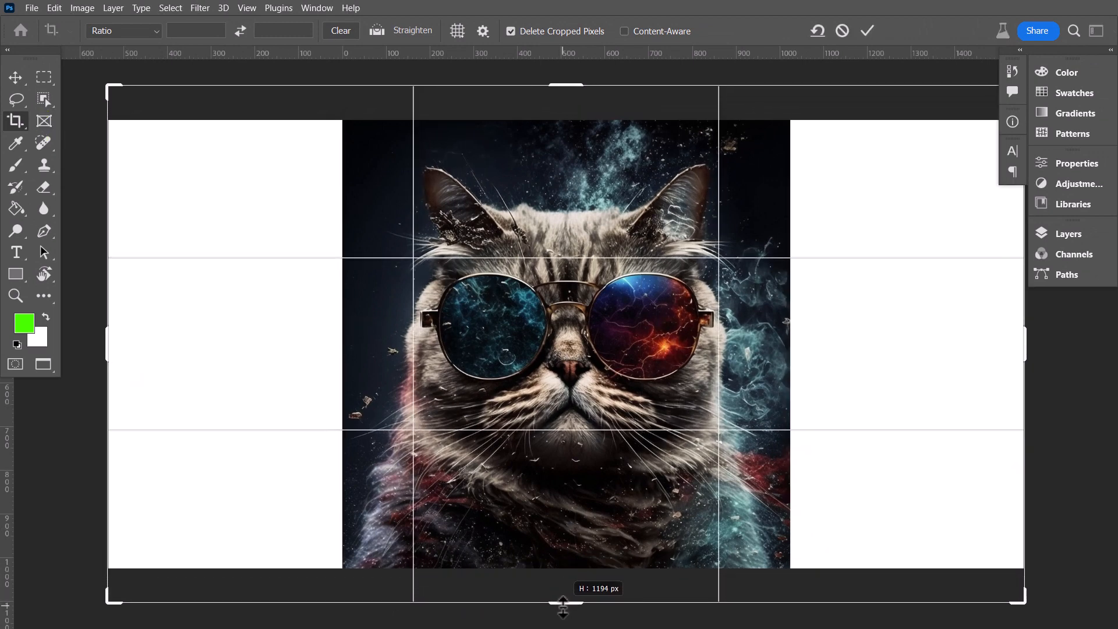
left_click(867, 31)
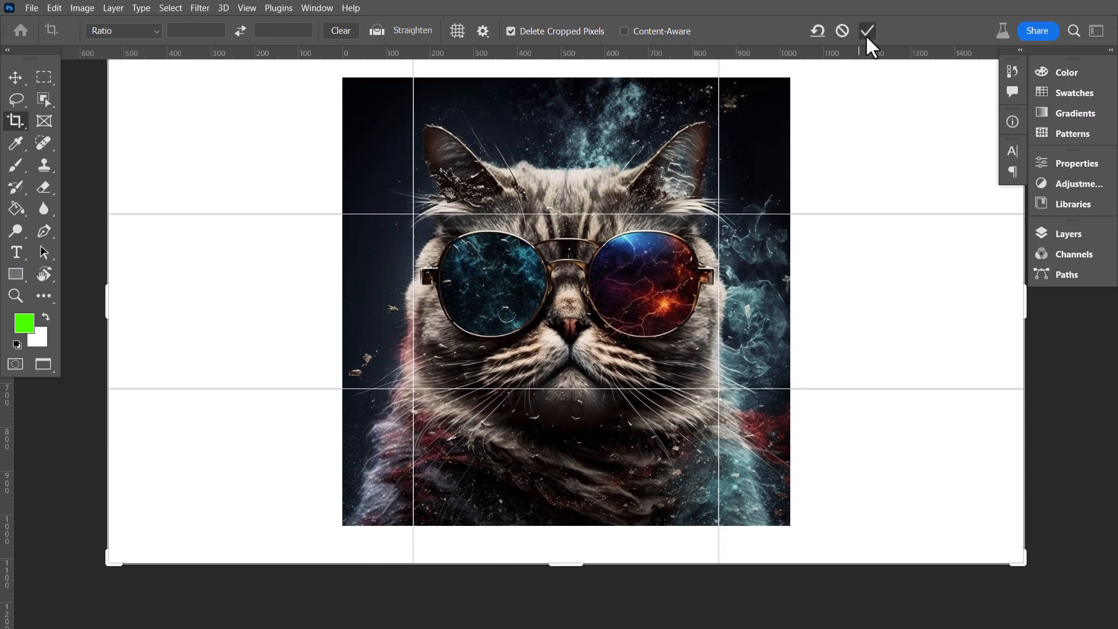
left_click(867, 30)
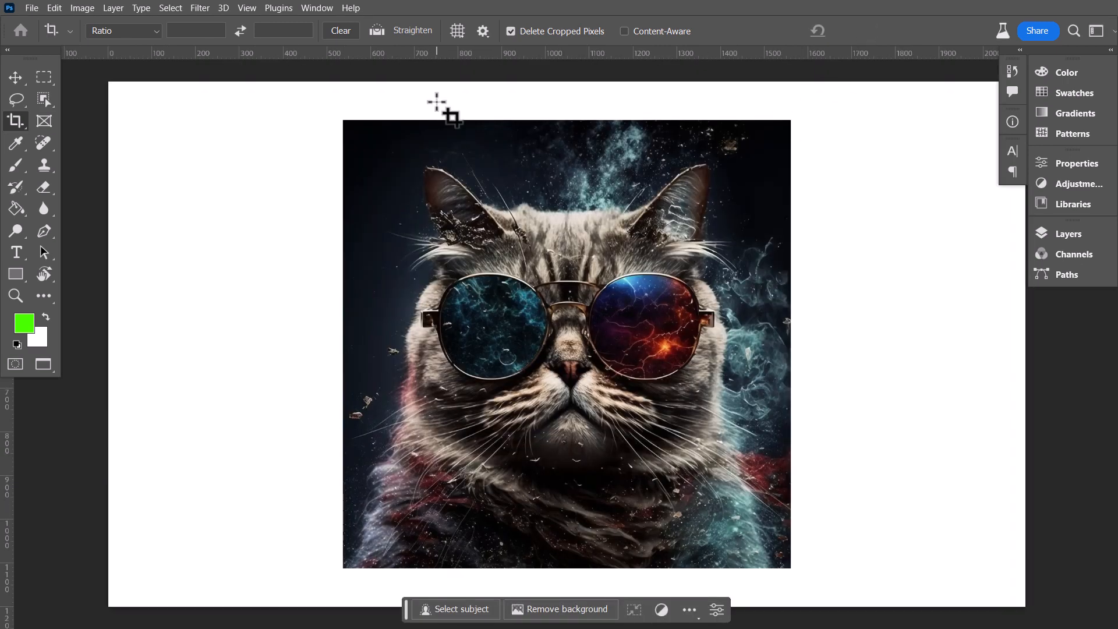
Step: Select the whole canvas minus an inner rectangle, leaving the margins and photo edges selected
left_click(42, 77)
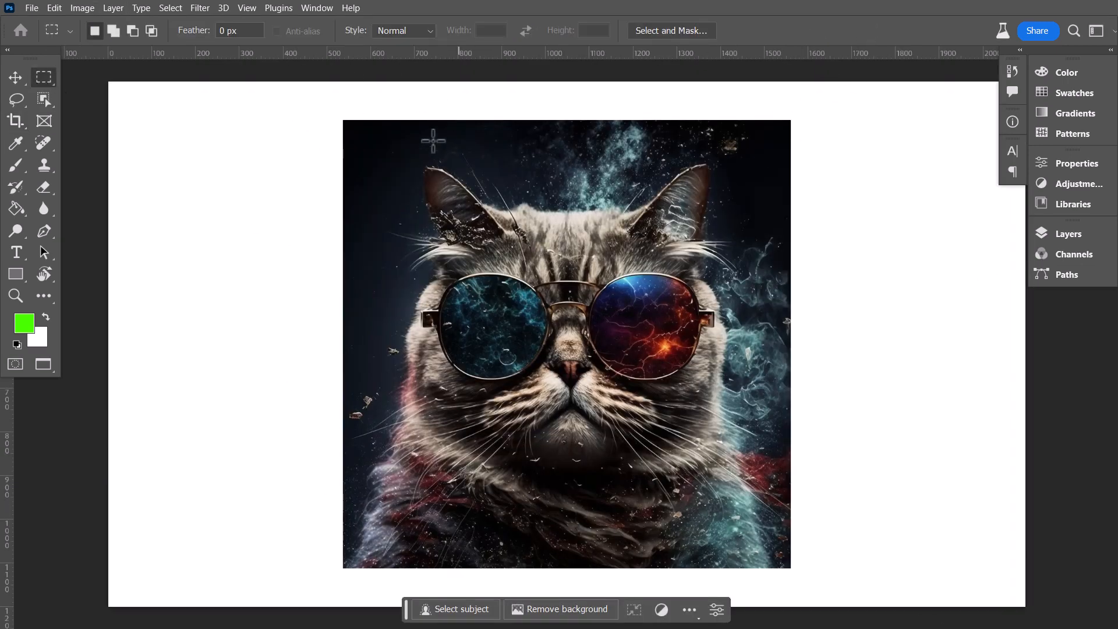
left_click_drag(344, 128, 382, 170)
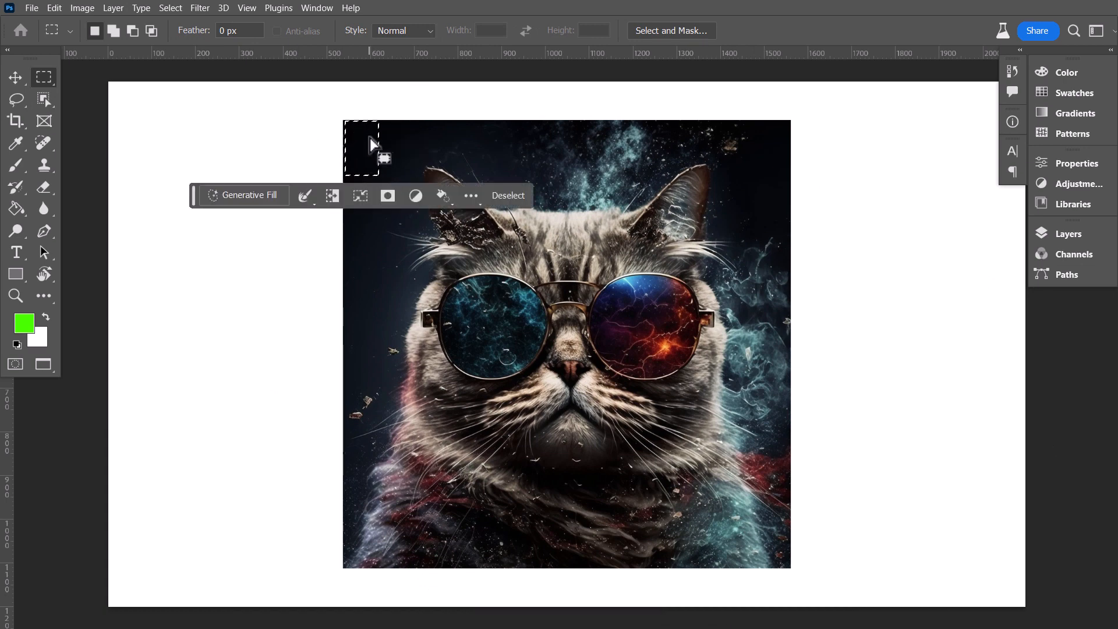
left_click(509, 196)
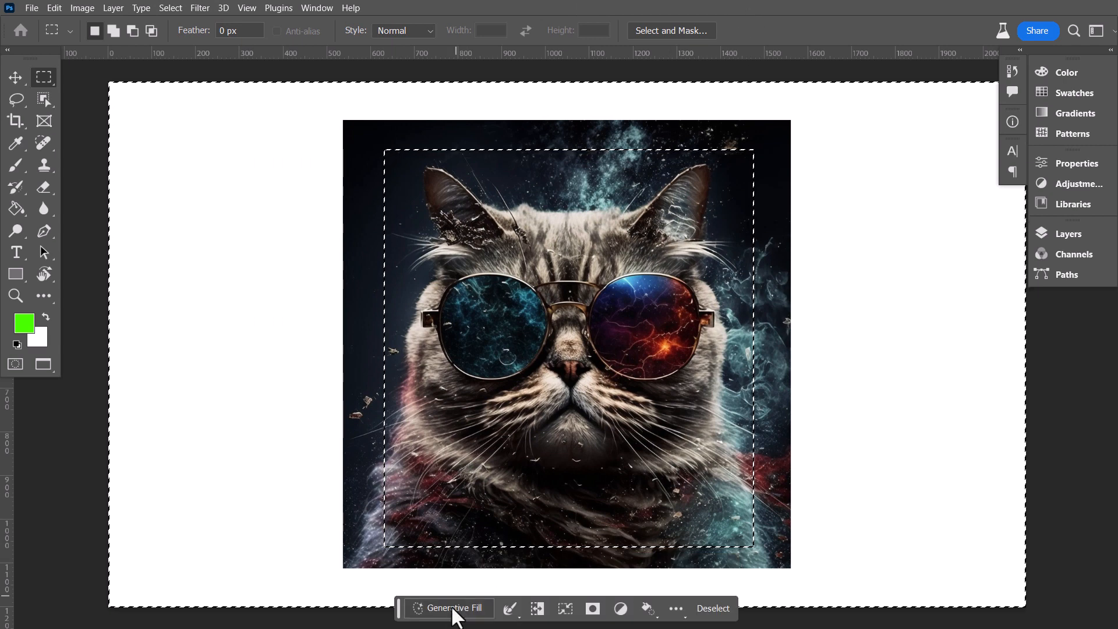
Step: Run Generative Fill with an empty prompt and keep the nebula variation
left_click(449, 608)
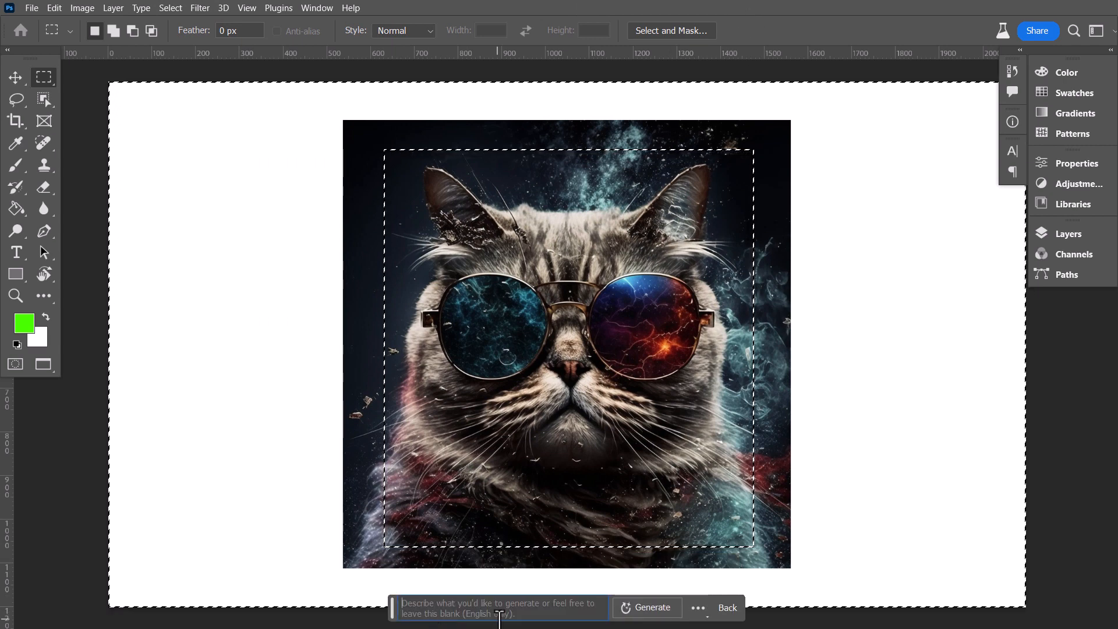
left_click(651, 607)
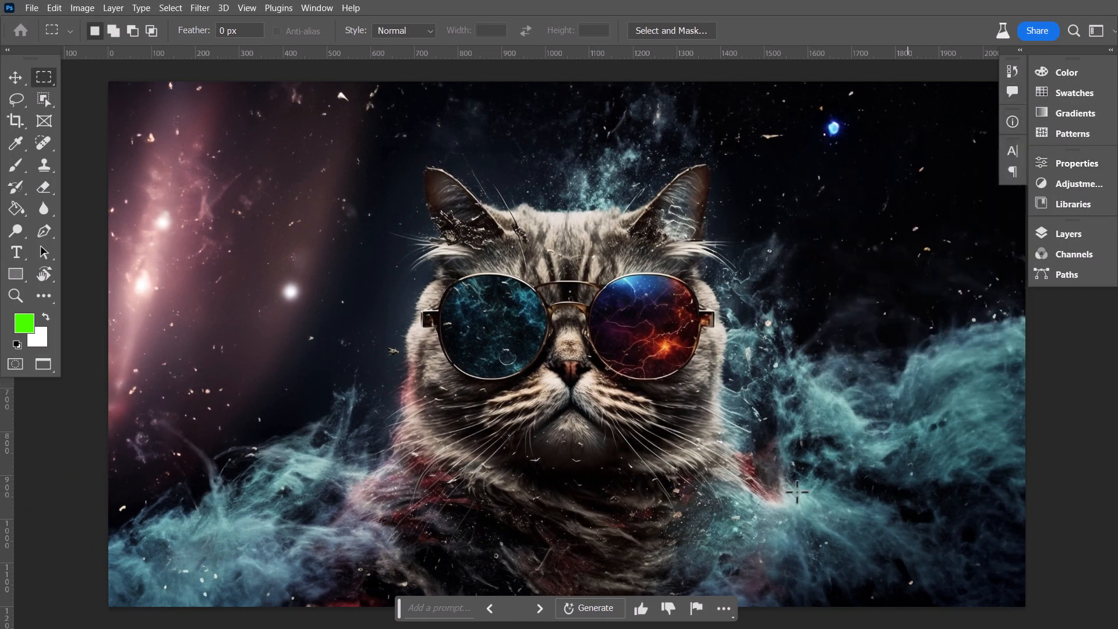
left_click(540, 608)
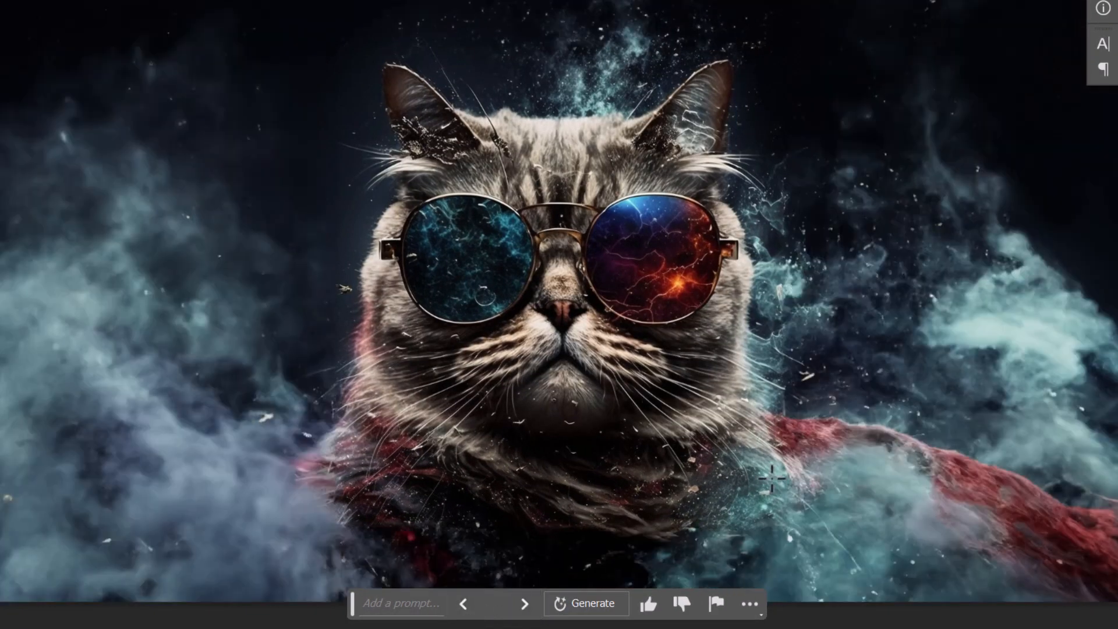
mouse_move(524, 606)
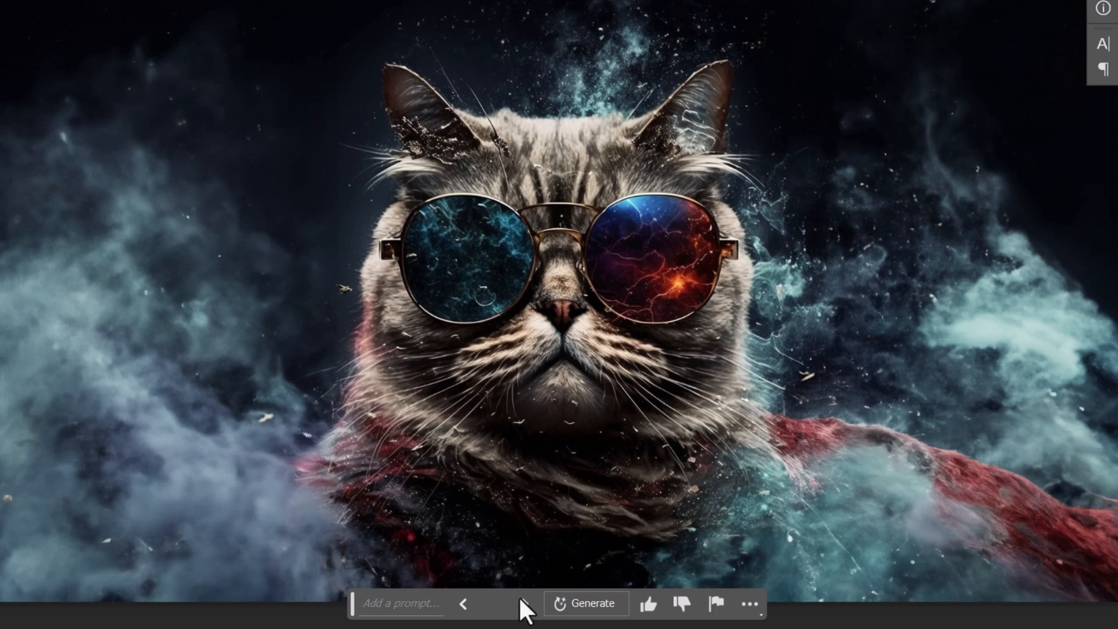
left_click(463, 603)
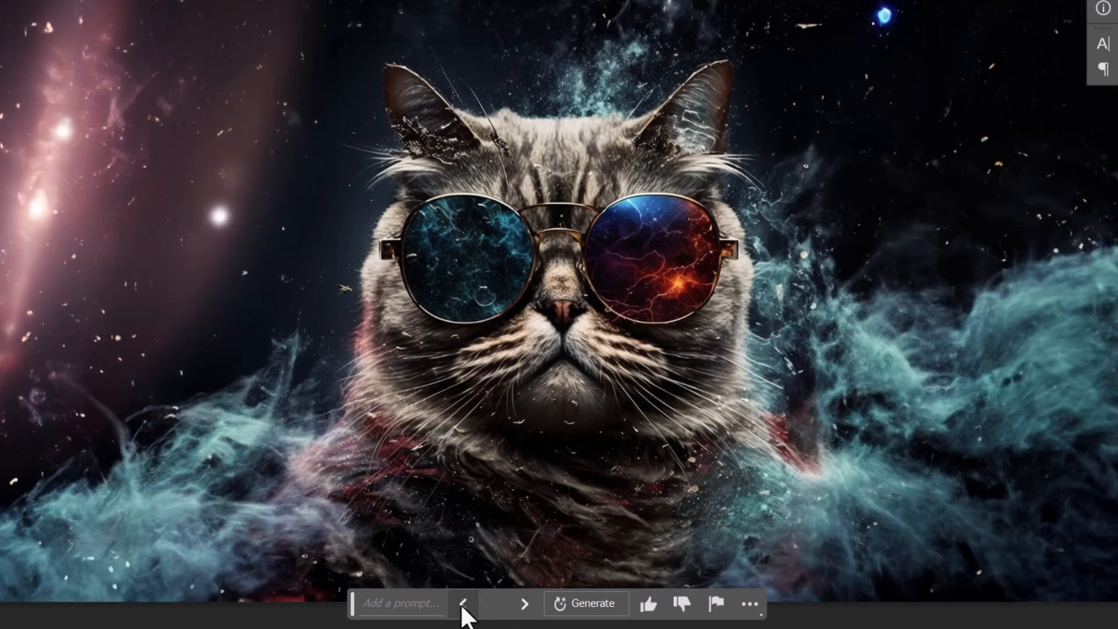
mouse_move(898, 346)
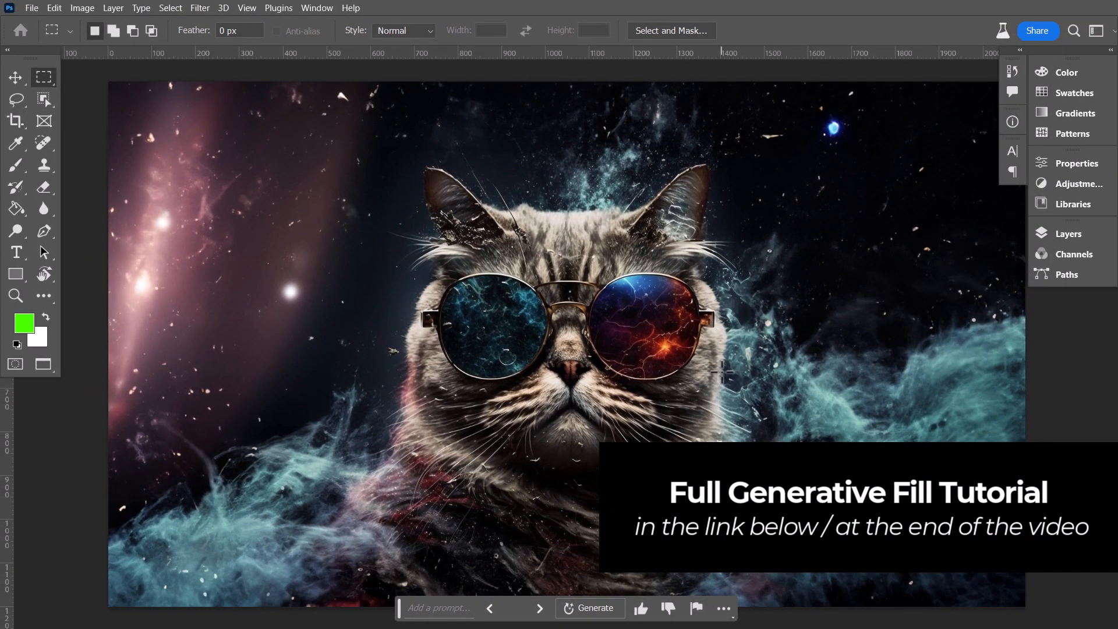
mouse_move(906, 48)
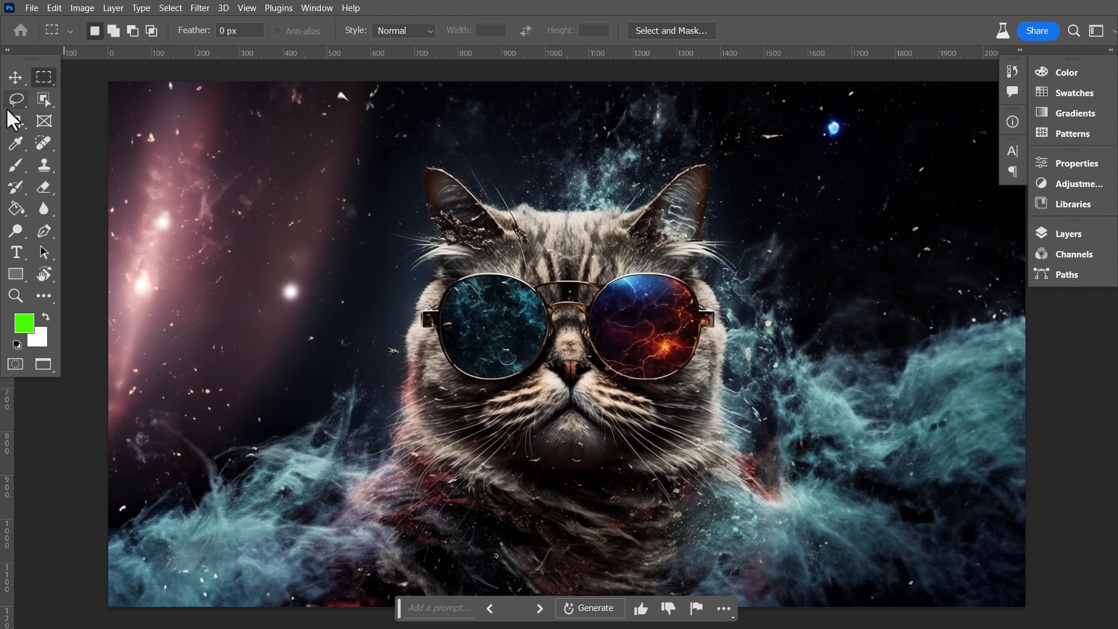
Step: Lasso the cat's body, generate 'cat wearing a spacesuit', and browse the variations
left_click(15, 99)
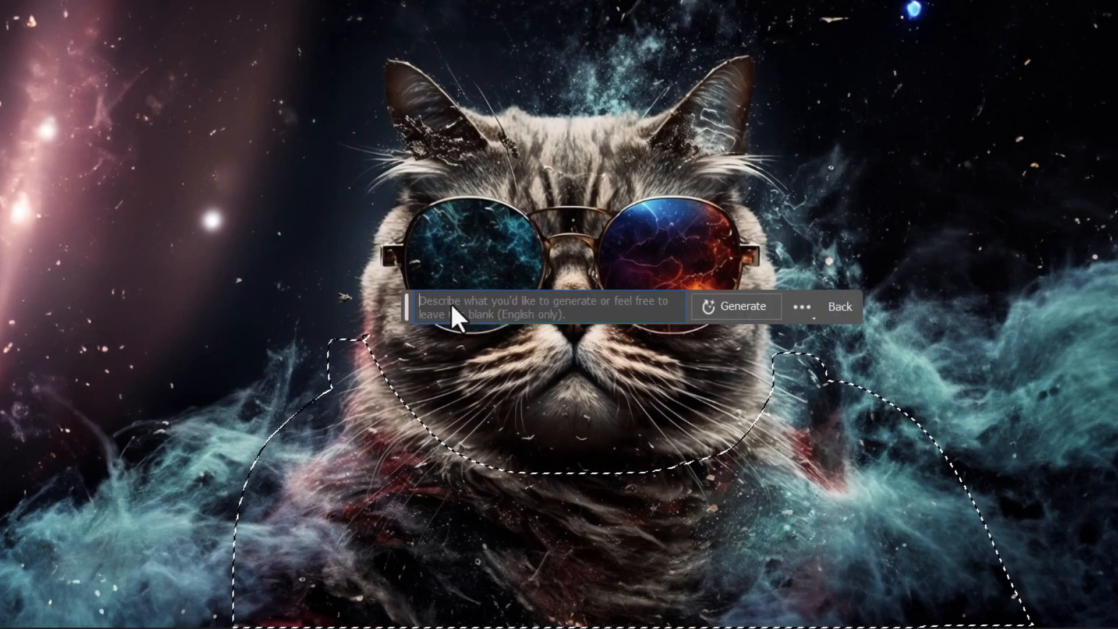
type("cat we")
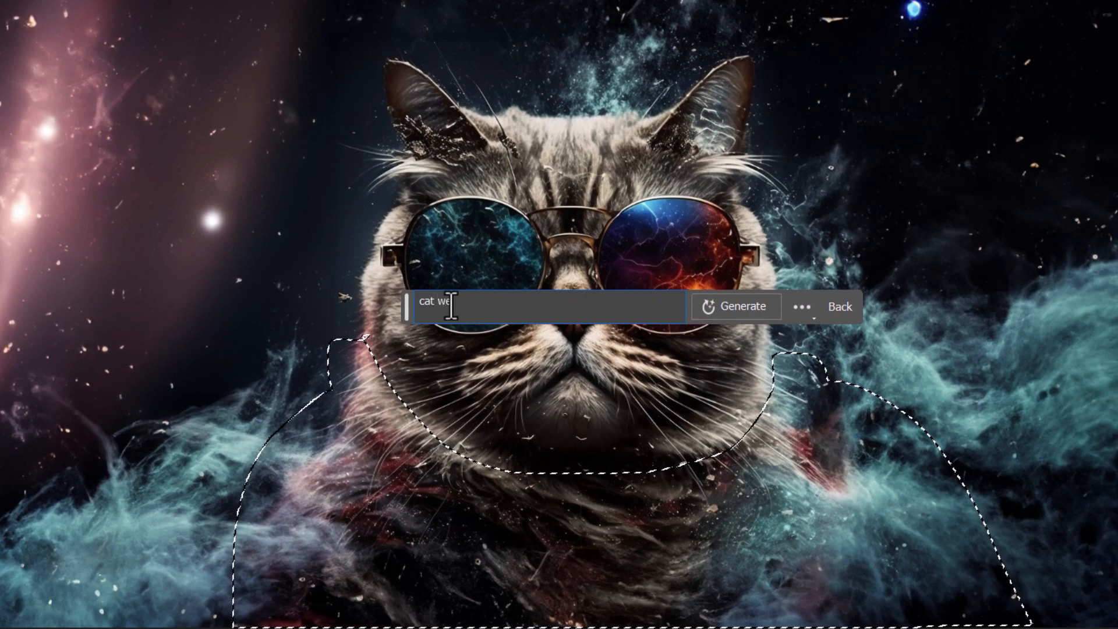
type("aring a spac")
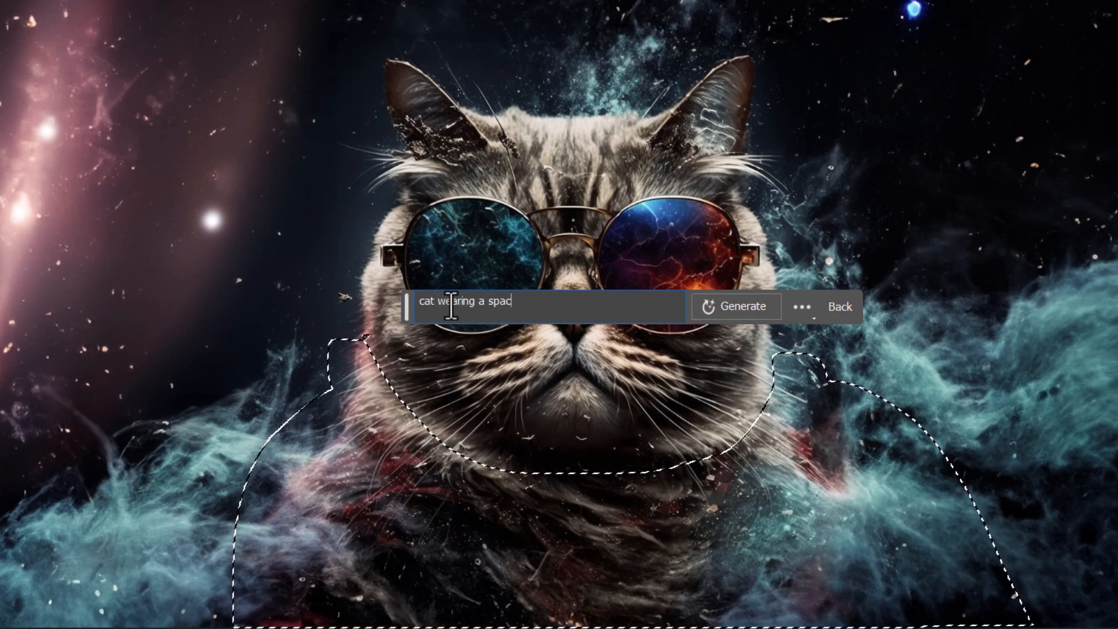
type("suit")
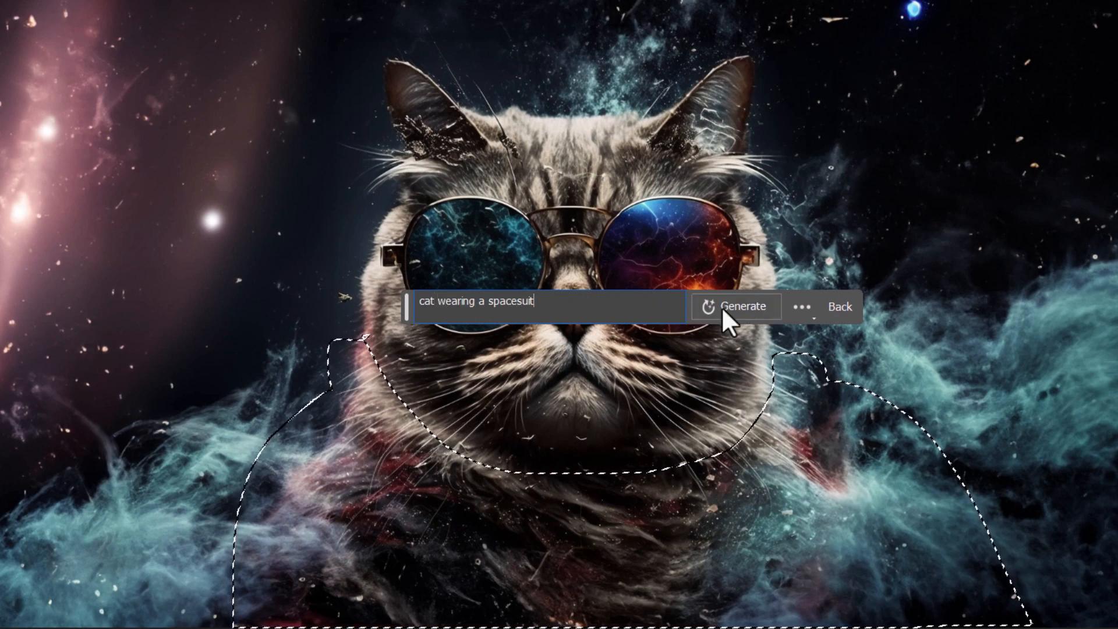
left_click(743, 305)
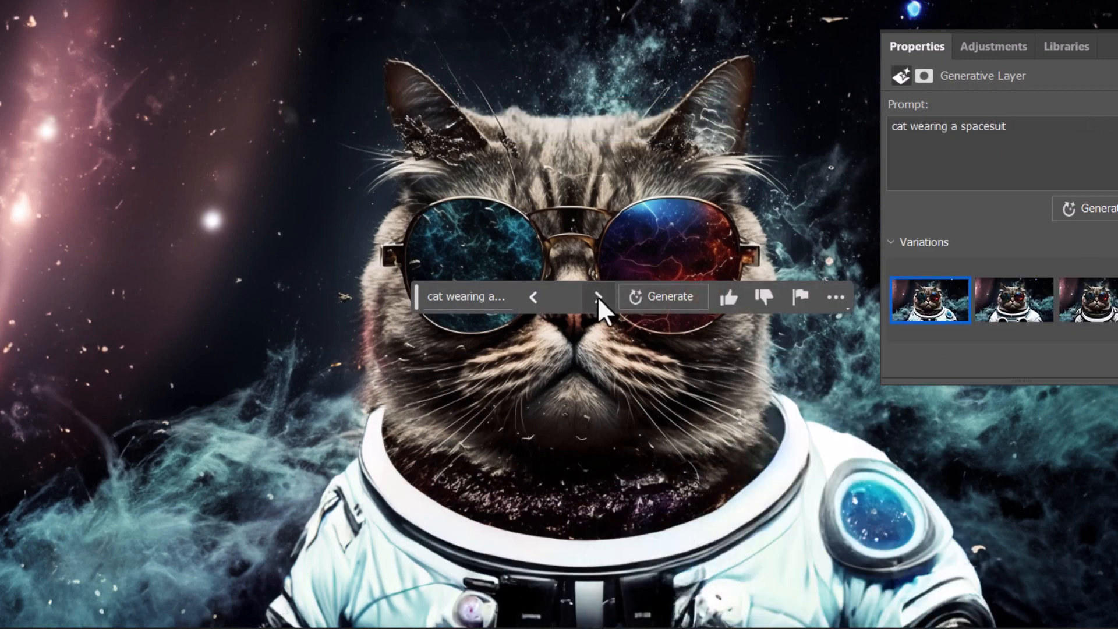
left_click(1099, 301)
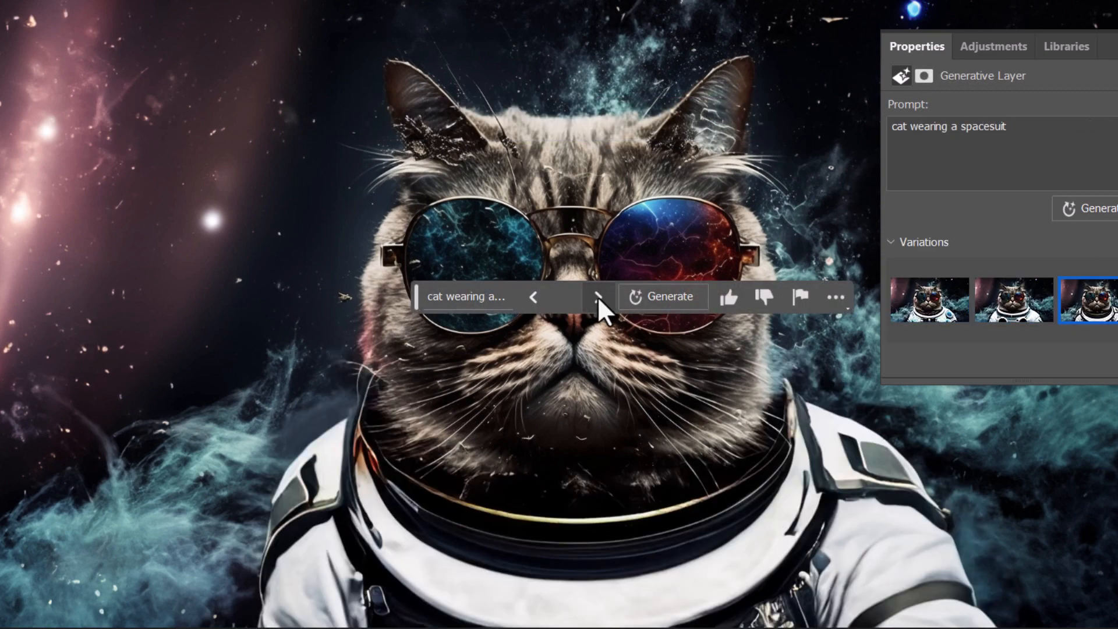
left_click(534, 296)
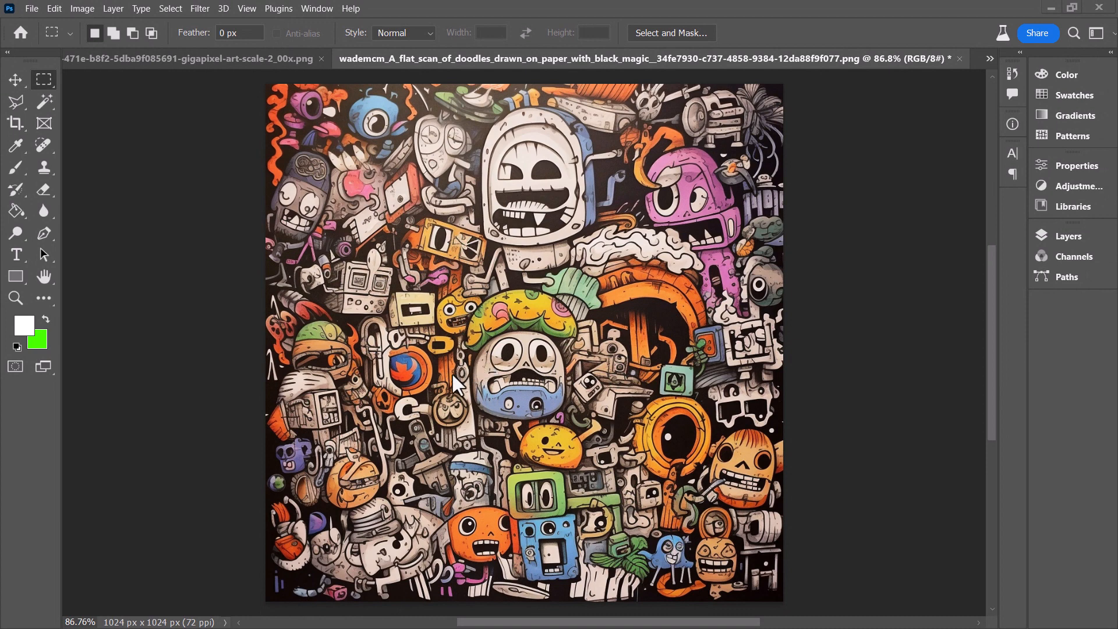
mouse_move(490, 479)
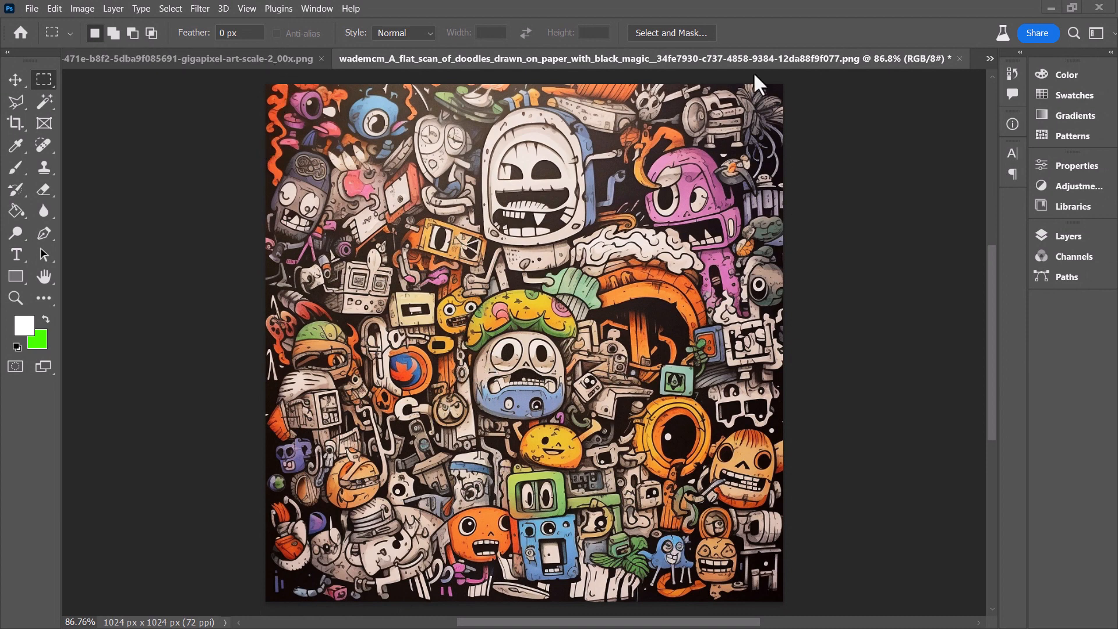
mouse_move(769, 560)
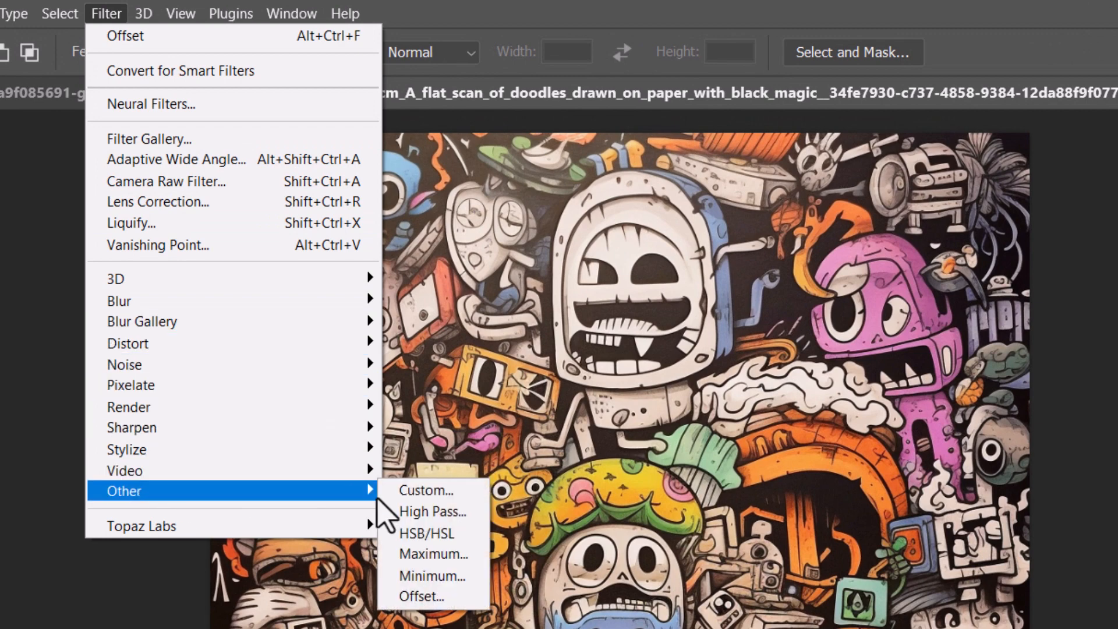
mouse_move(421, 596)
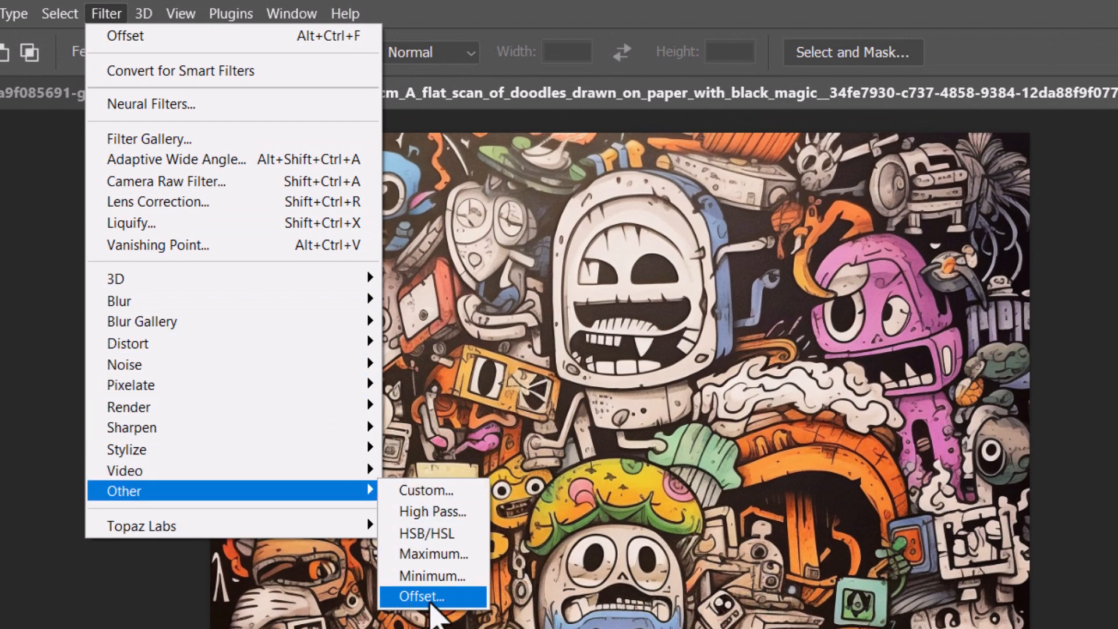
Step: Offset the doodle by +488 px horizontally, 0 vertically, with Wrap Around
left_click(421, 596)
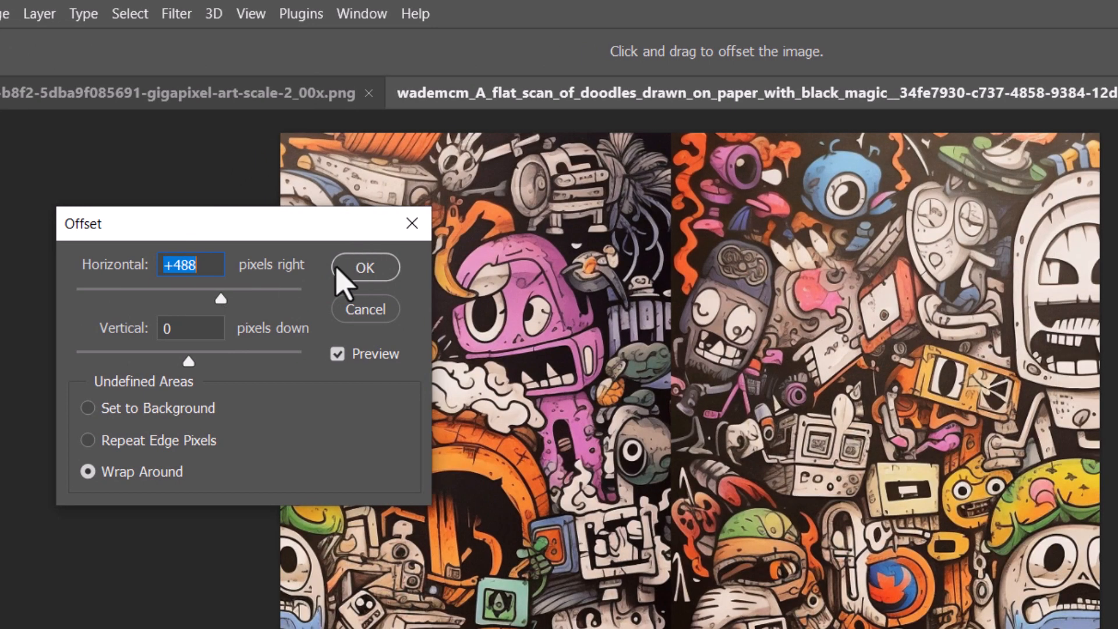
left_click(365, 267)
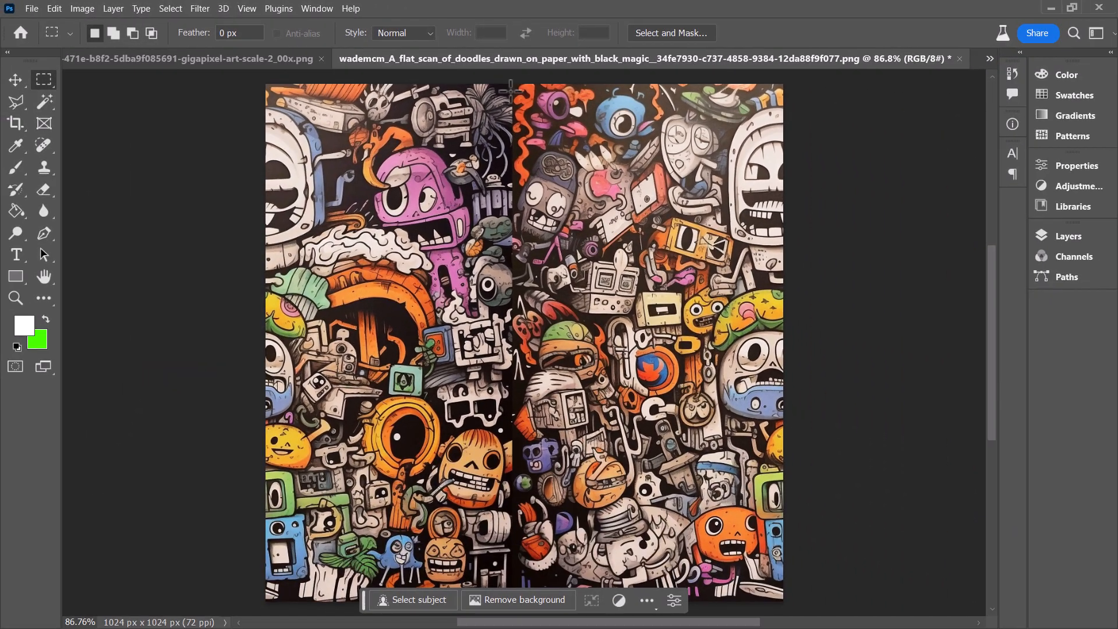
mouse_move(506, 93)
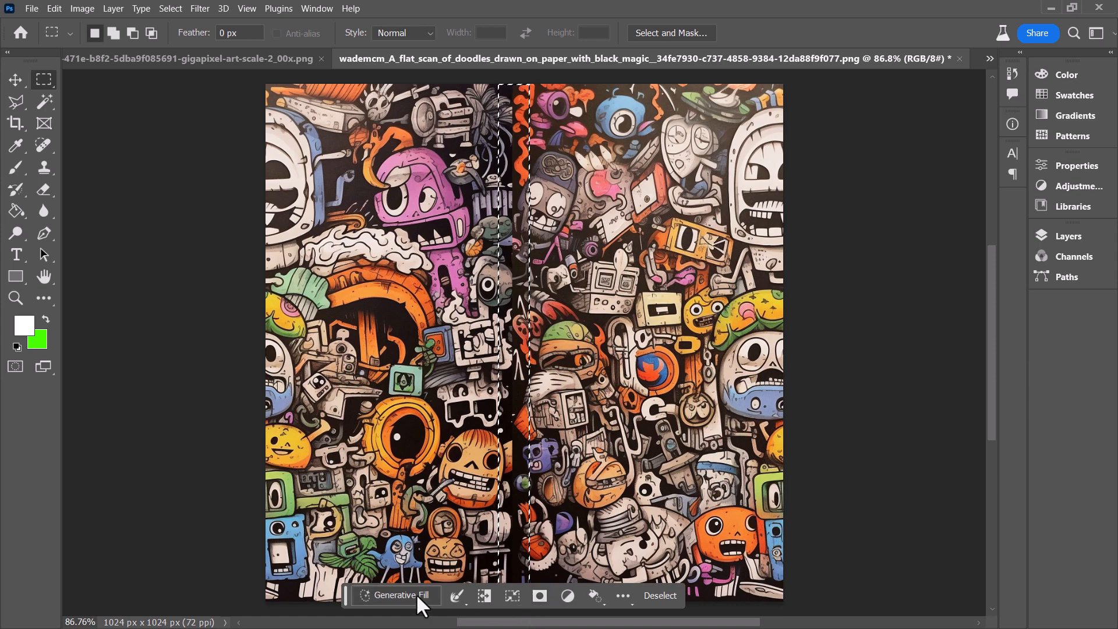
Step: Run Generative Fill with an empty prompt on the selected central seam
left_click(397, 595)
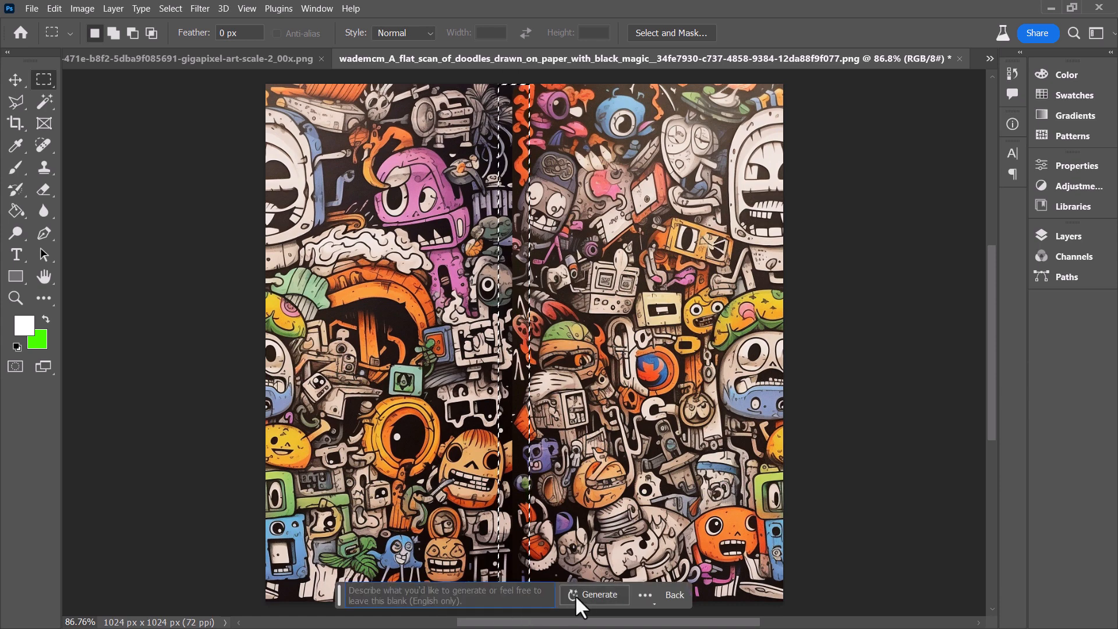
left_click(598, 593)
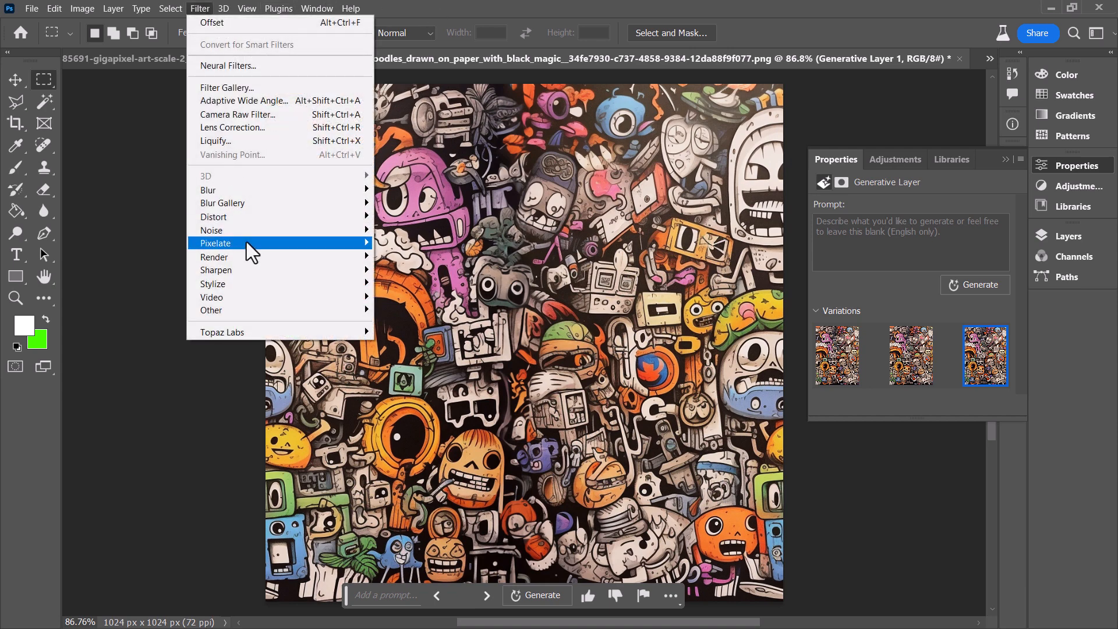
mouse_move(216, 269)
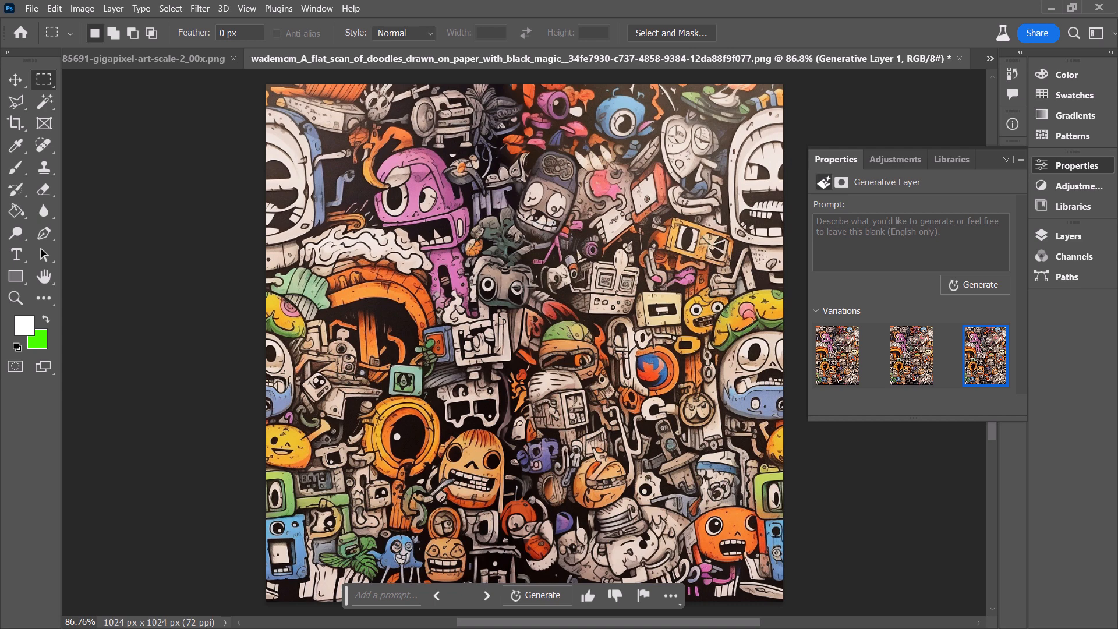
mouse_move(543, 79)
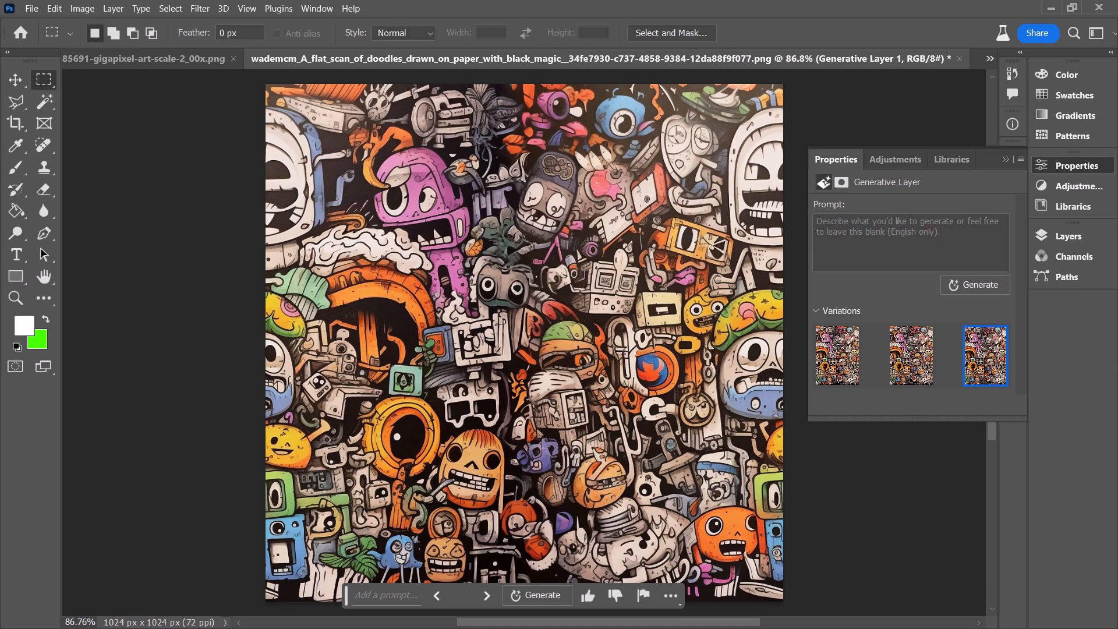
mouse_move(814, 362)
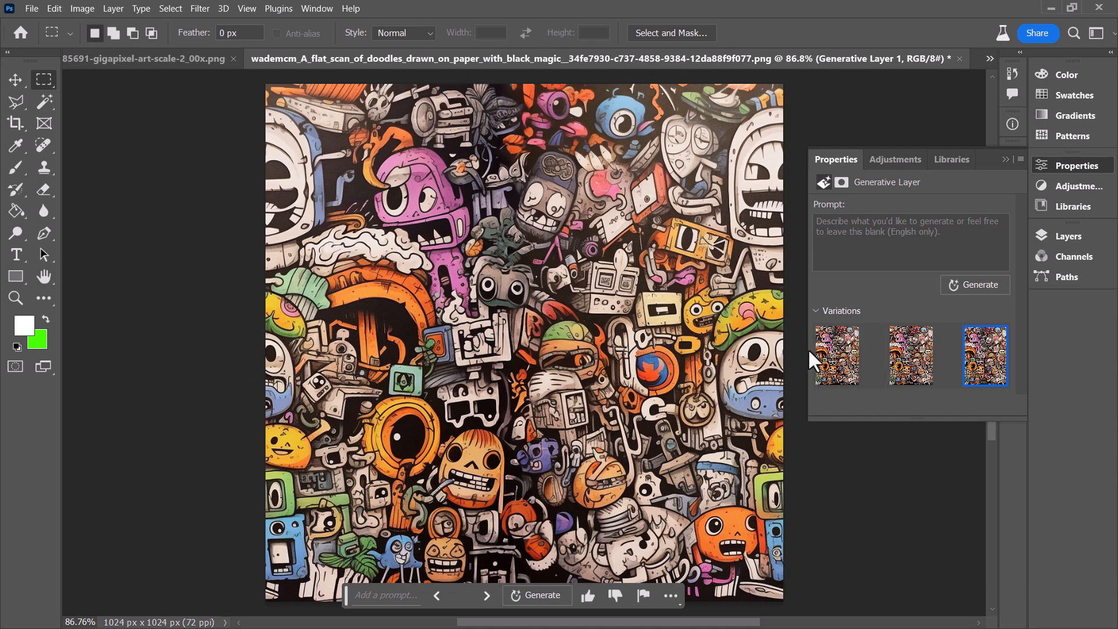
mouse_move(927, 295)
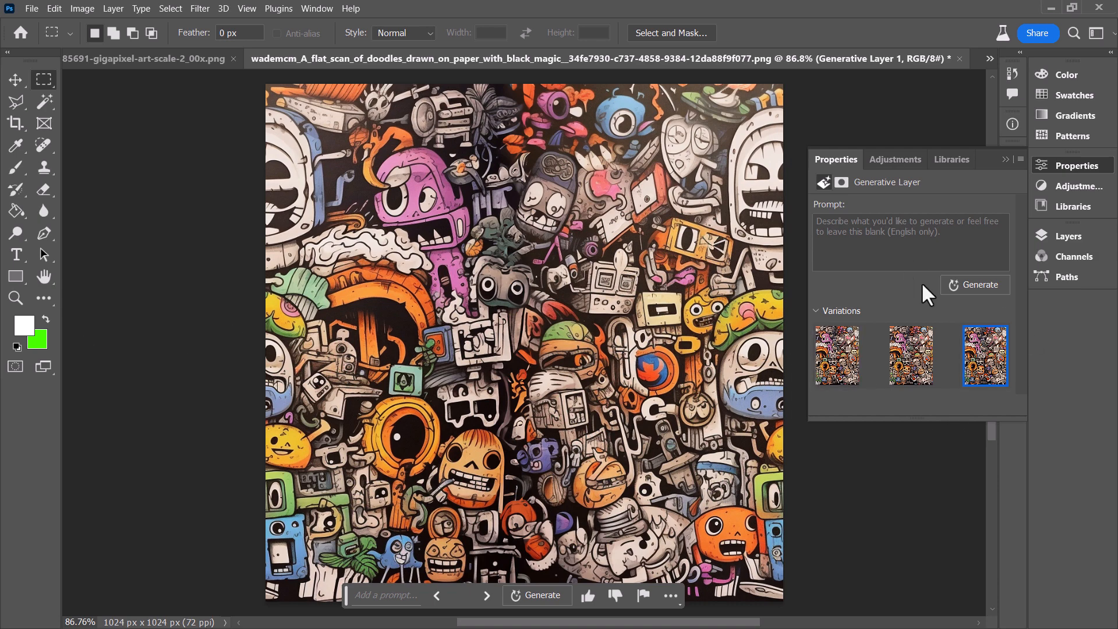
Step: Merge Visible from the Layers panel menu into one background layer
left_click(1068, 235)
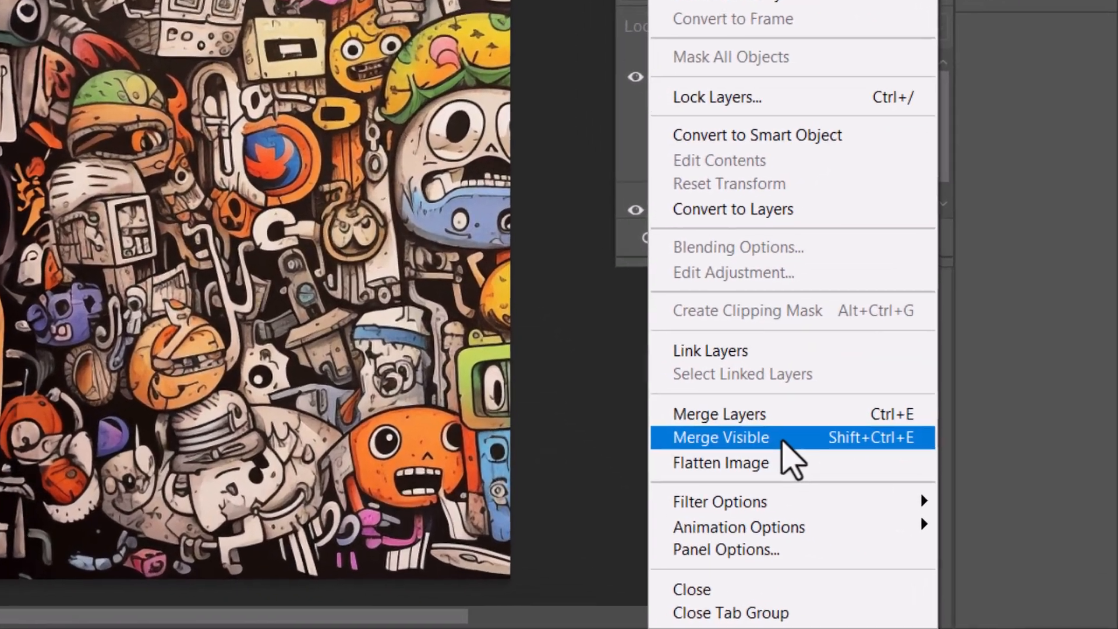
left_click(720, 437)
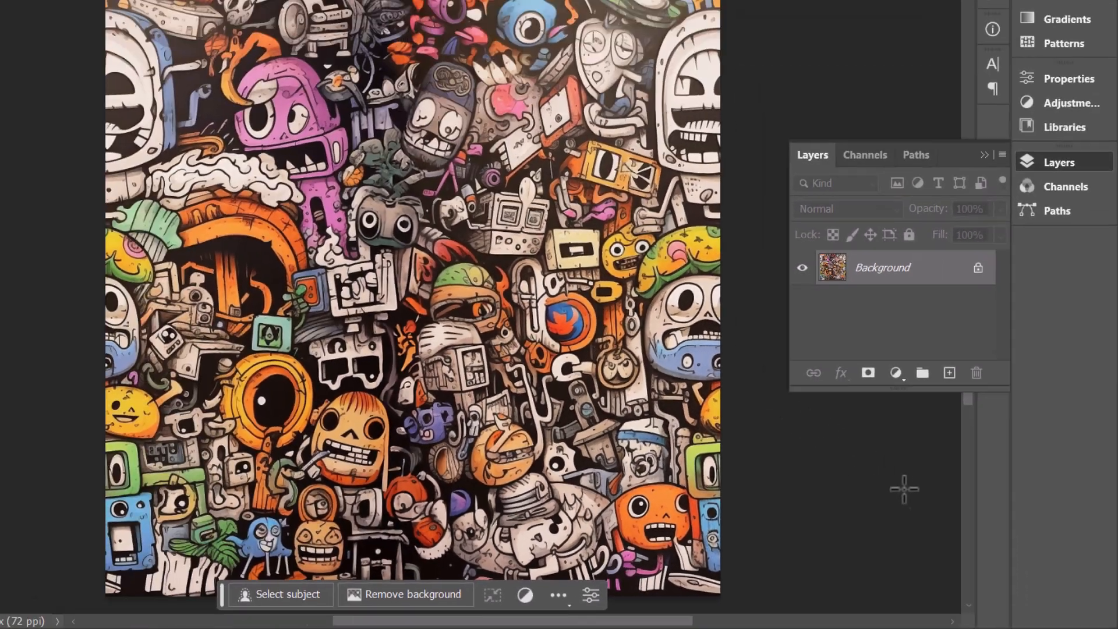
left_click(318, 13)
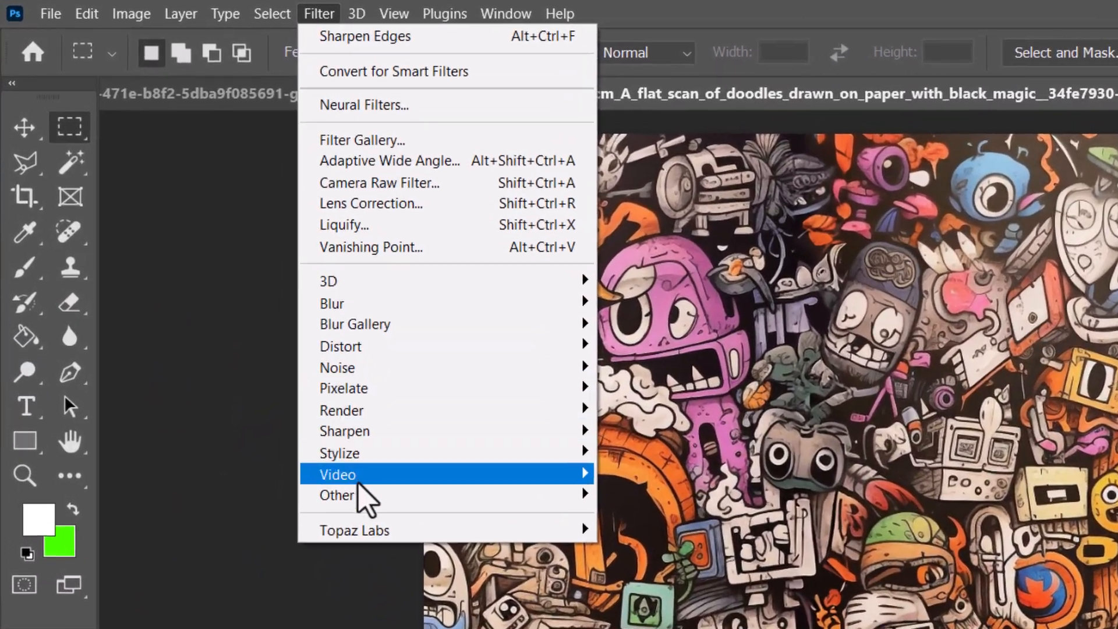
Step: Offset the pattern vertically with Wrap Around and generatively fill the horizontal seam
left_click(336, 495)
type("50")
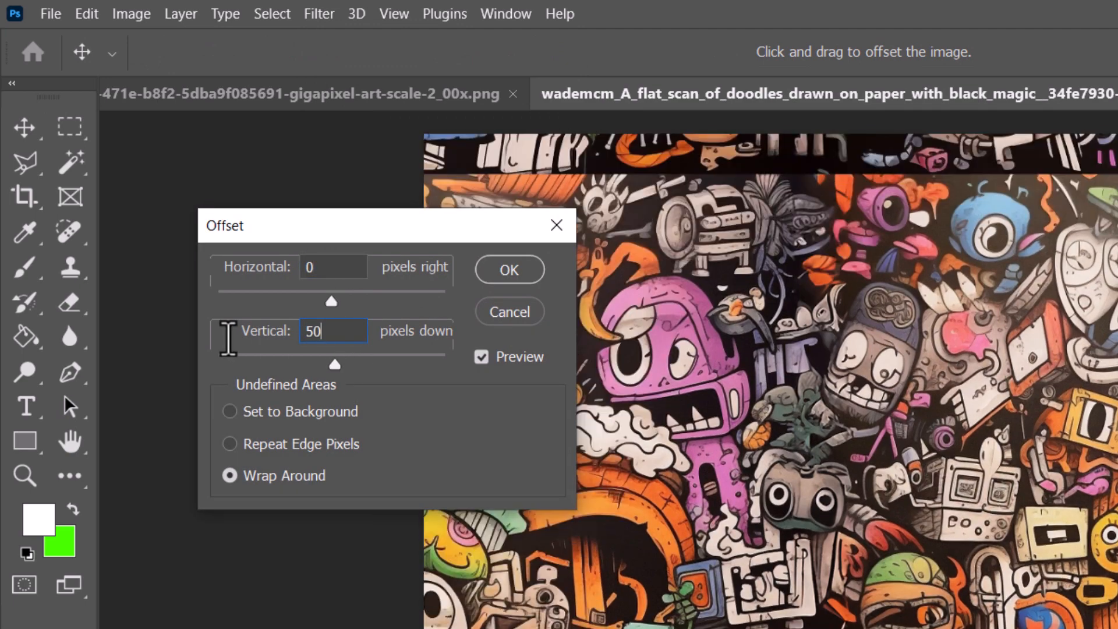
left_click(508, 269)
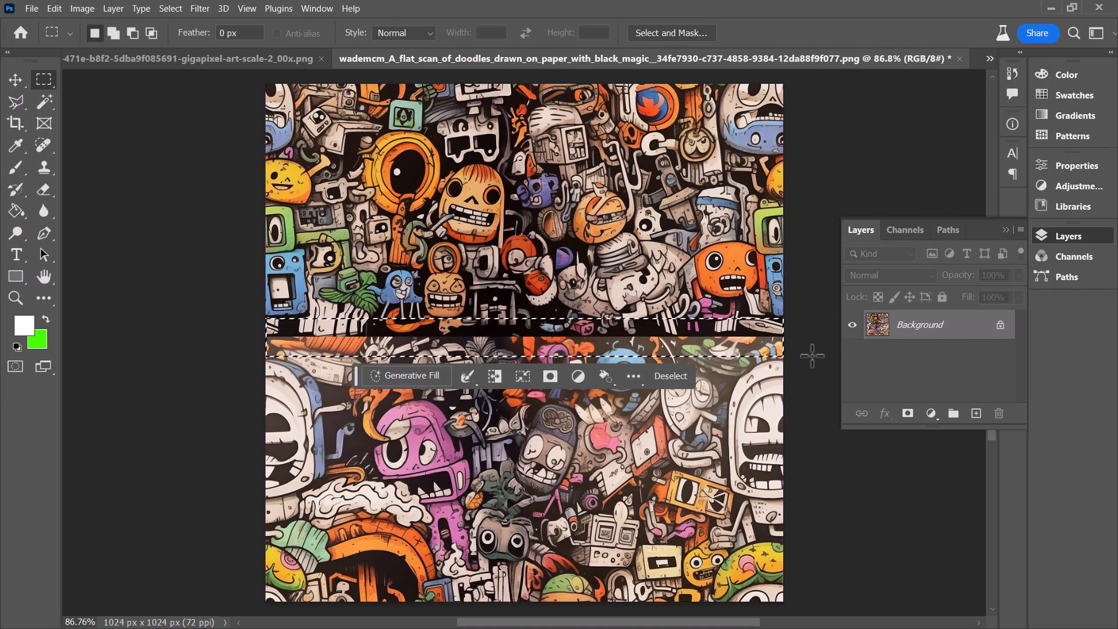
left_click(404, 376)
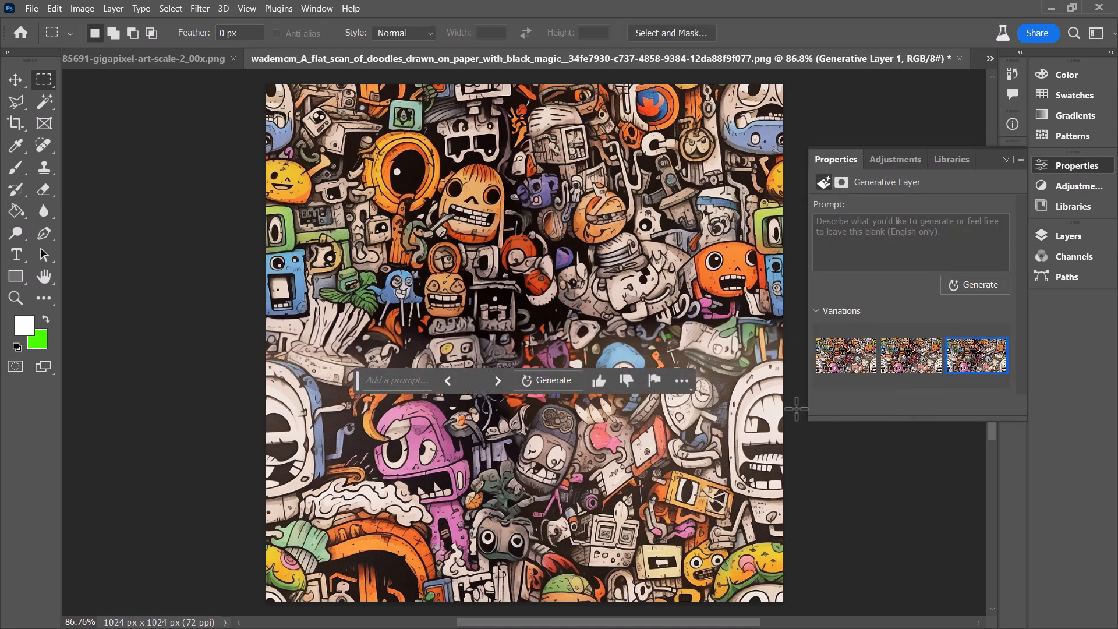
mouse_move(1070, 342)
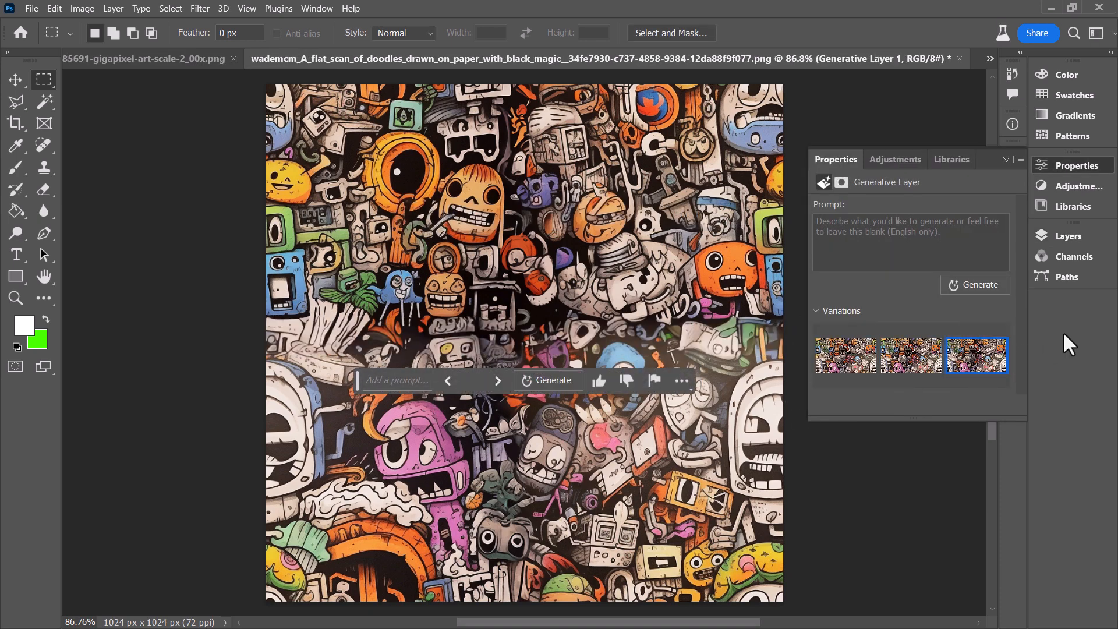
mouse_move(44, 99)
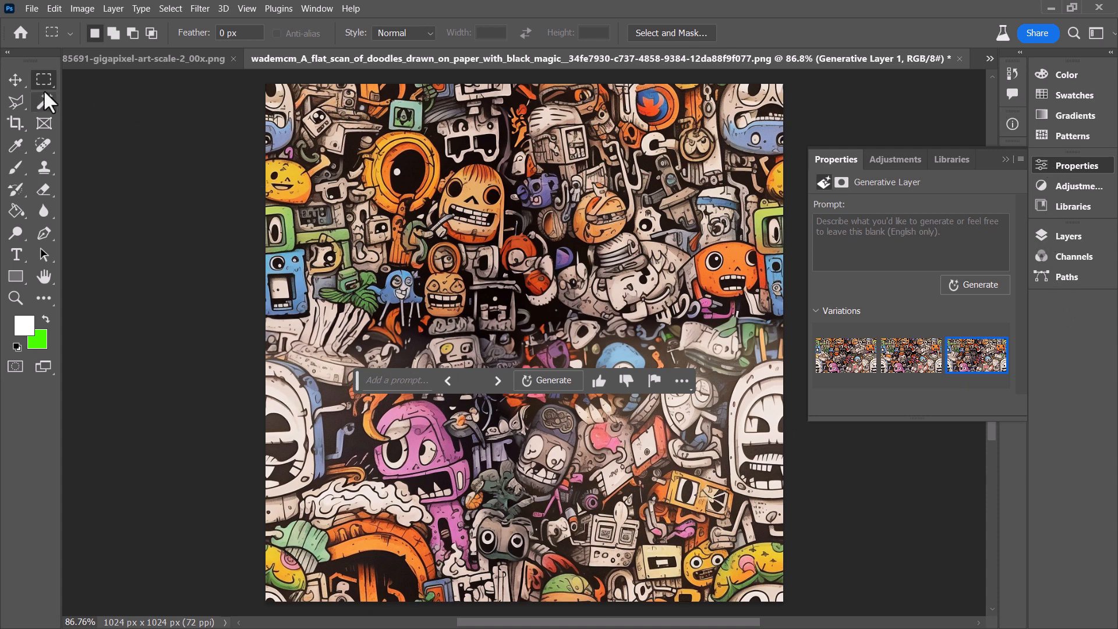
left_click(15, 79)
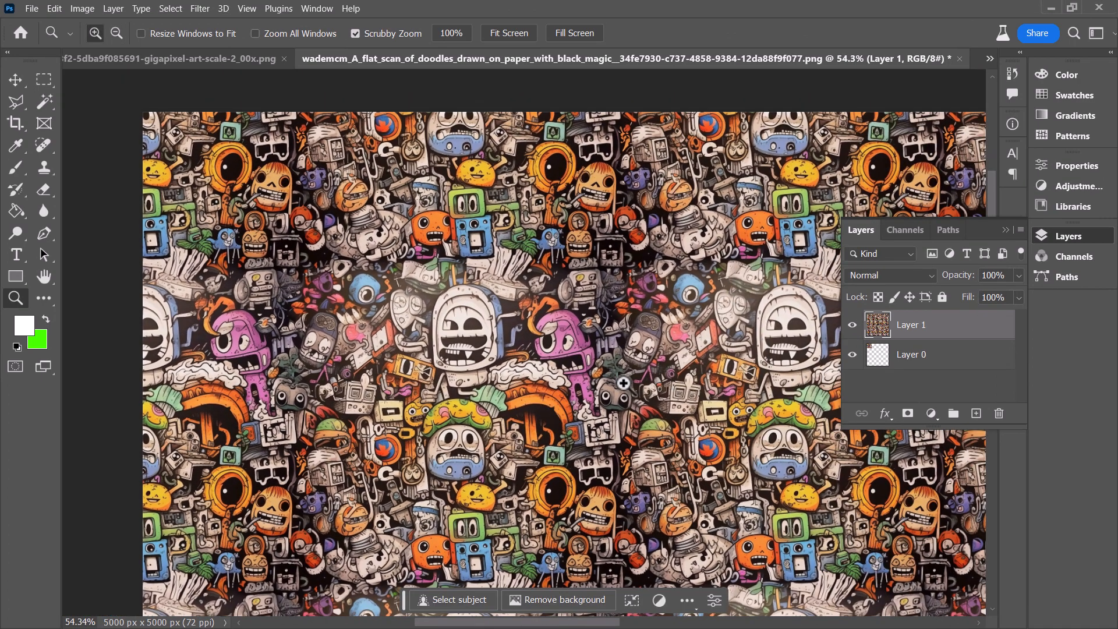
mouse_move(216, 330)
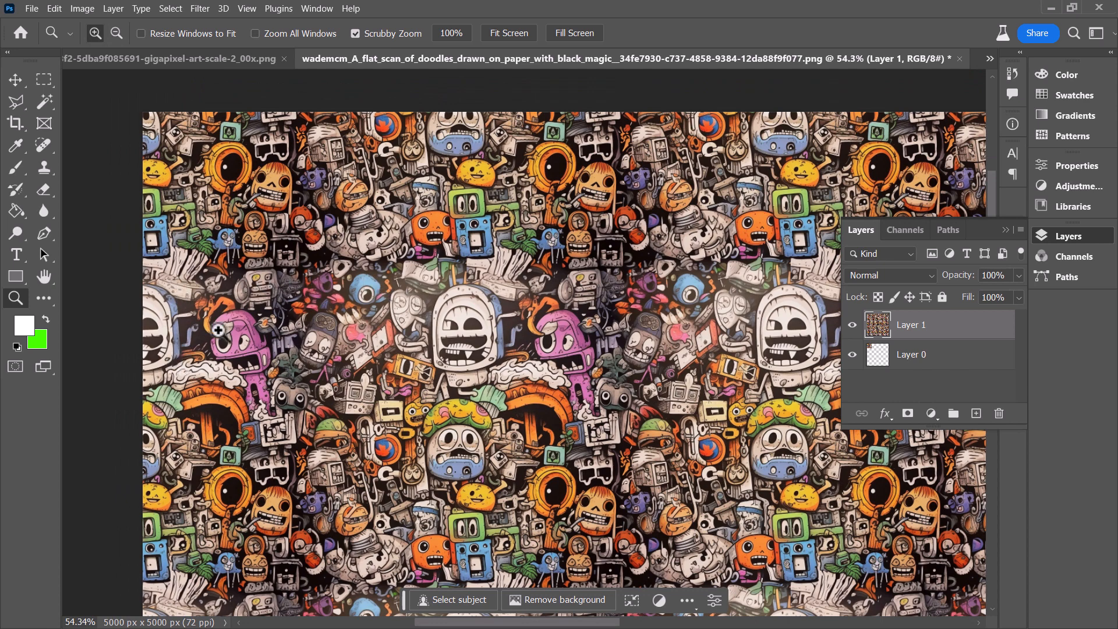
mouse_move(741, 299)
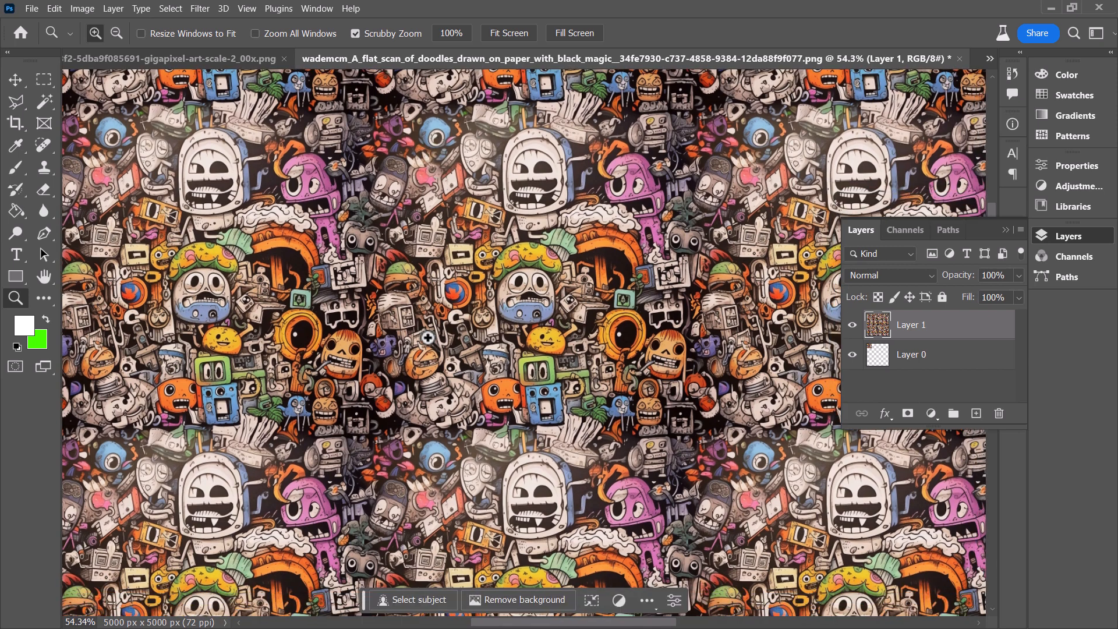
Step: Zoom and pan across the 5000 px tiled canvas to inspect the seams
scroll("down", 3)
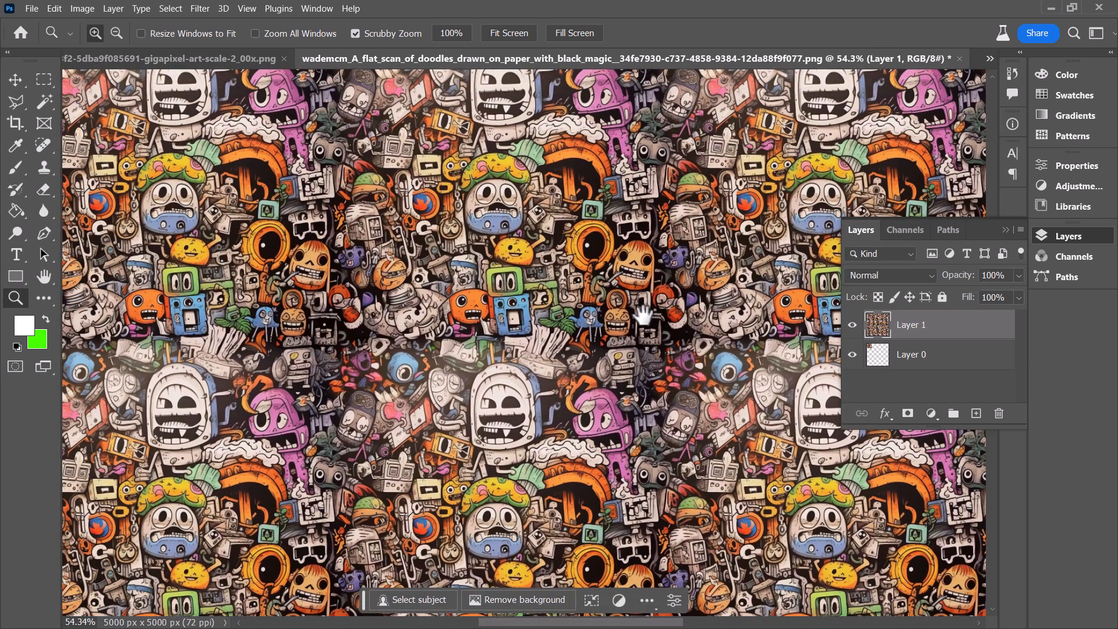
mouse_move(676, 302)
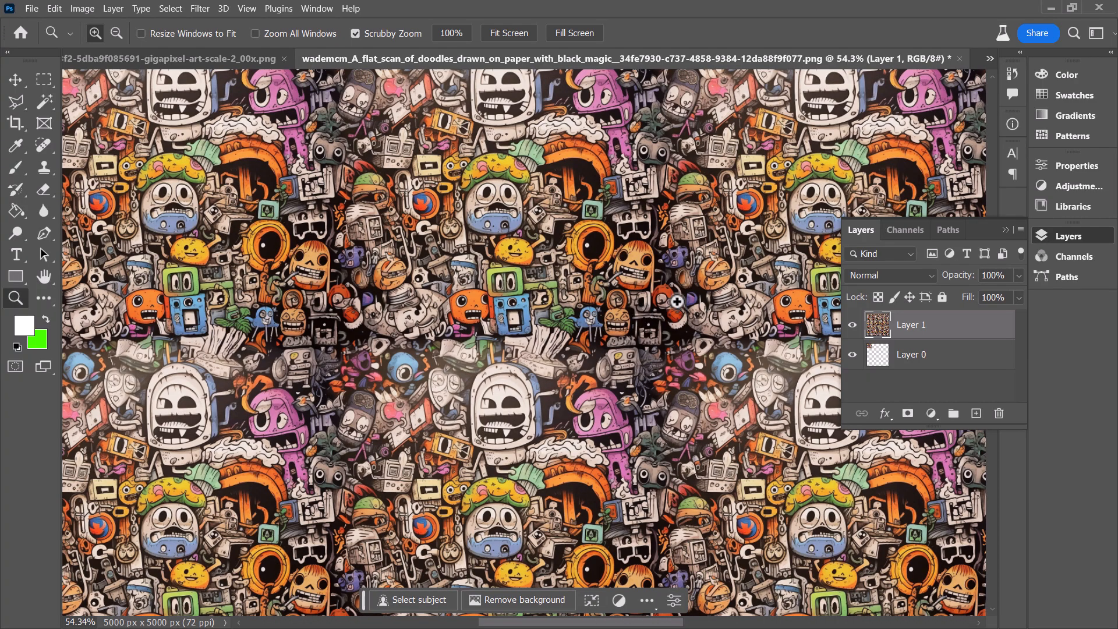
left_click(713, 58)
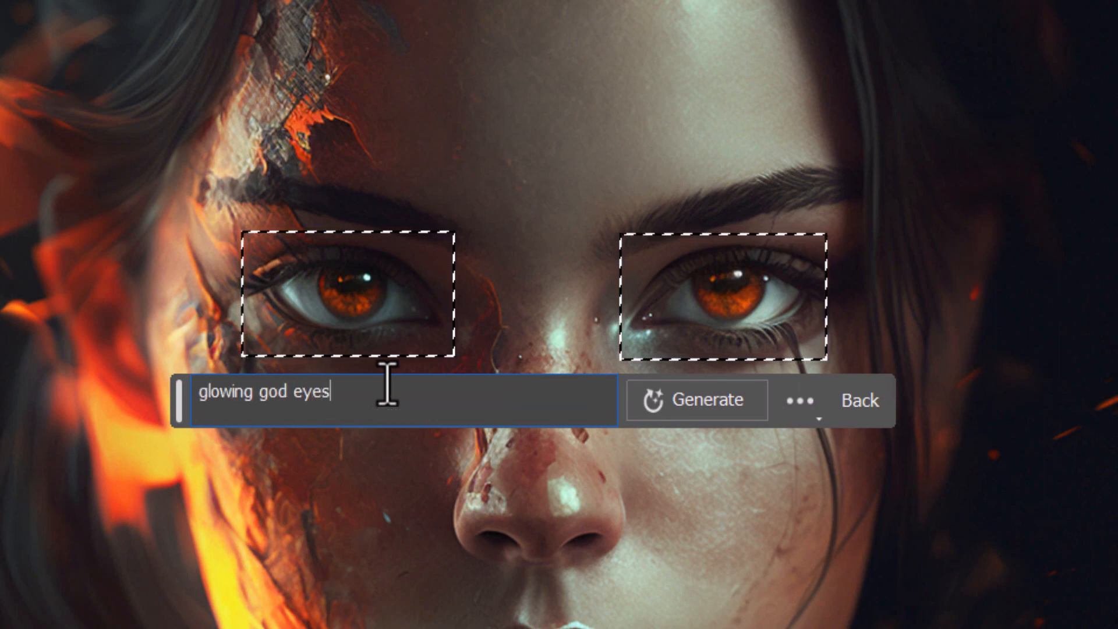
Step: Generate green eyes from the prompt, then start Generative Fill on the cheek streak
left_click(696, 399)
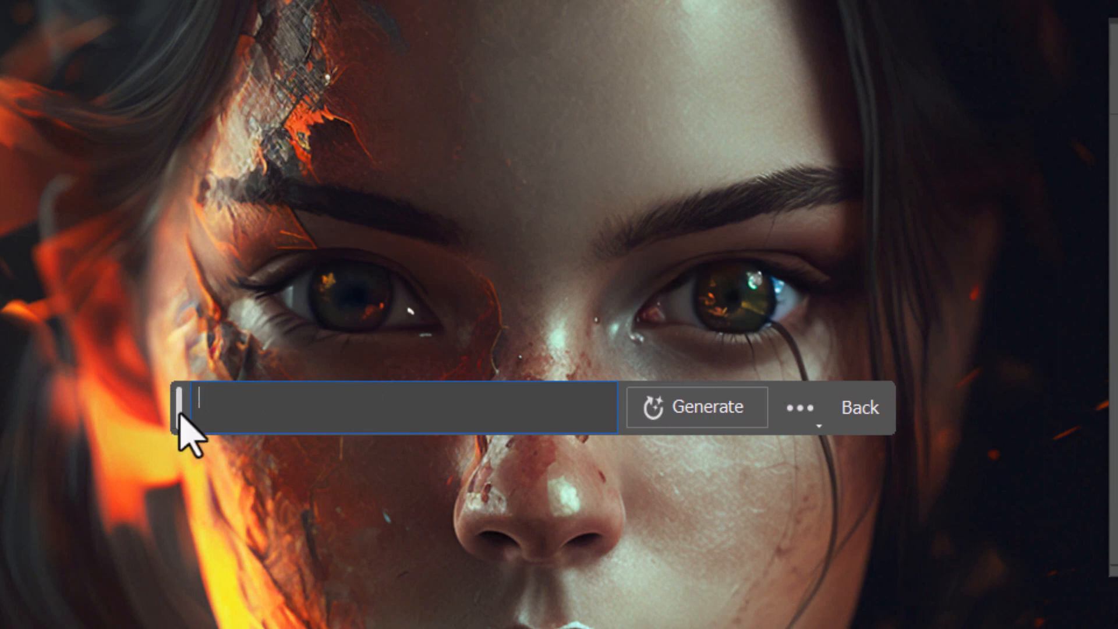
left_click(696, 407)
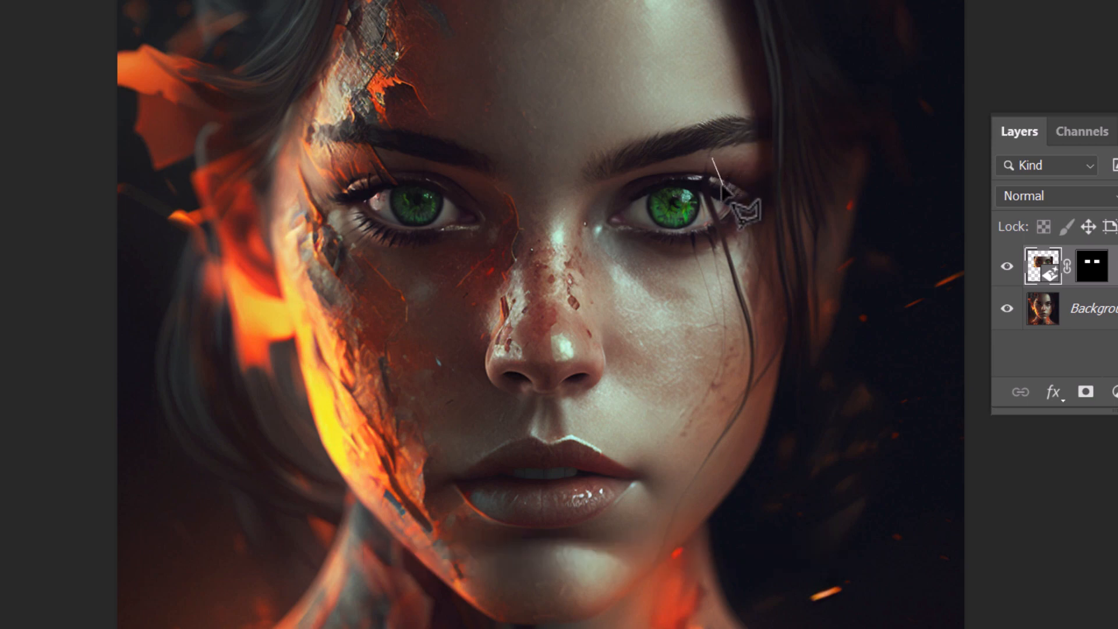
mouse_move(781, 396)
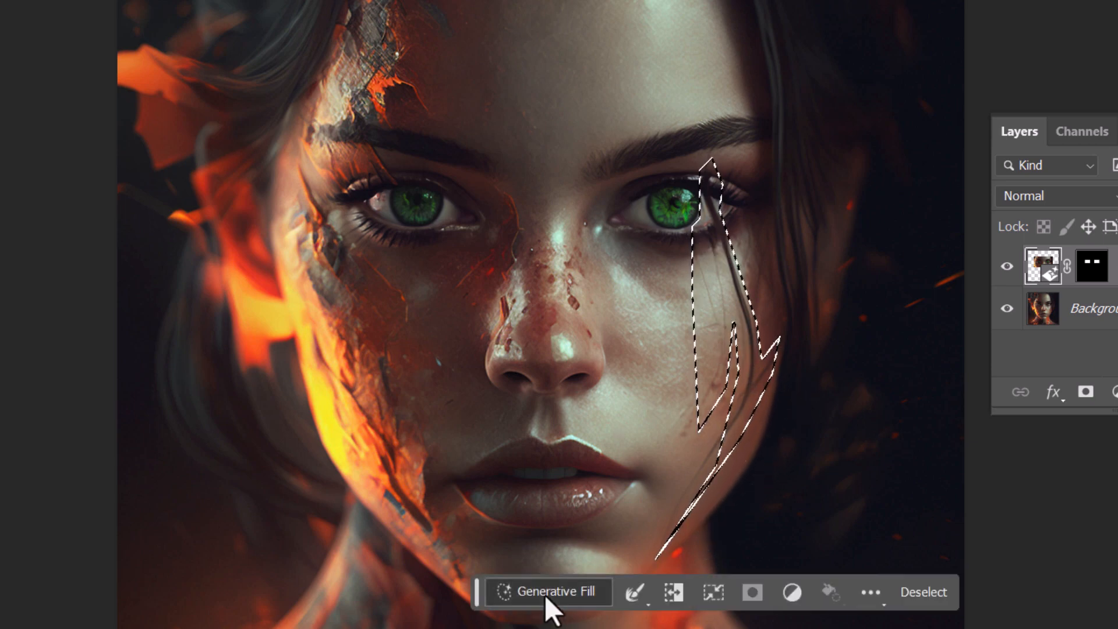
left_click(547, 592)
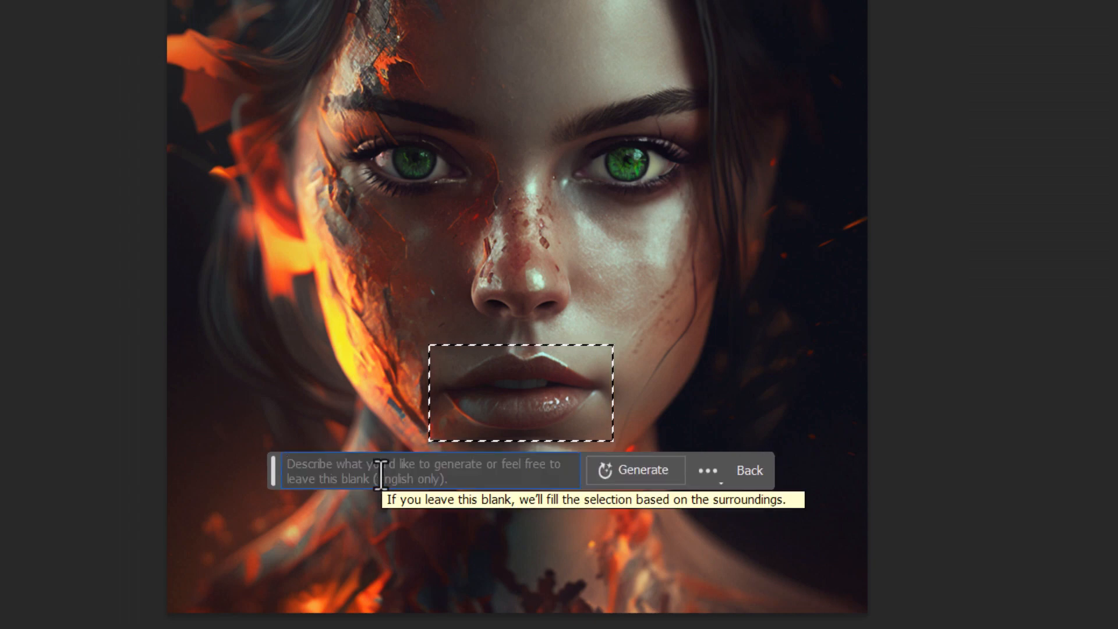
Step: Generate black lipstick on the selected lips
type("black lipstick")
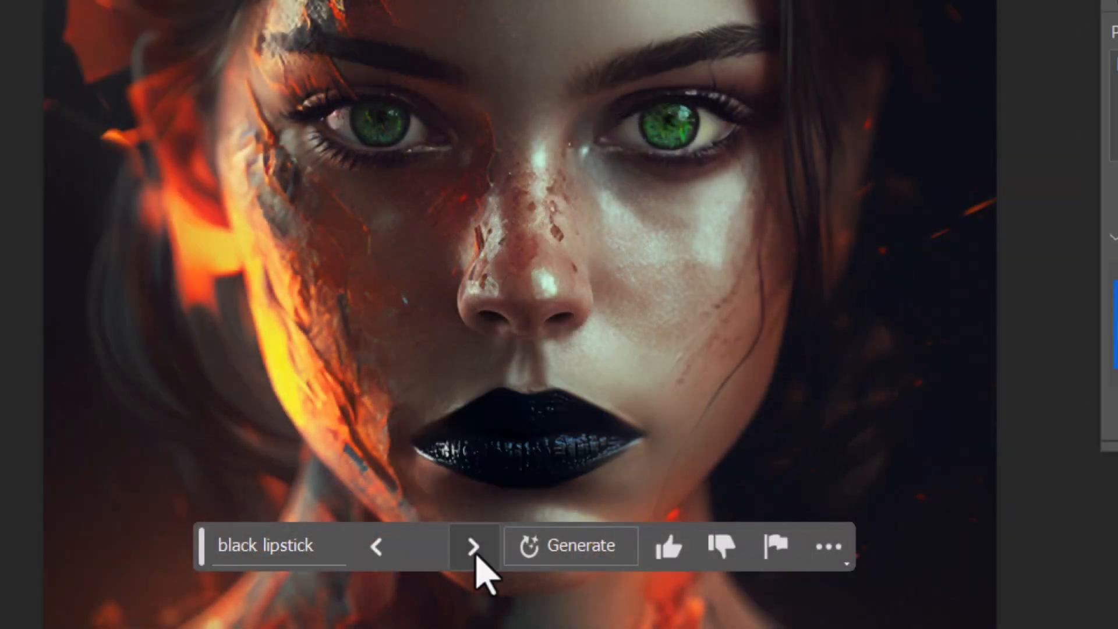
mouse_move(570, 571)
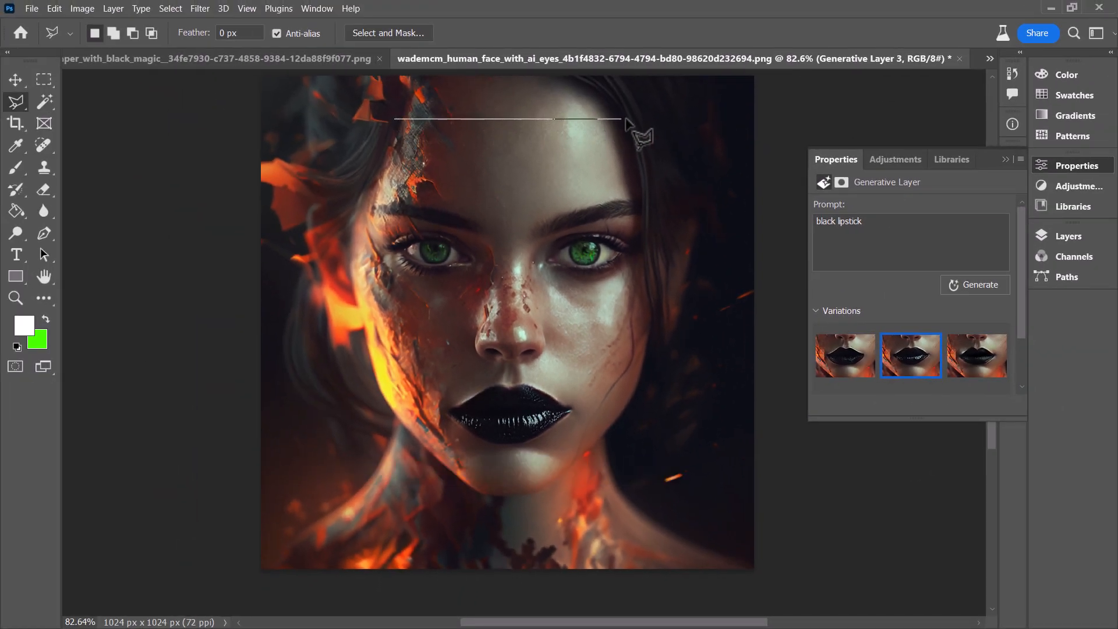
Step: Generate a headband across the woman's lassoed forehead
type("headbaND")
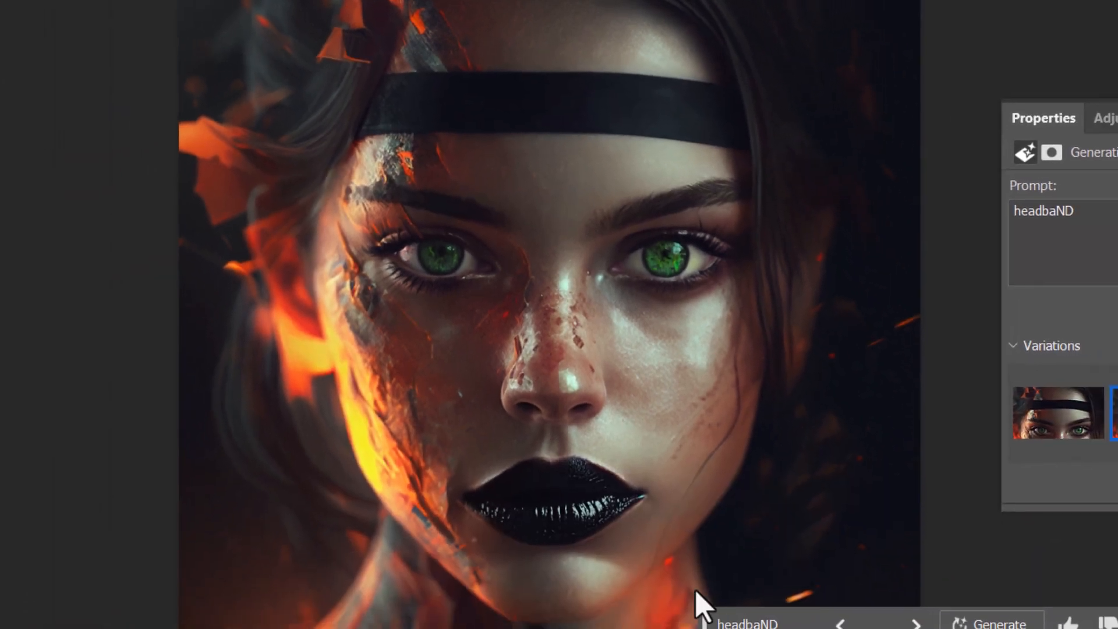
mouse_move(749, 428)
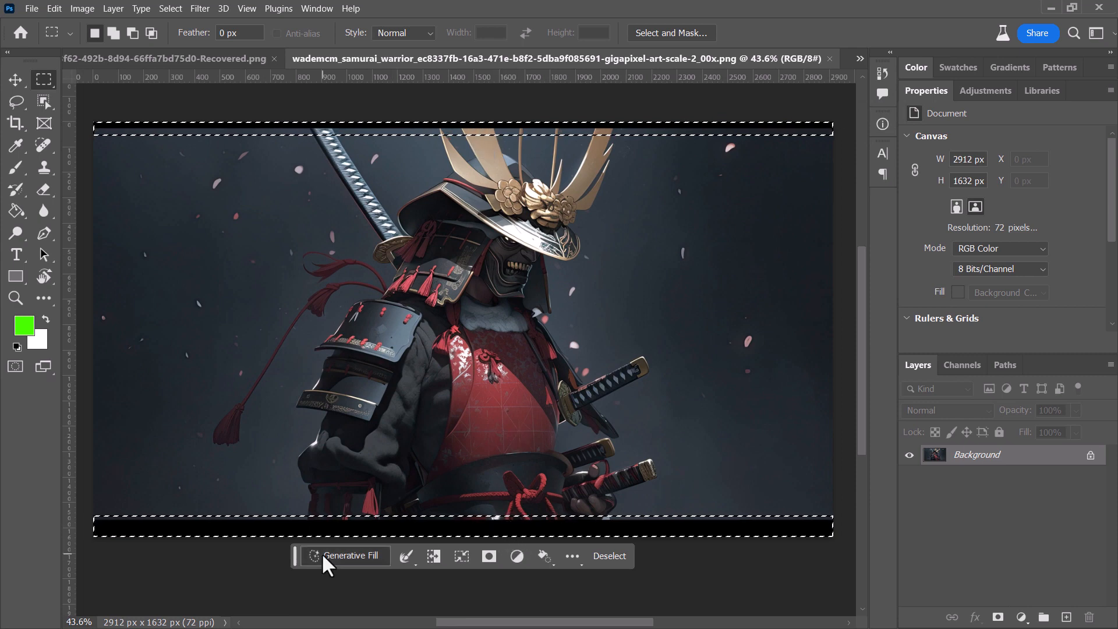
Step: Fill the empty strips with a prompt-free generation, then lasso the swords for removal
left_click(348, 556)
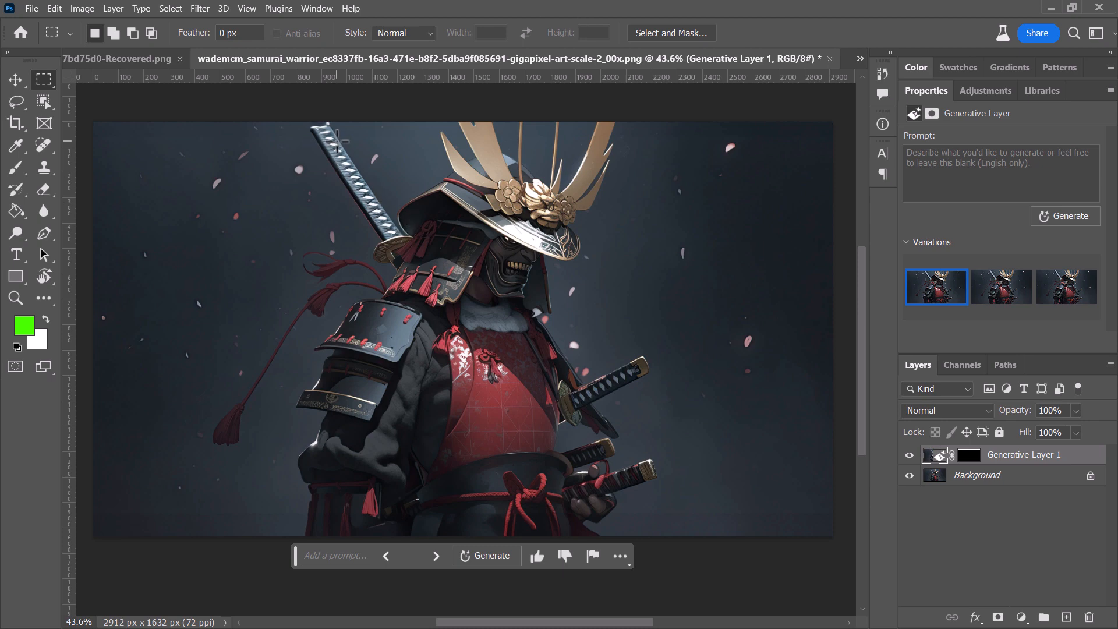
left_click(16, 101)
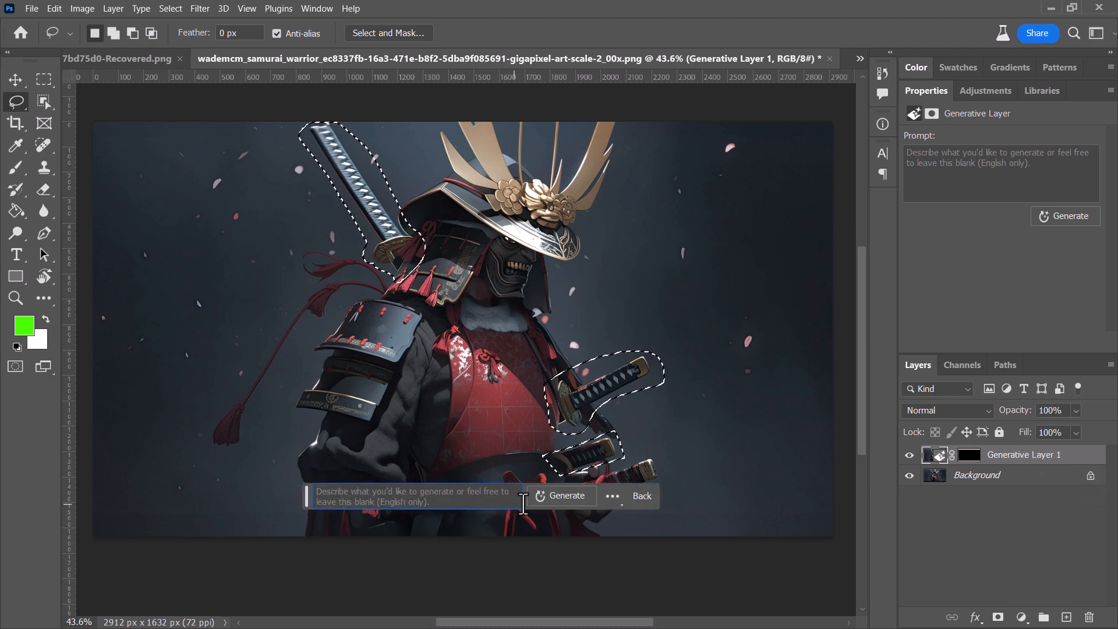
left_click(566, 496)
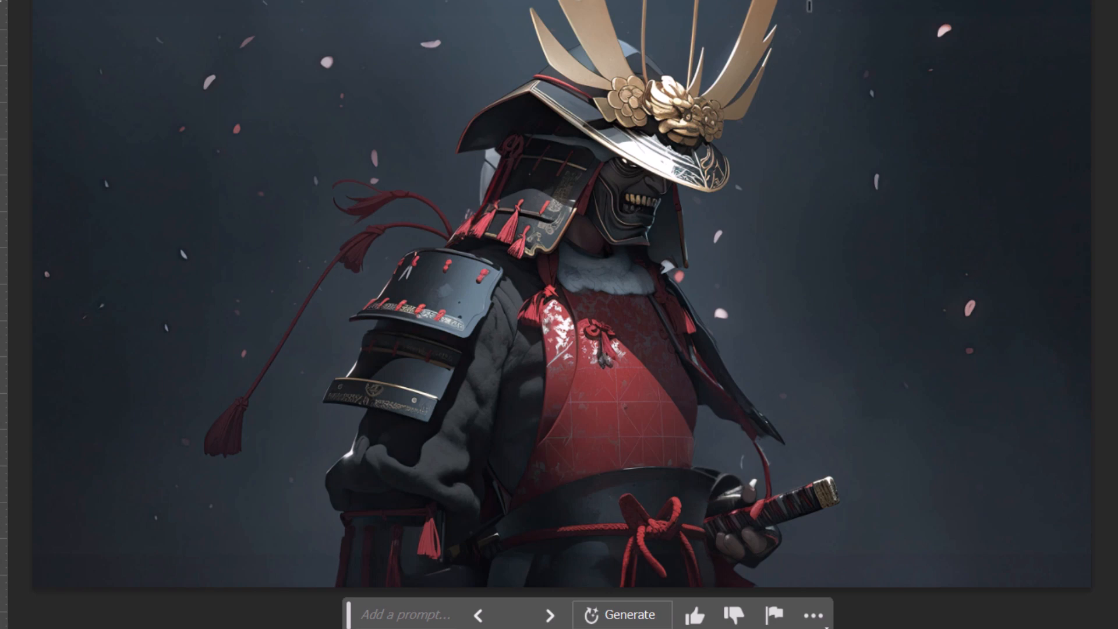
mouse_move(894, 167)
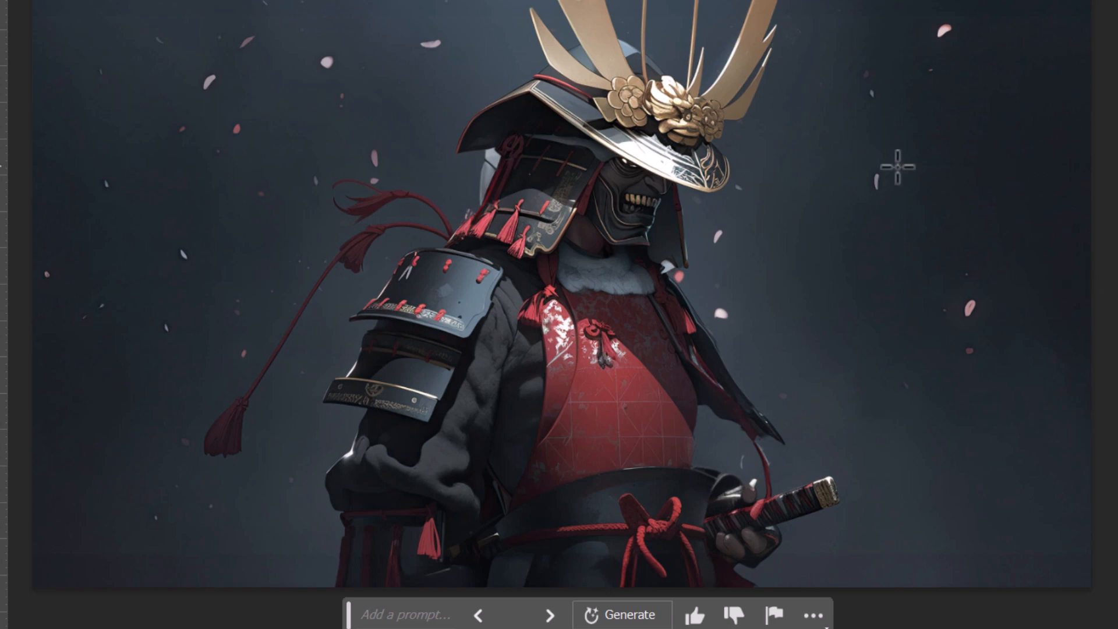
Step: Select the samurai via Select > Subject and contract the selection by 6 pixels
left_click(170, 9)
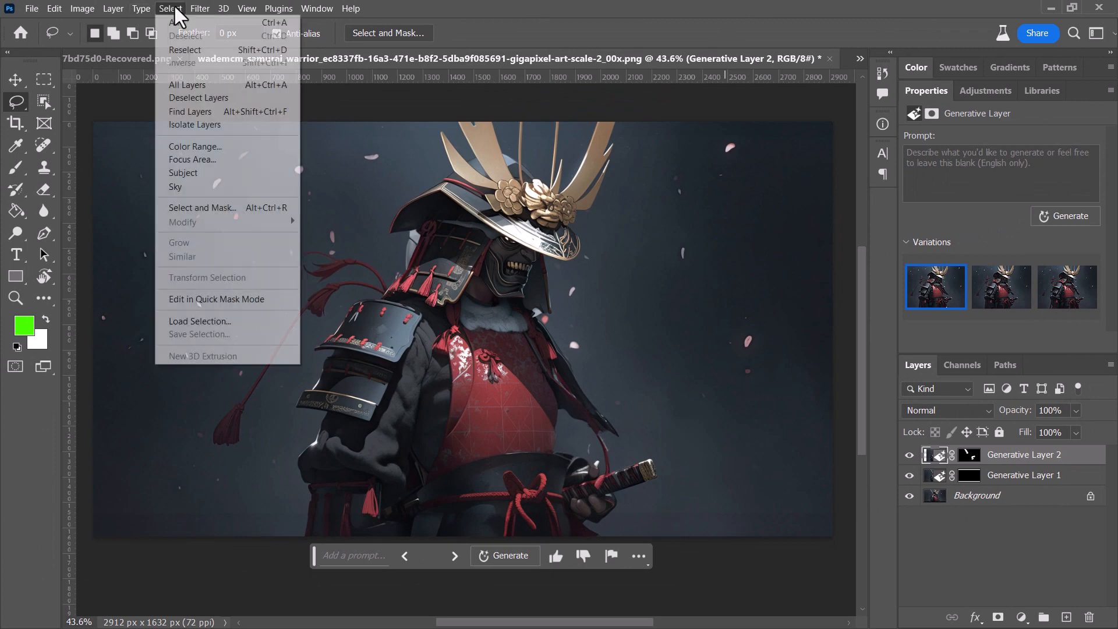
left_click(183, 173)
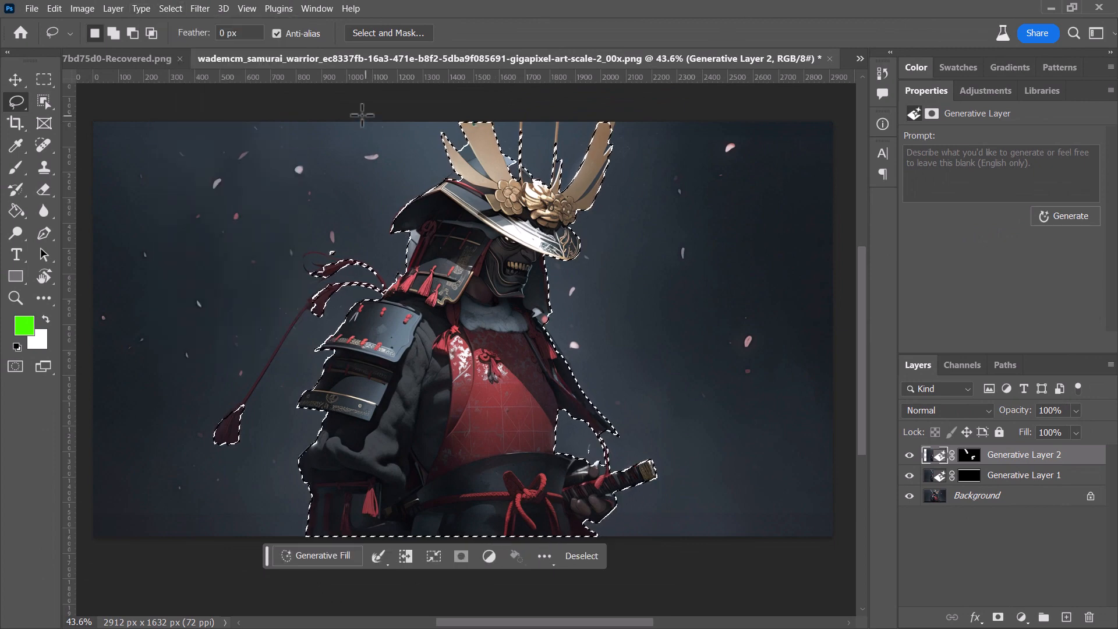
left_click(169, 7)
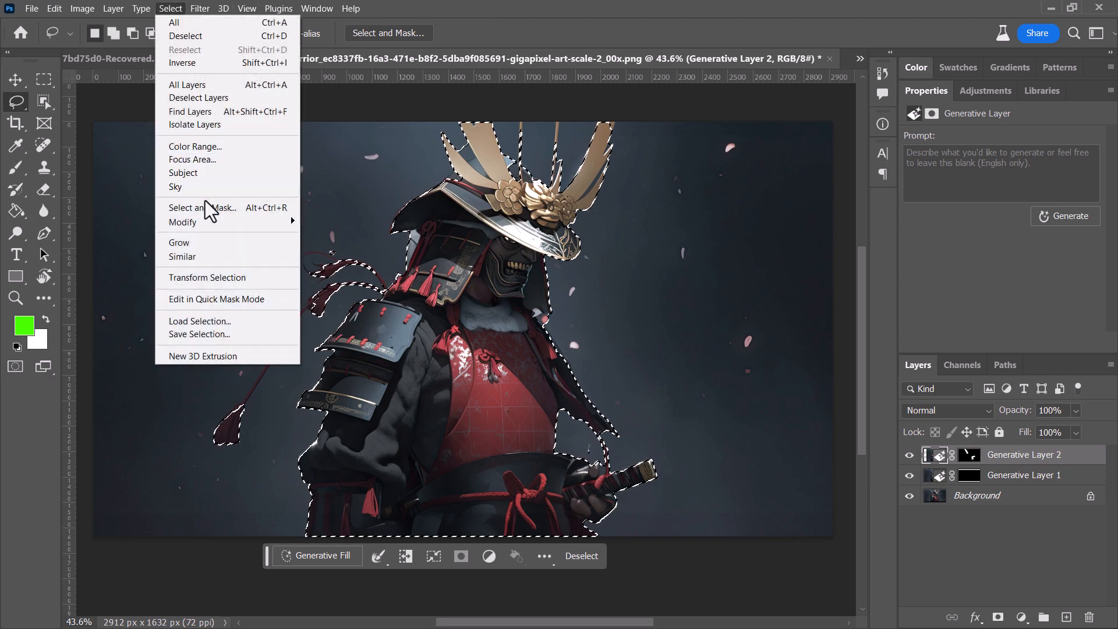
left_click(183, 222)
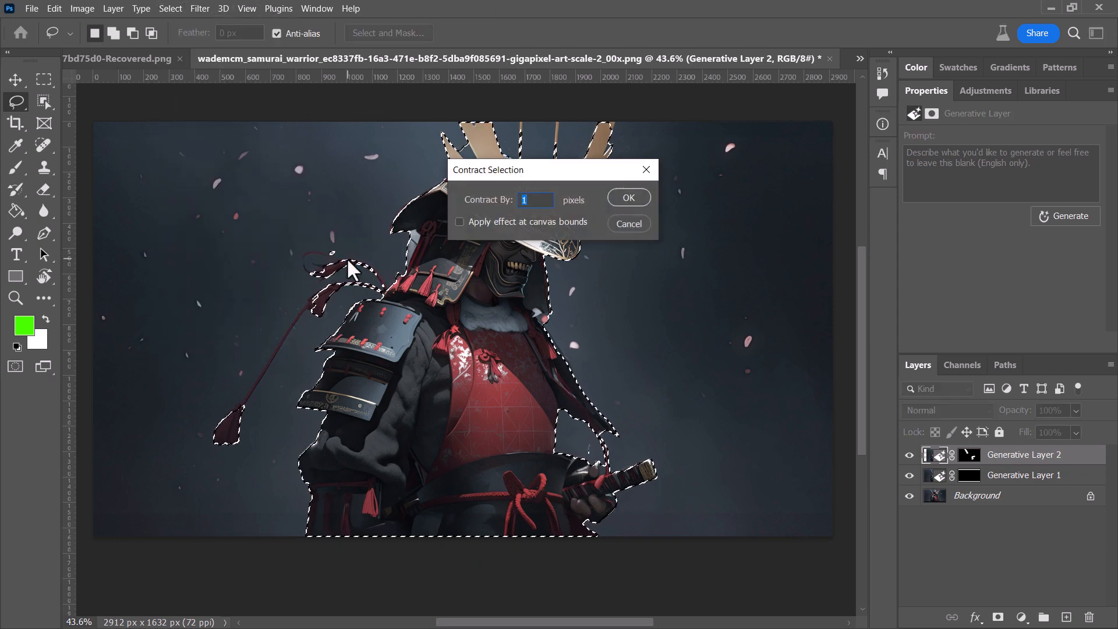
type("6")
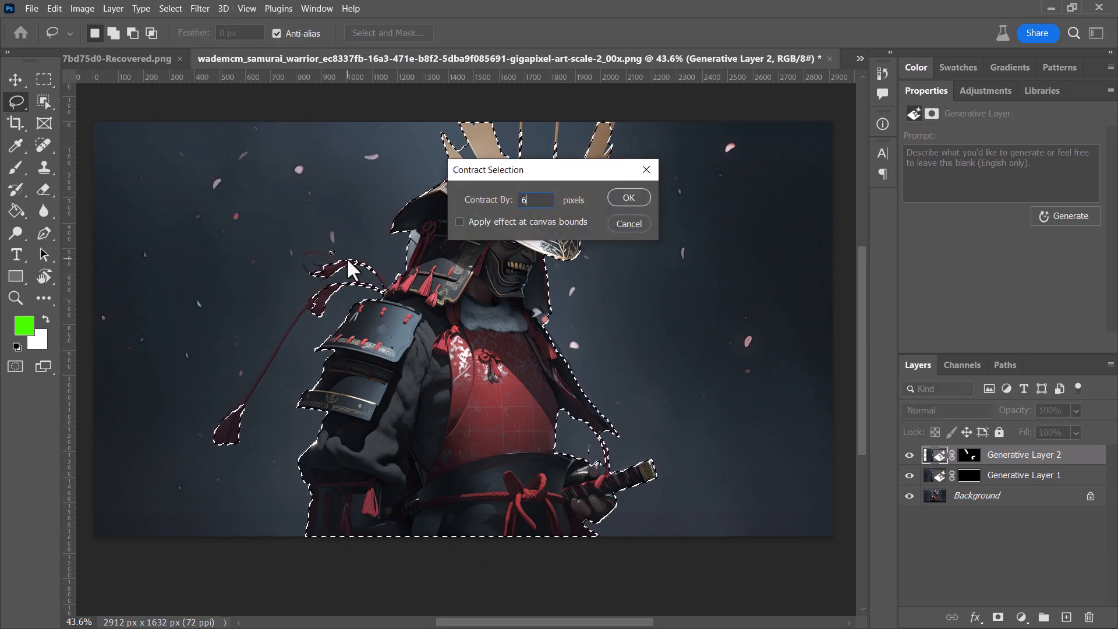
left_click(628, 198)
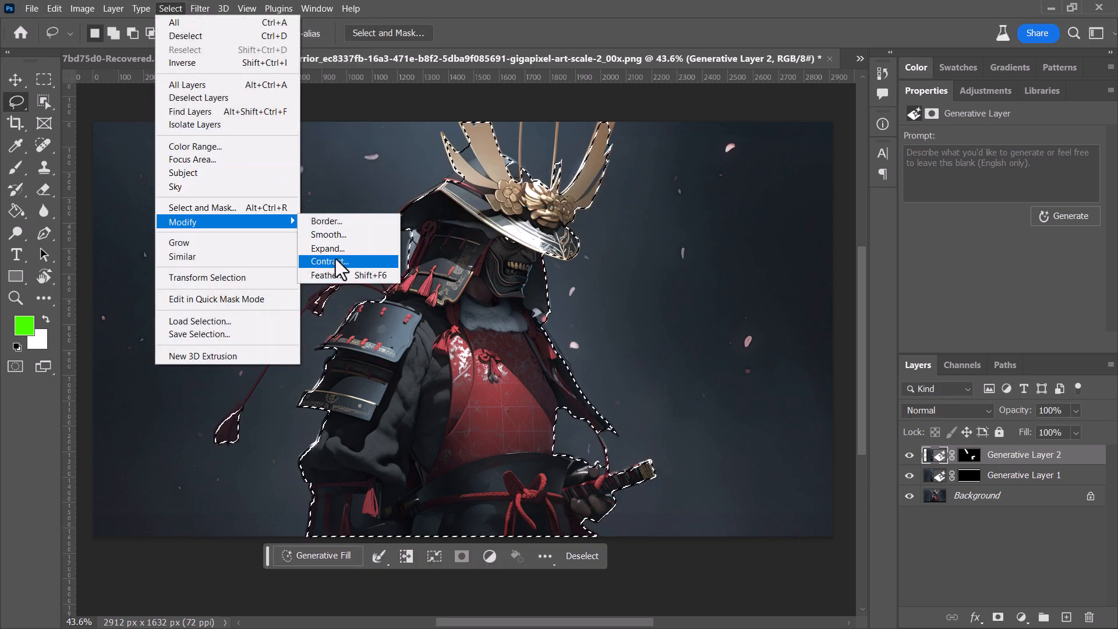
left_click(329, 261)
type("mount fuji dark stormy night,")
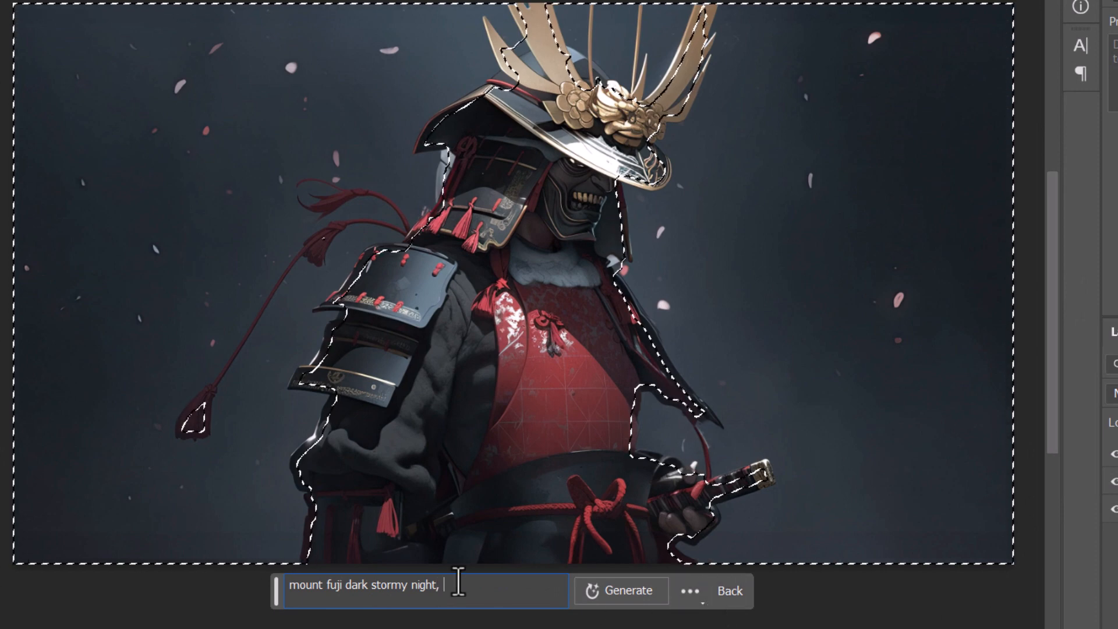
Step: Generate a dark cinematic CGI render of snowy Mount Fuji, keeping that variation after browsing
type("dark cinematic")
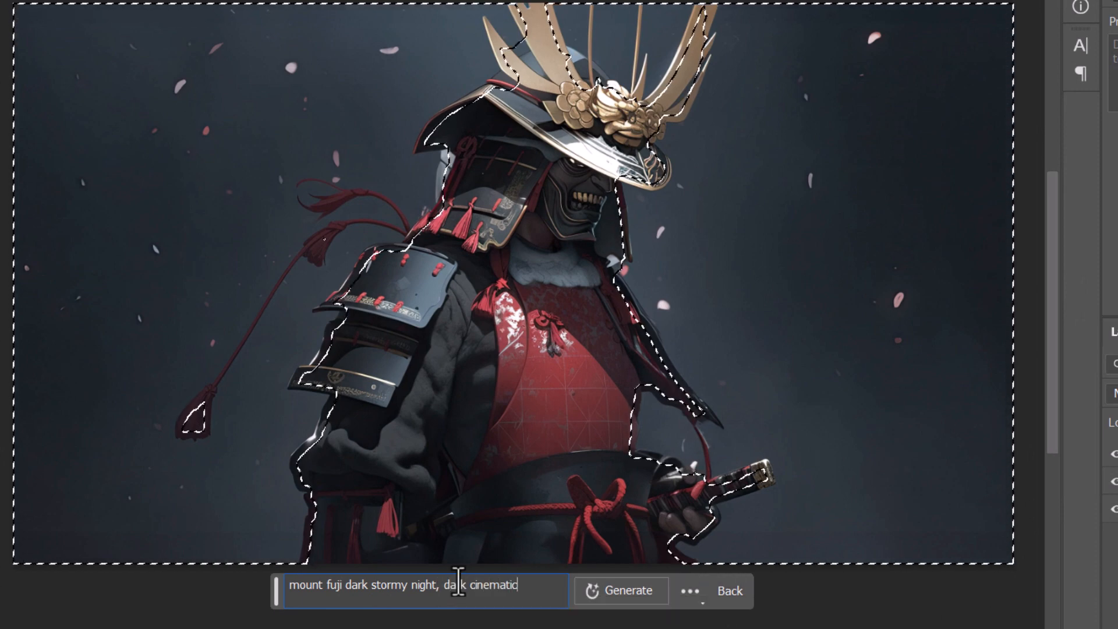
type("cgi render")
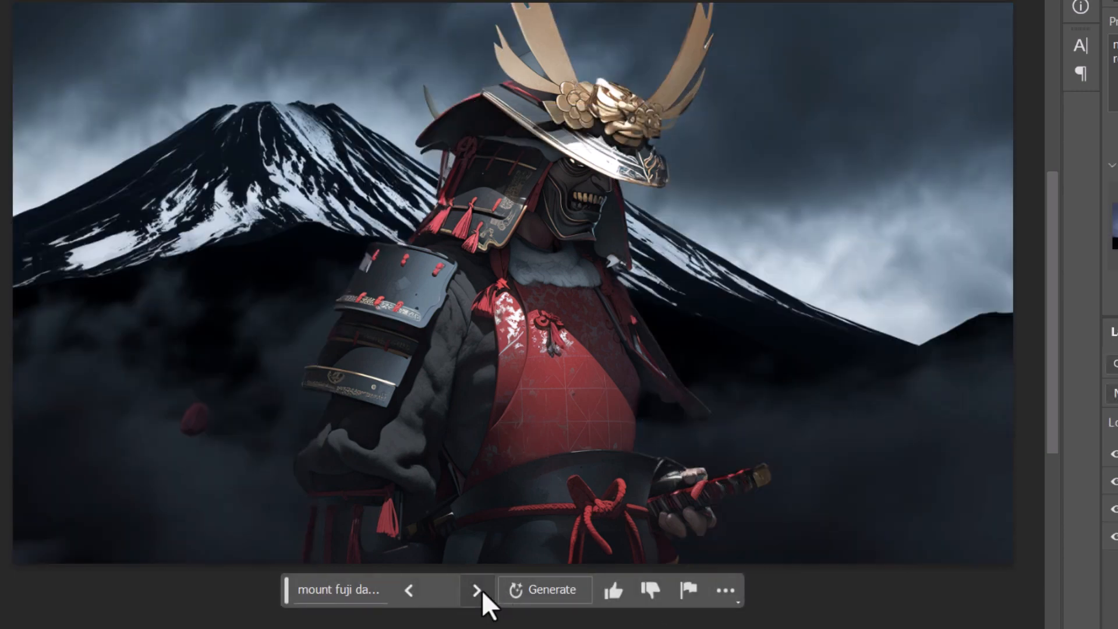
left_click(476, 588)
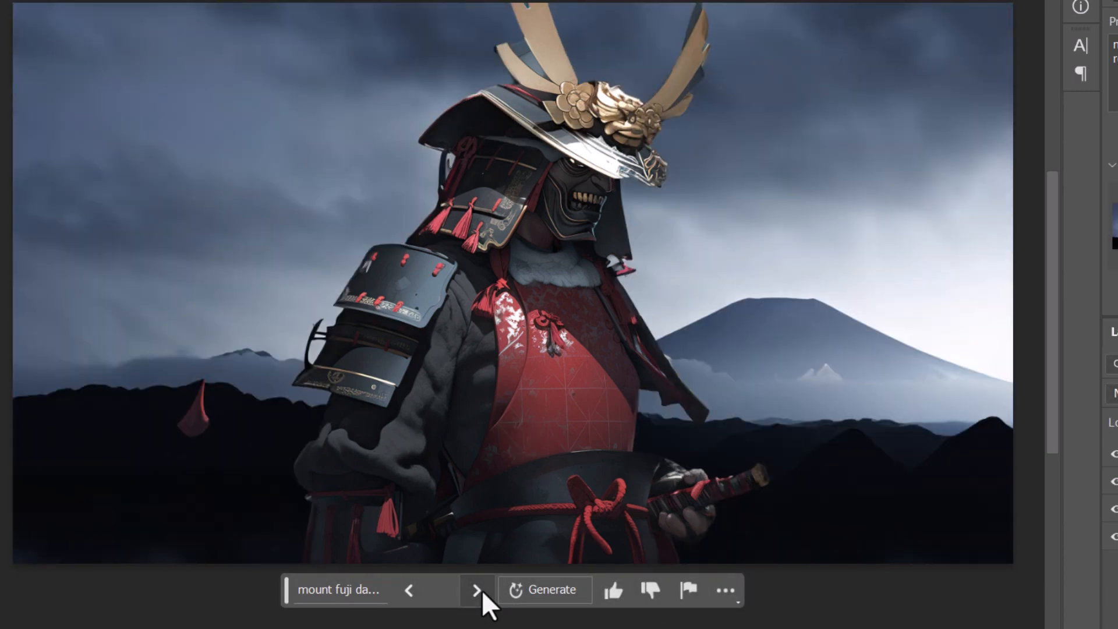
left_click(409, 590)
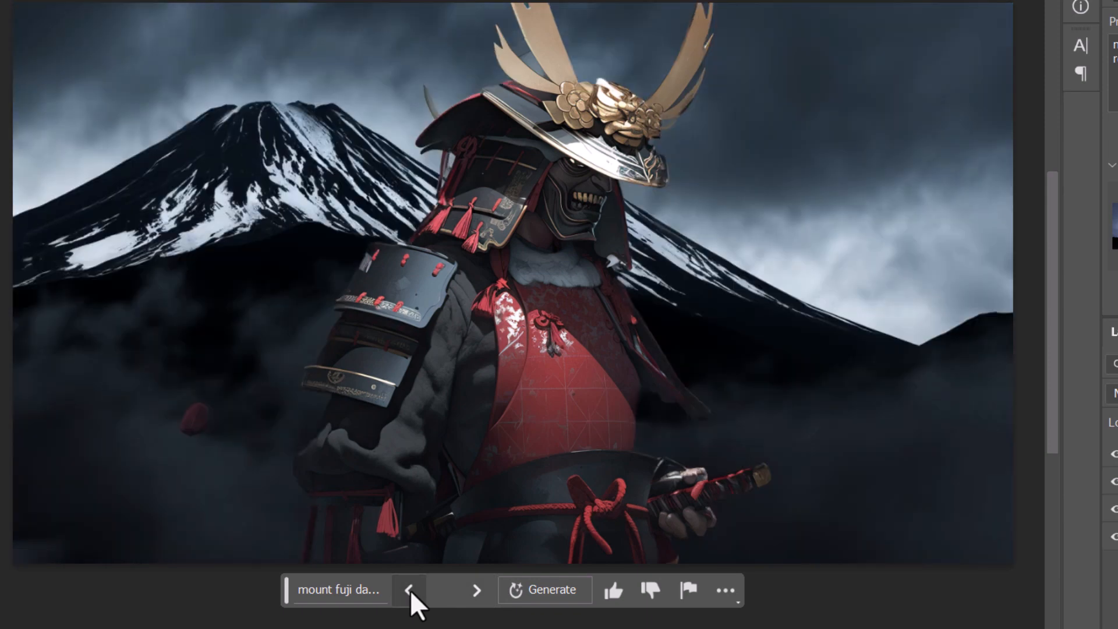
mouse_move(670, 89)
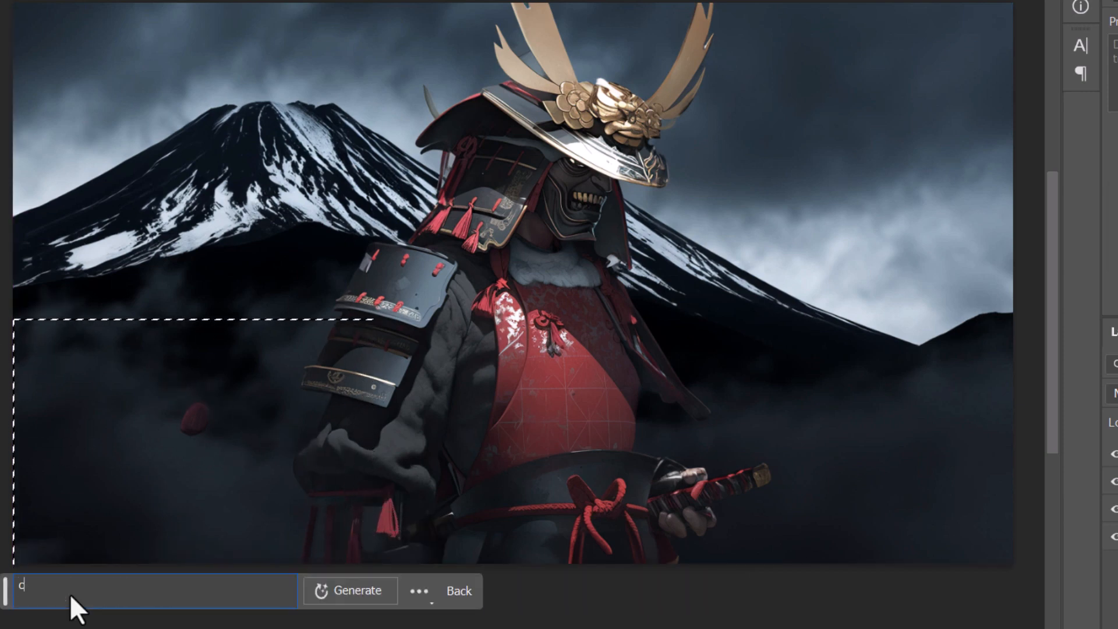
Step: Generate a CGI render of a Japanese temple at lower left and browse variations
type("cgi render of japanes")
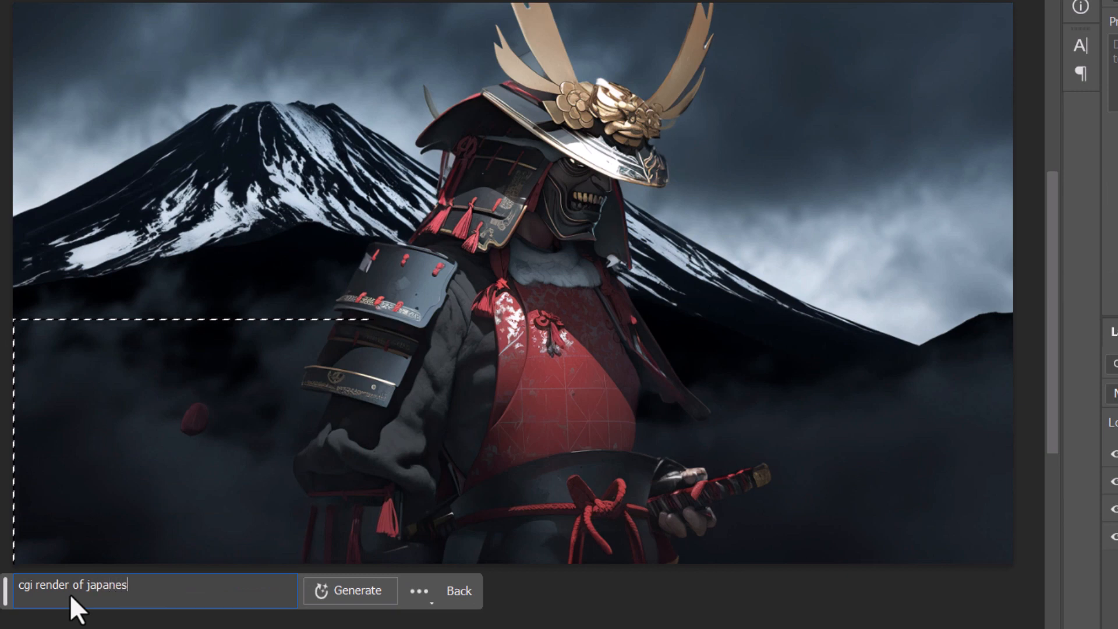
type("e temple")
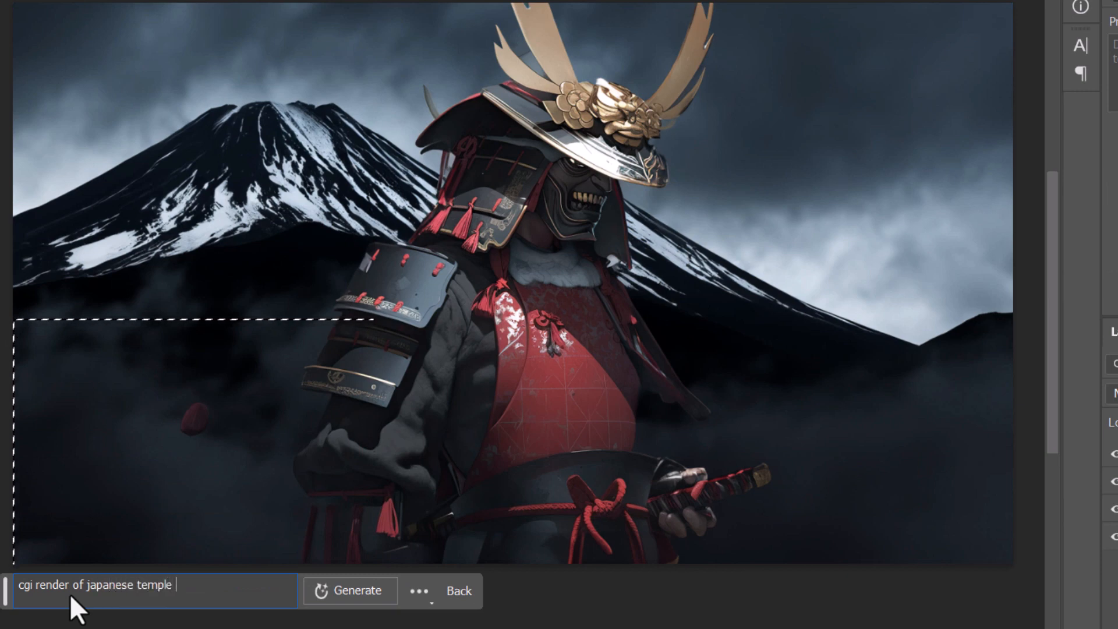
left_click(349, 590)
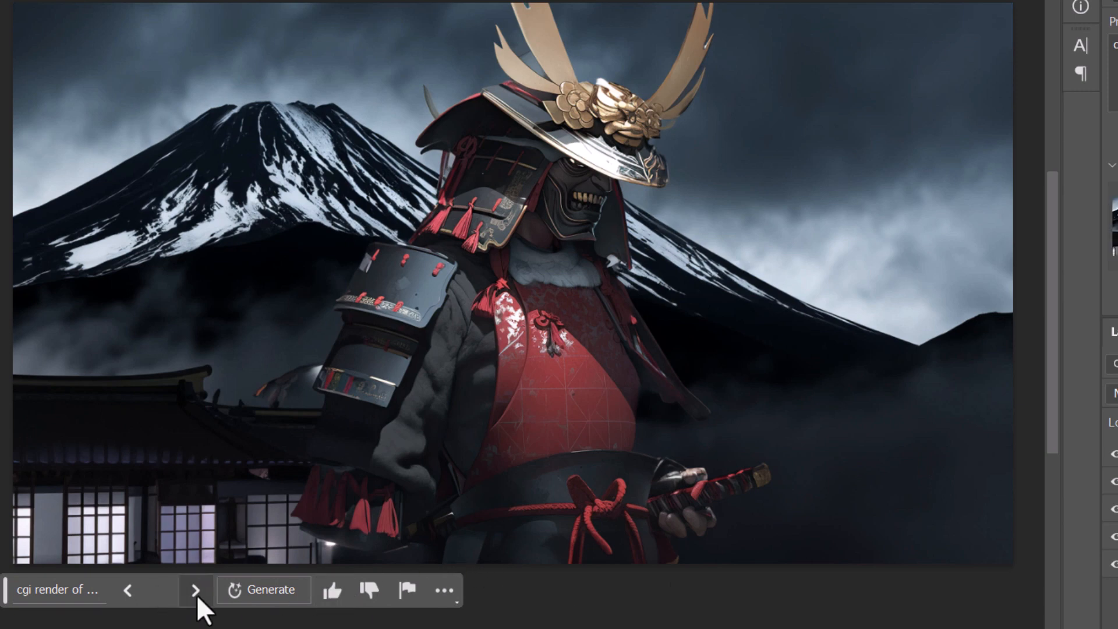
left_click(195, 590)
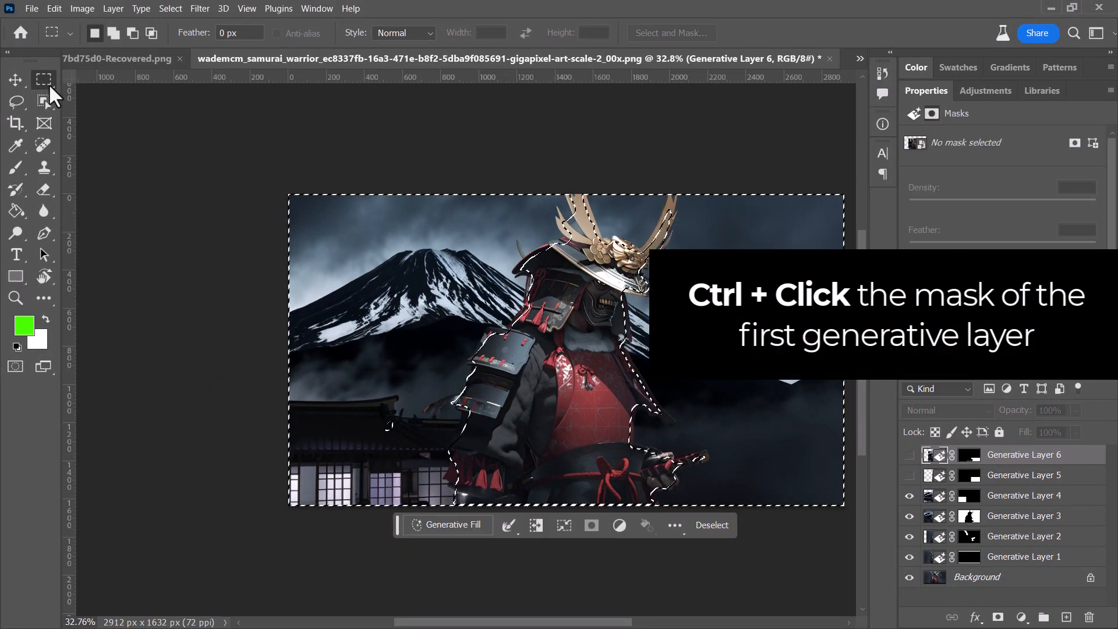
Step: Lasso the sky, generate 'lightning in the sky', and set the layer to Lighter Color
left_click(15, 101)
type("log")
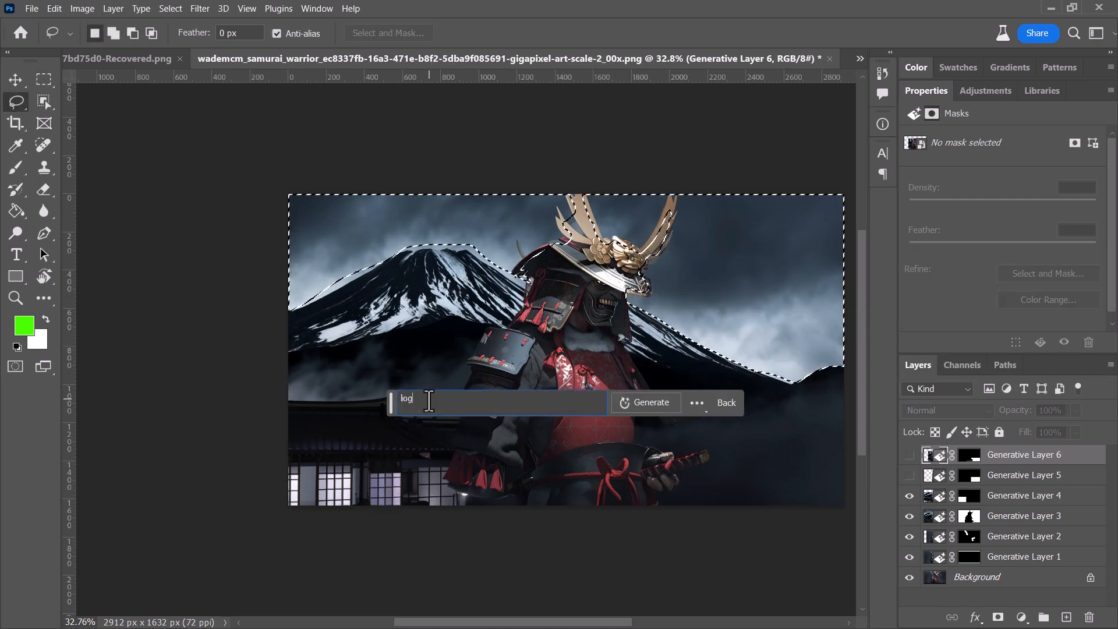
type("light")
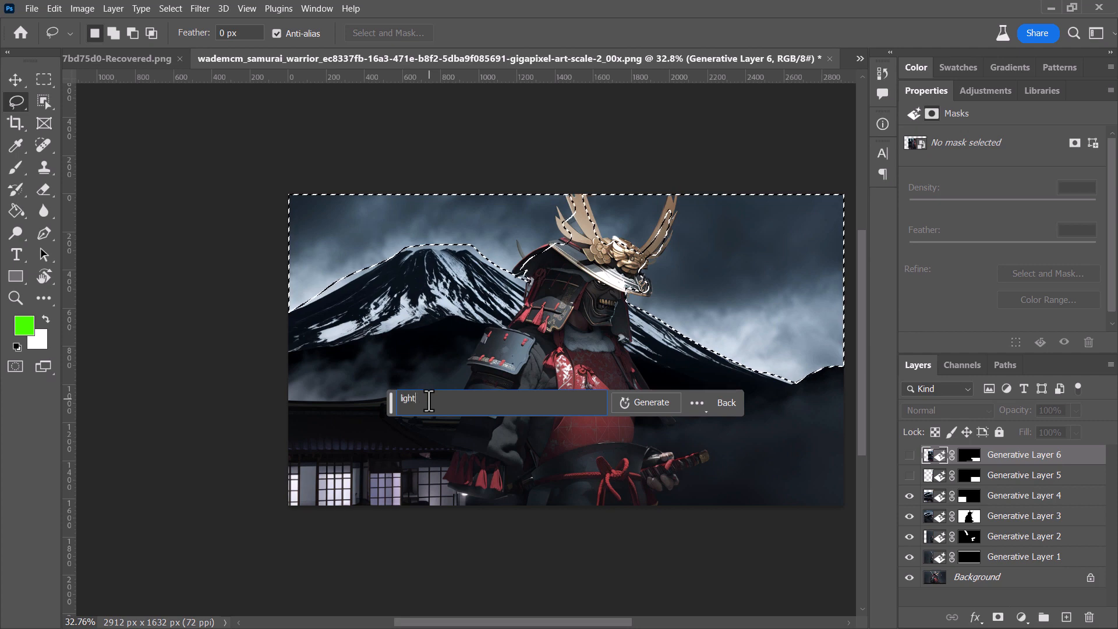
type("lightning in the sky")
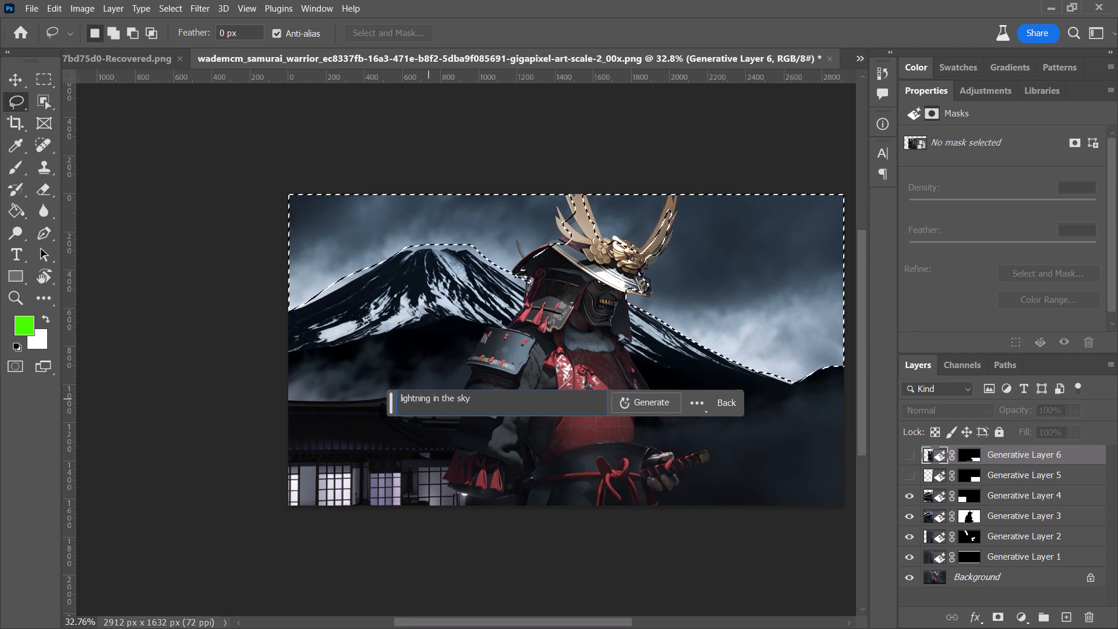
left_click(644, 402)
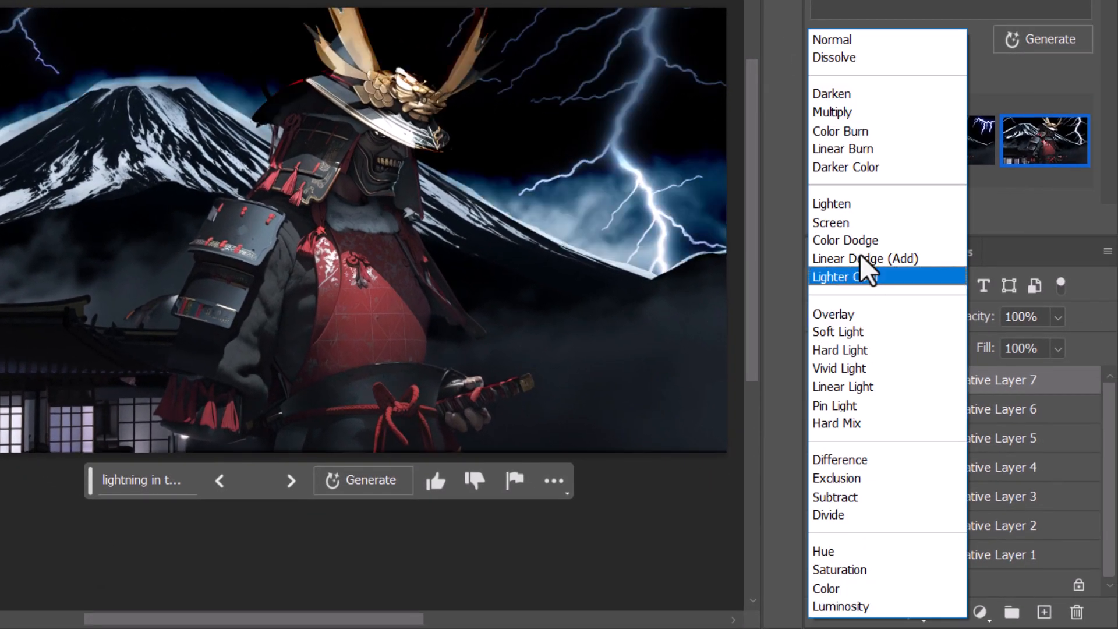
left_click(845, 277)
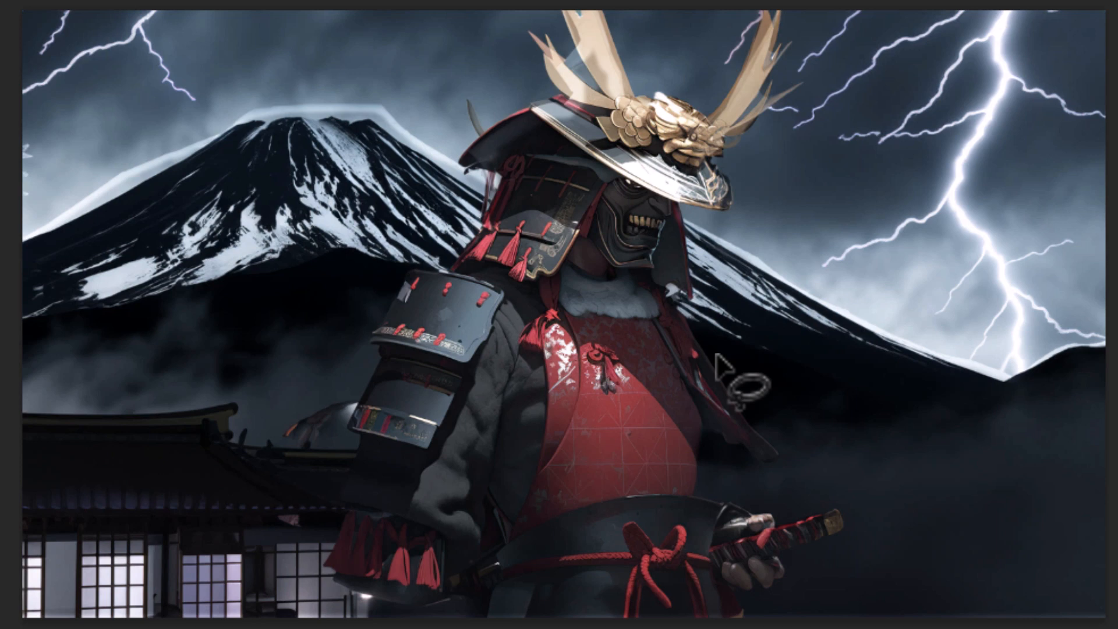
mouse_move(873, 264)
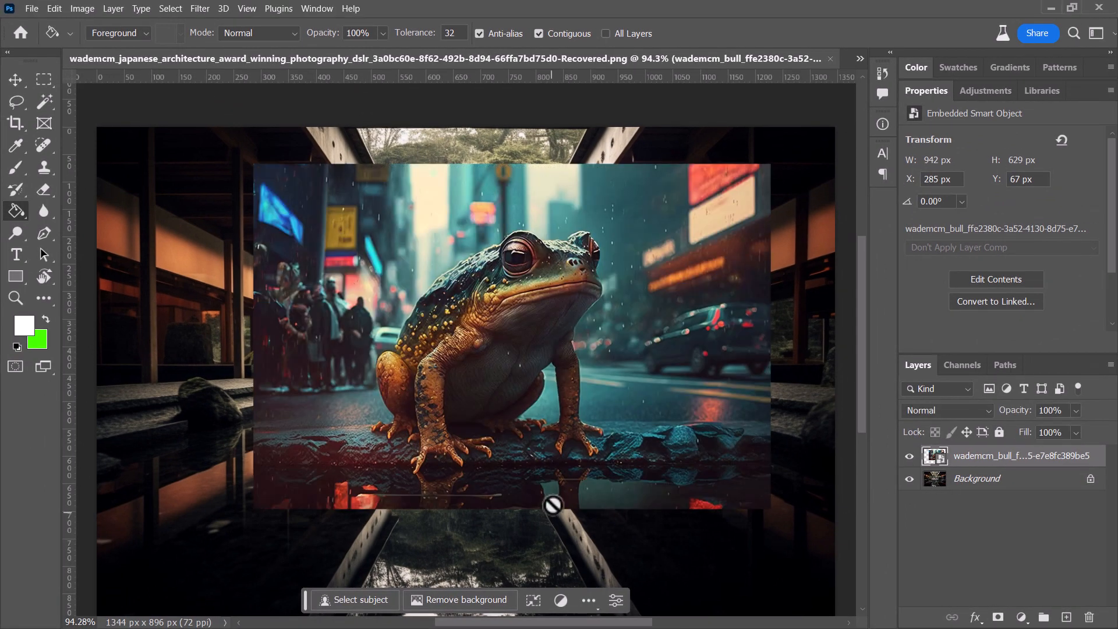
mouse_move(480, 407)
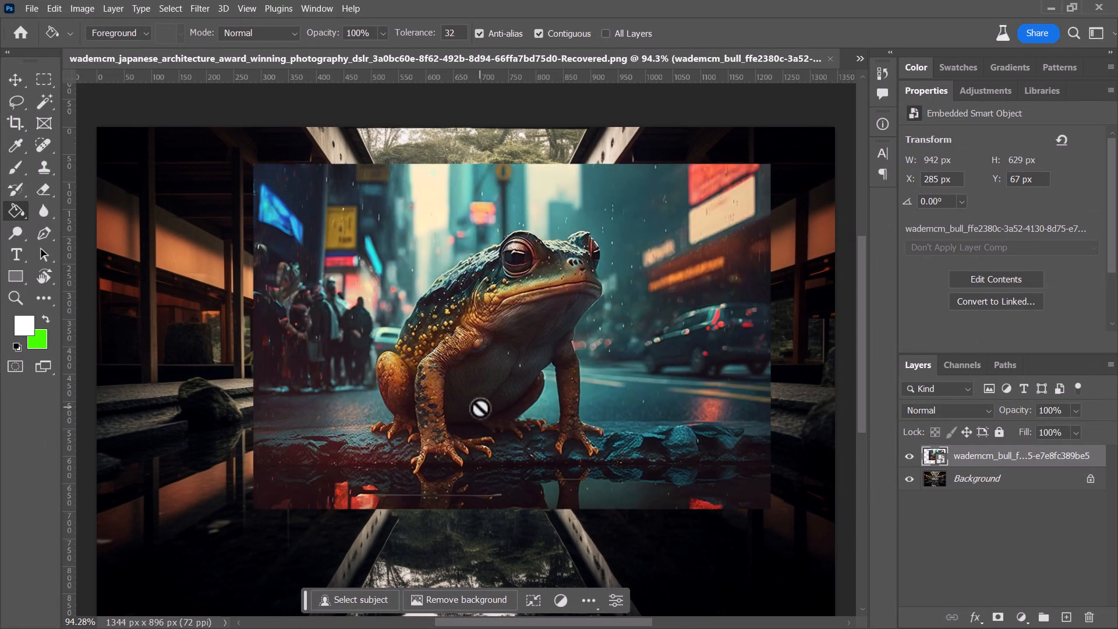
mouse_move(485, 408)
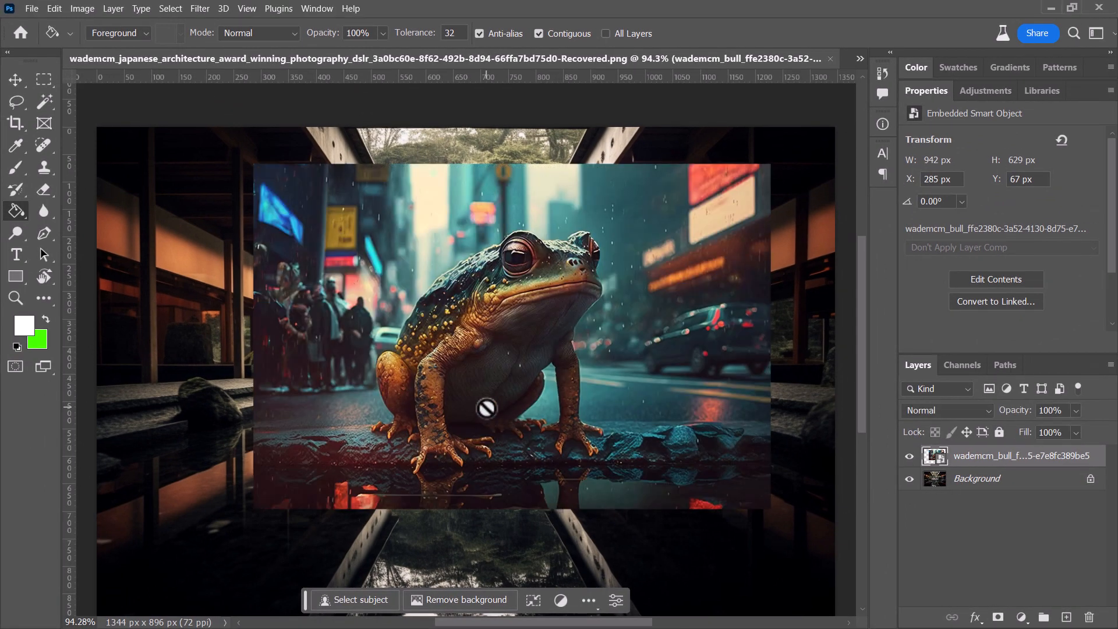
mouse_move(483, 245)
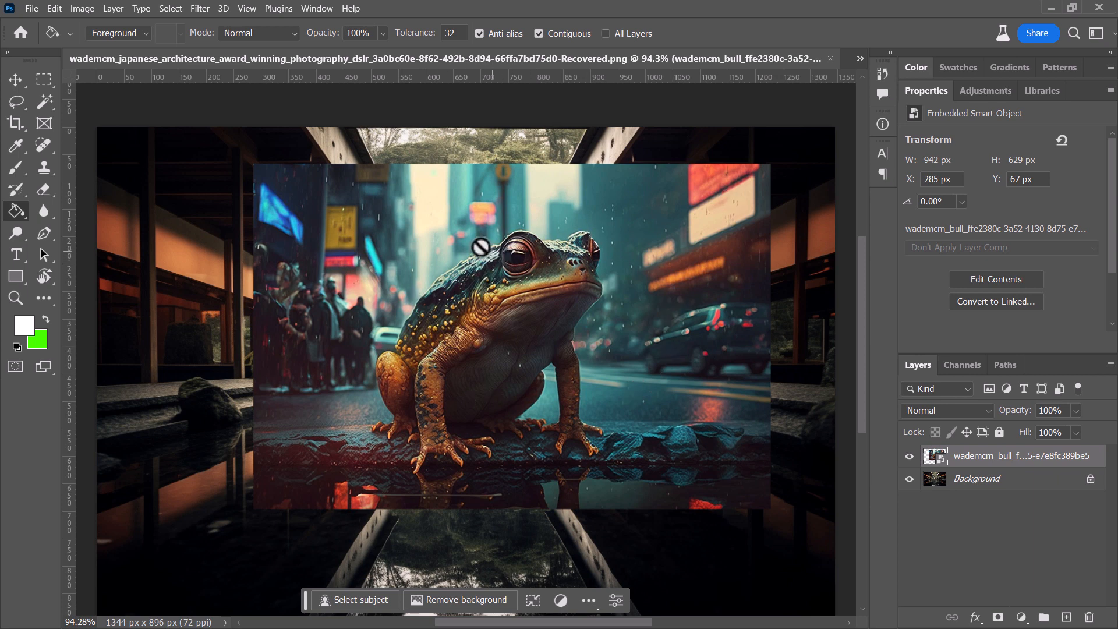
mouse_move(520, 371)
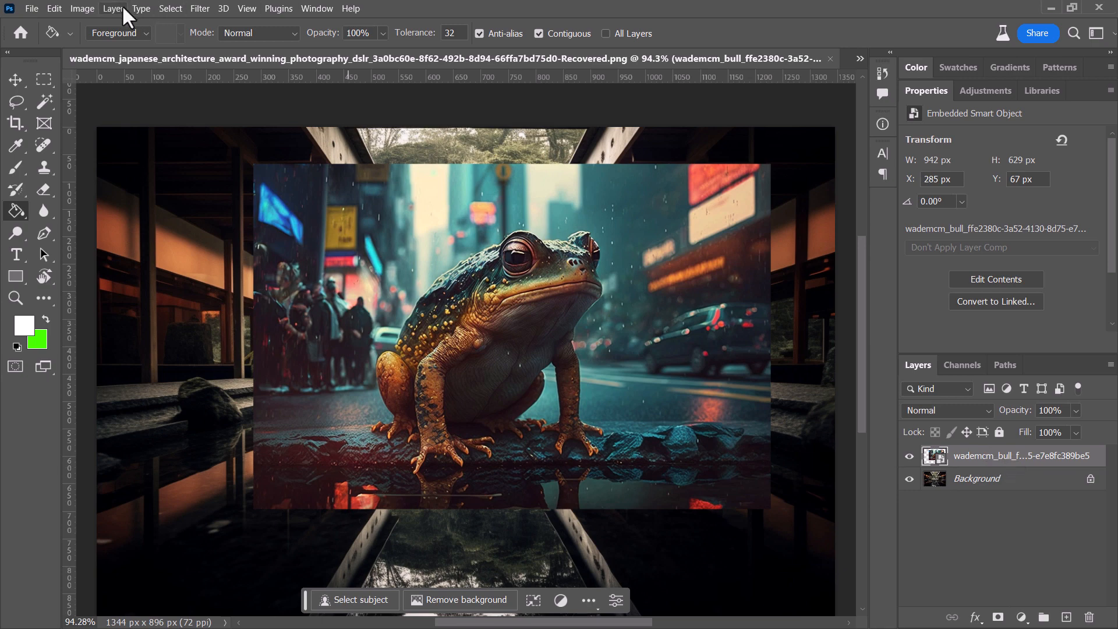
Step: Commit the frog transform, placing it lower and larger at the pool's edge
left_click(358, 599)
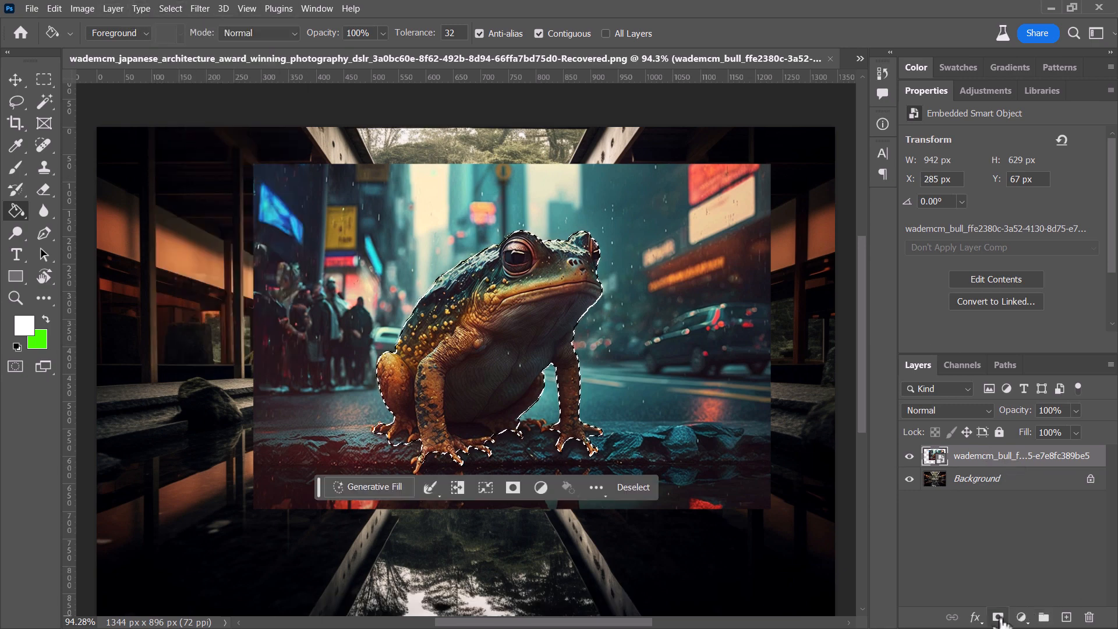
left_click(996, 617)
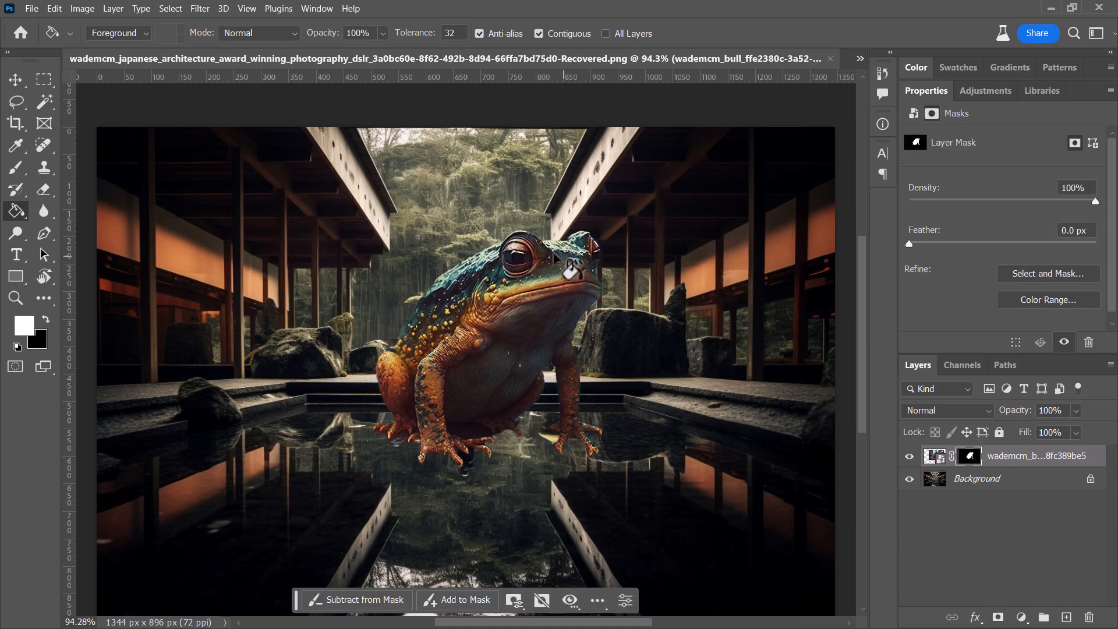
mouse_move(510, 332)
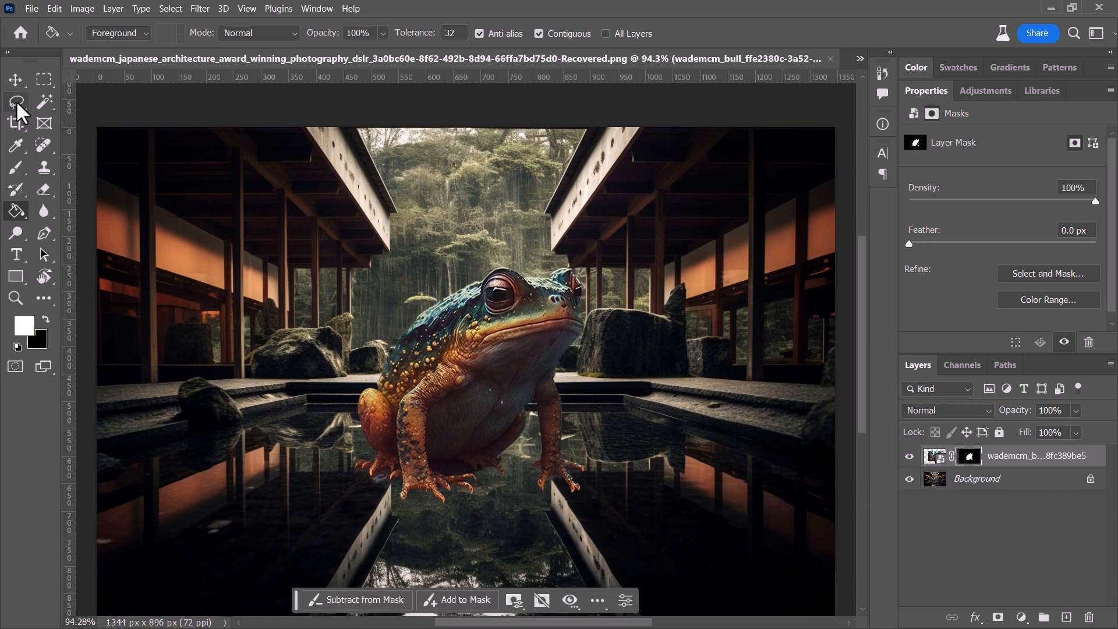
Step: Lasso the frog, expand the selection by 2 px, and run prompt-free Generative Fill
left_click(16, 102)
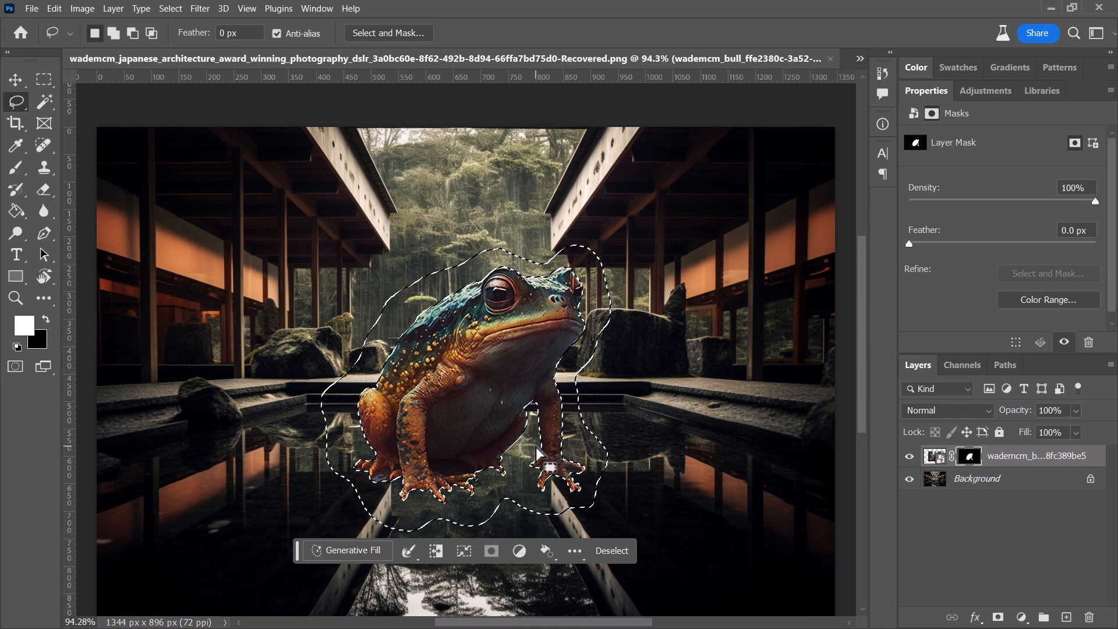
mouse_move(513, 353)
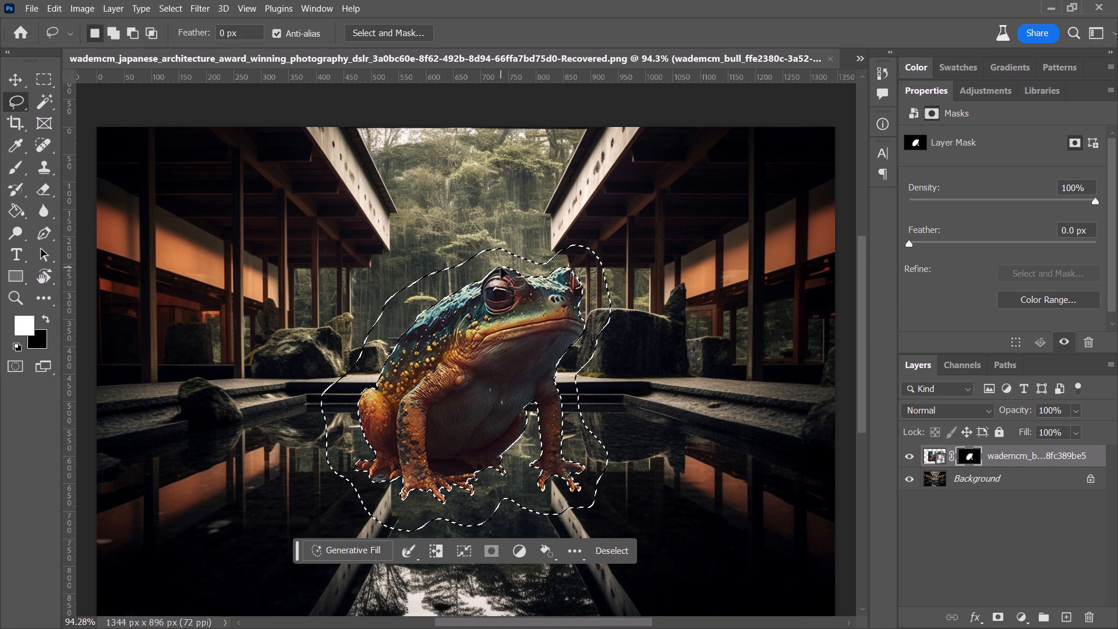
left_click(169, 7)
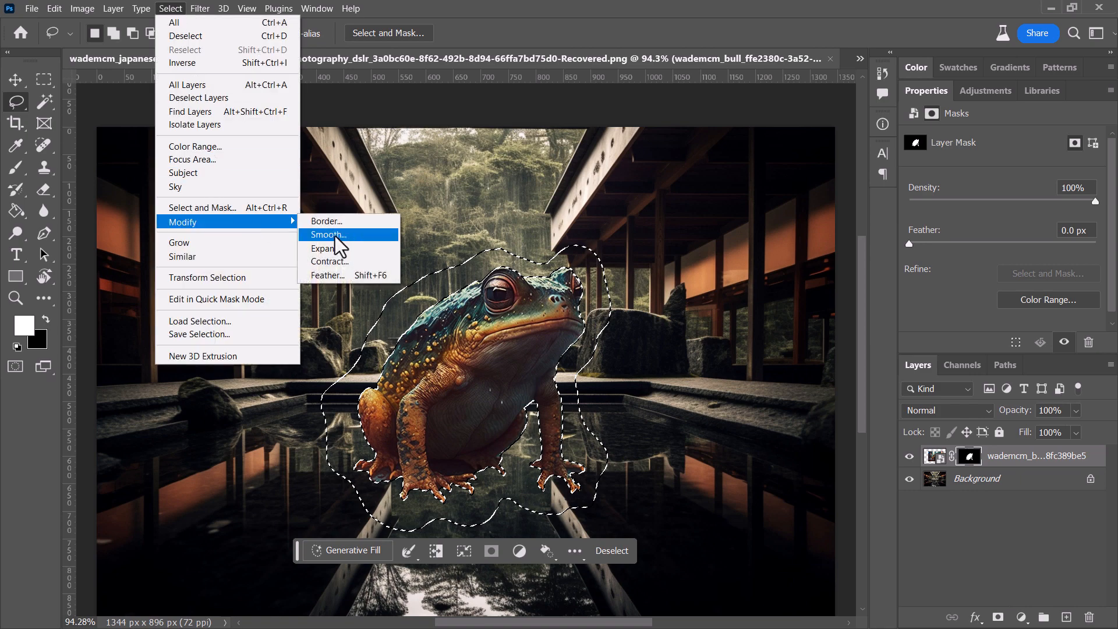
left_click(325, 248)
type("2")
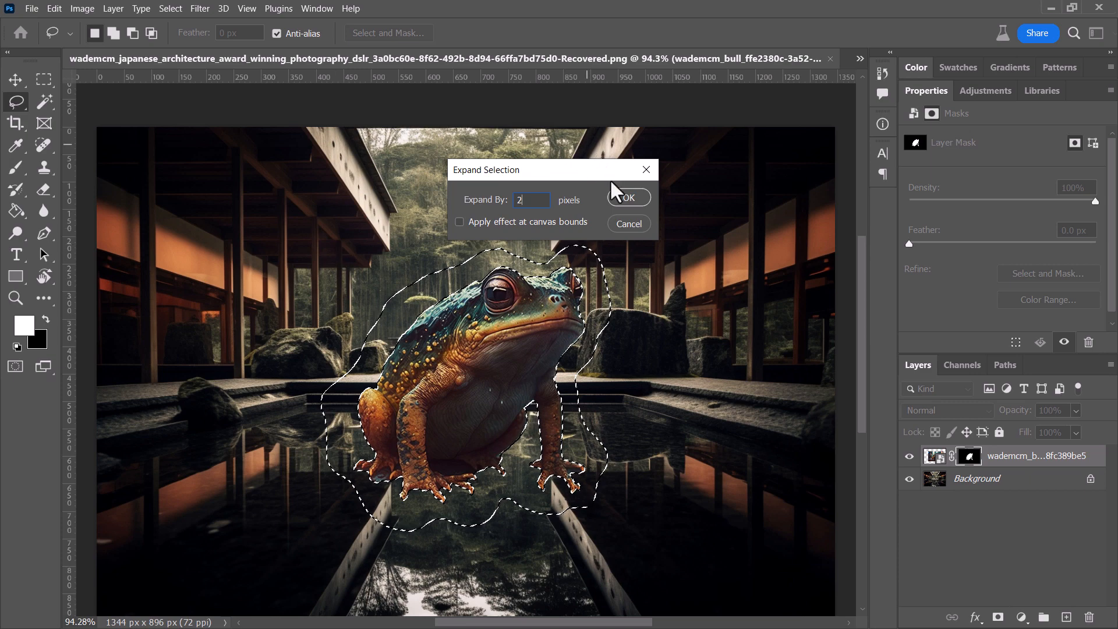
left_click(627, 197)
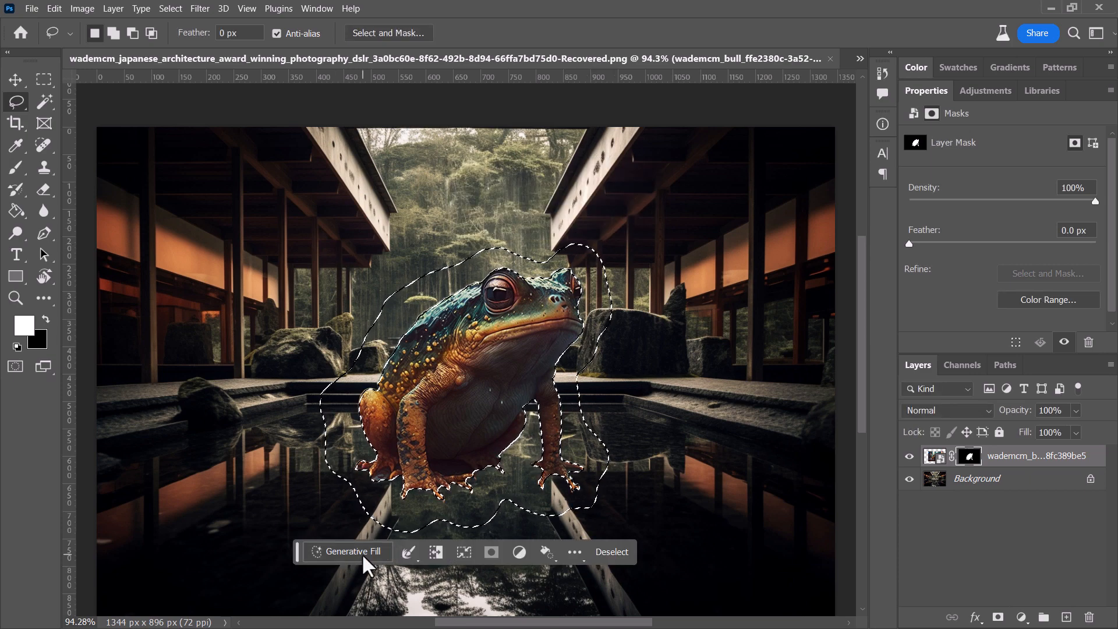
left_click(347, 552)
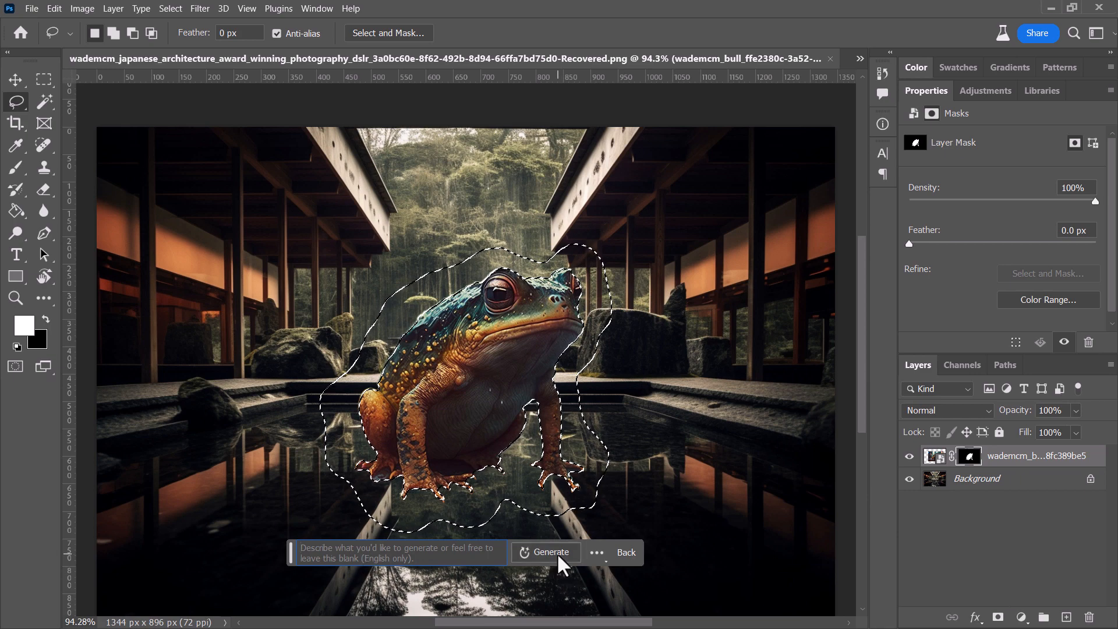
left_click(551, 552)
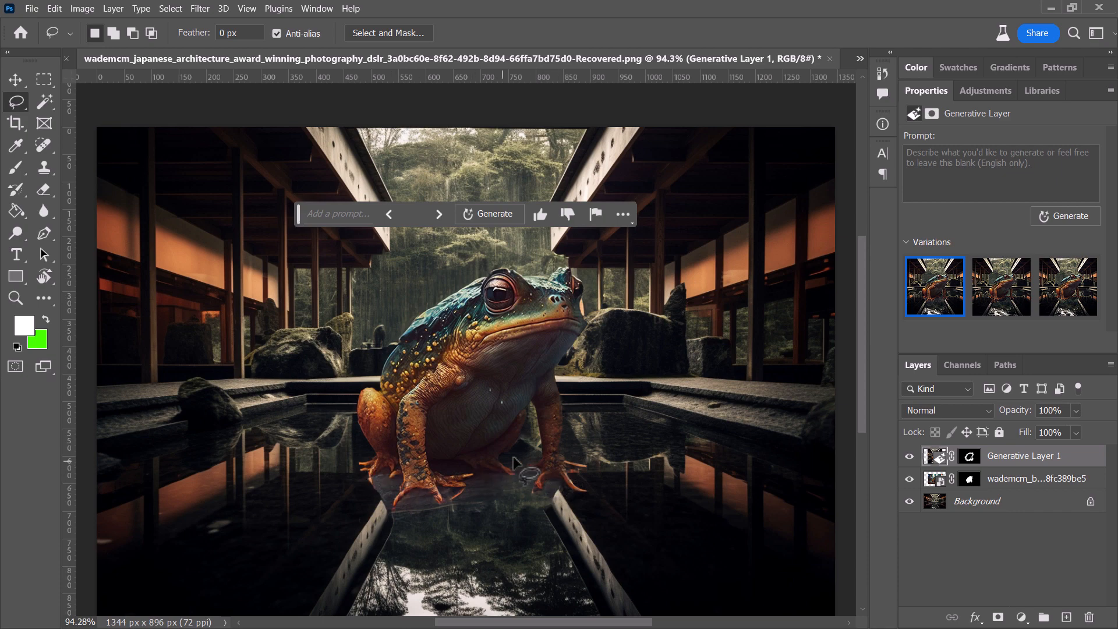
mouse_move(641, 328)
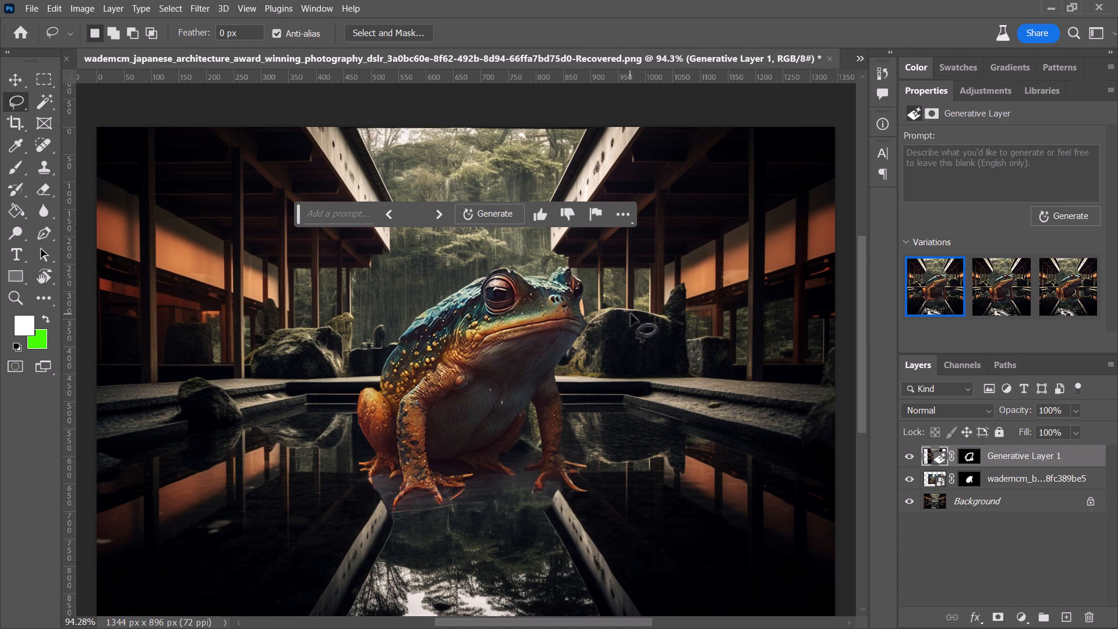
mouse_move(531, 445)
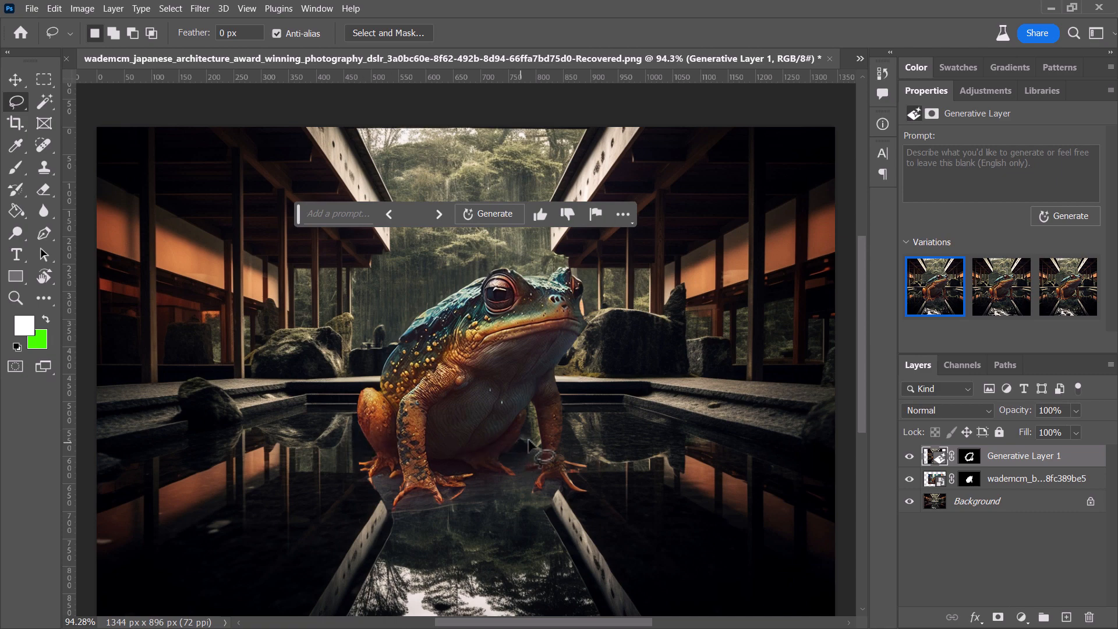
Step: Lasso the pool area beneath the frog and make the Background layer active
left_click(44, 78)
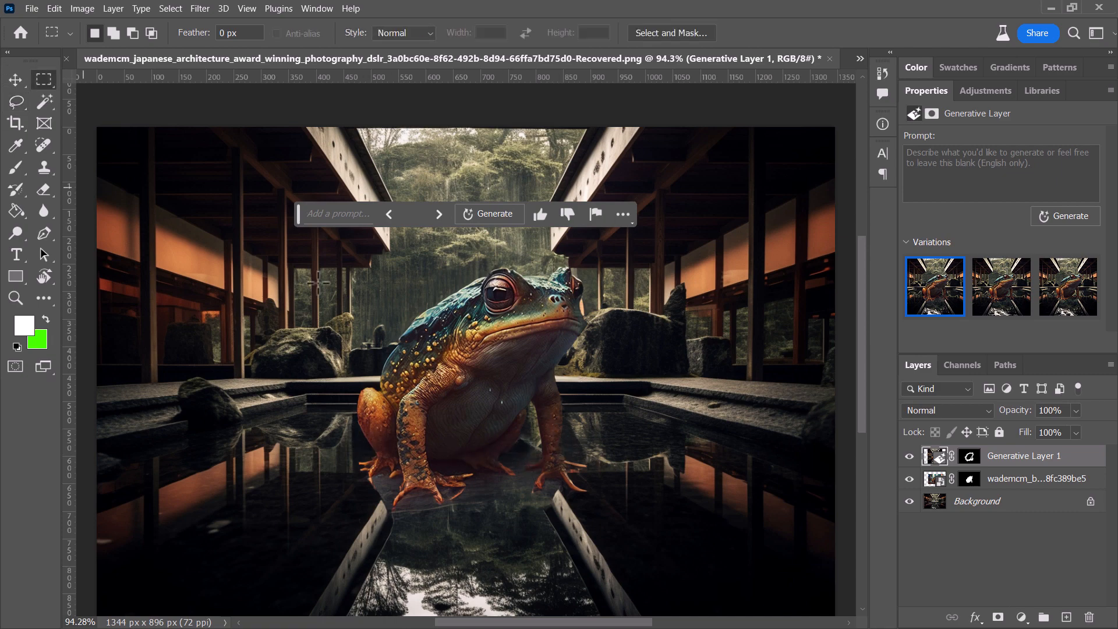
left_click(16, 102)
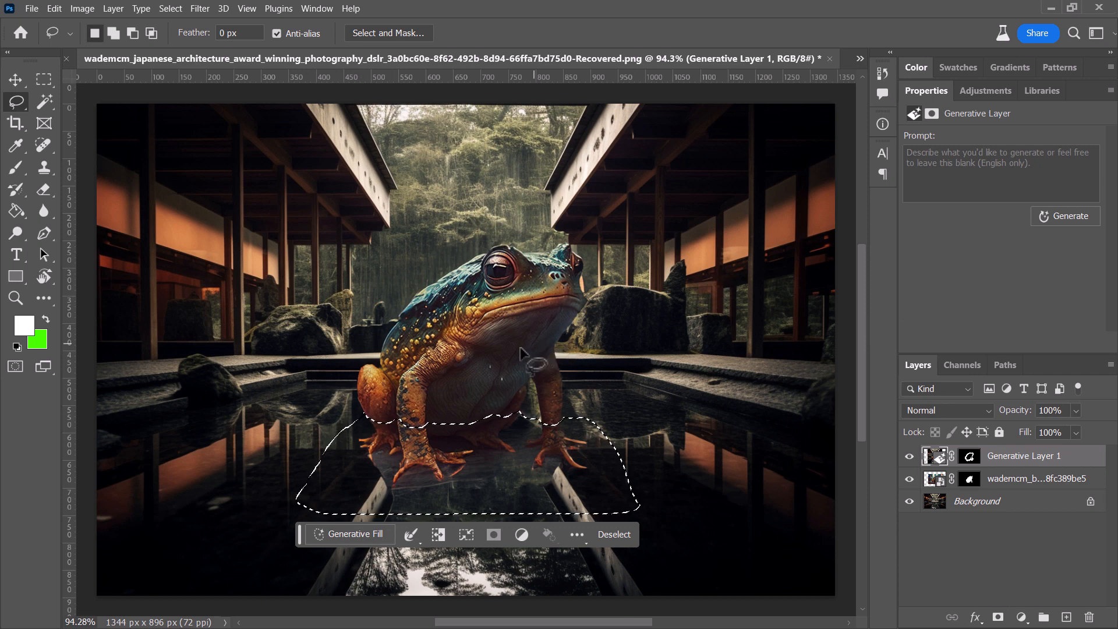
left_click(976, 500)
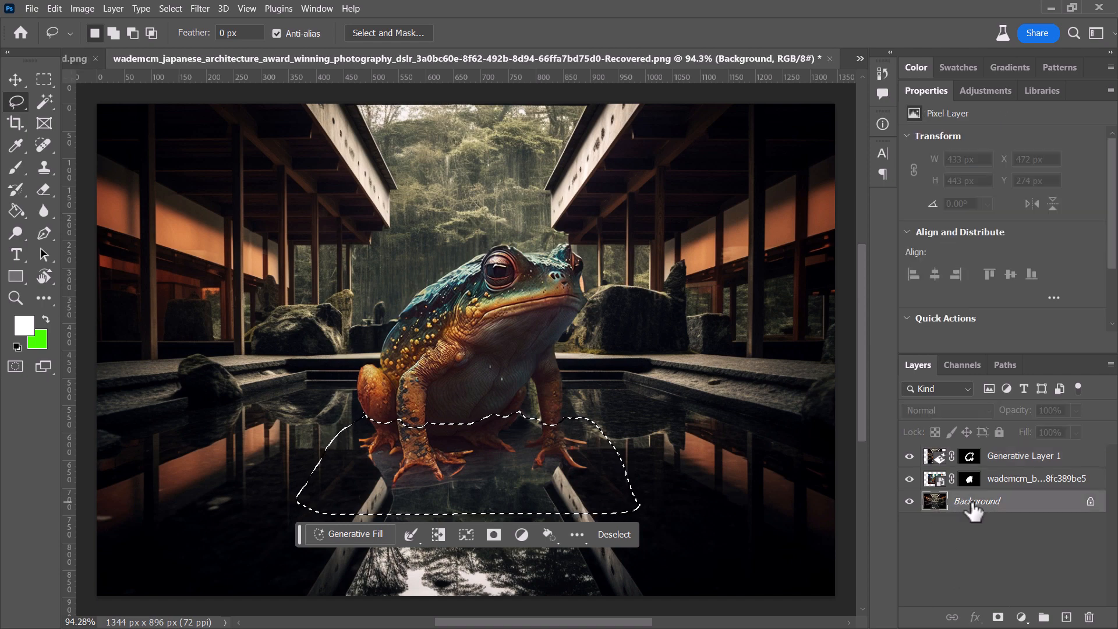
left_click(1023, 455)
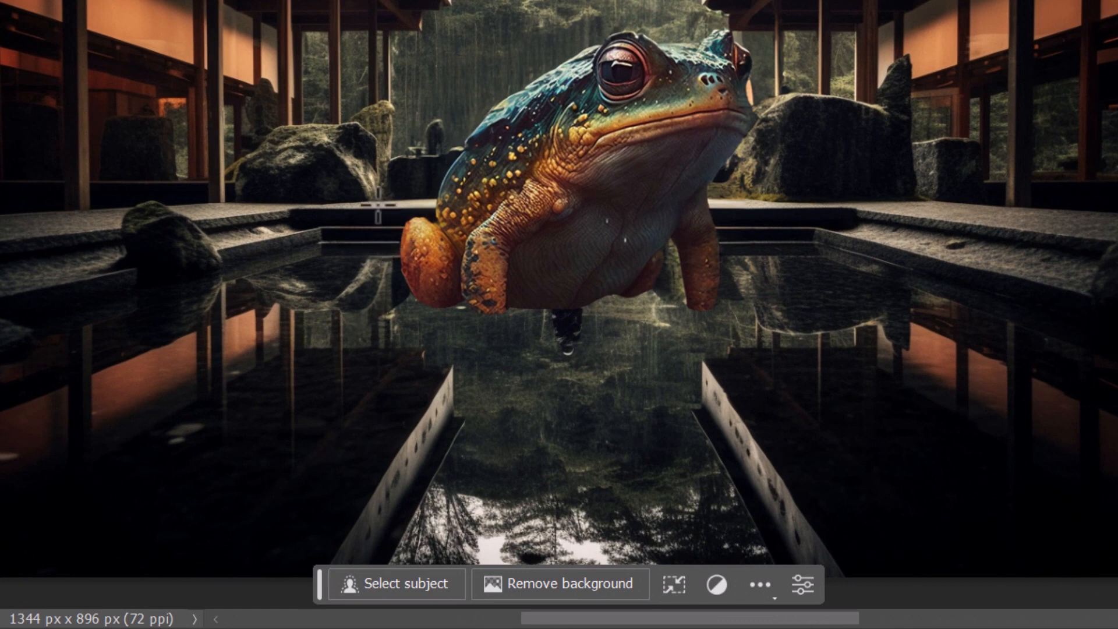
Step: Marquee the pool below the frog and generate the frog's reflection there
left_click_drag(363, 234, 470, 316)
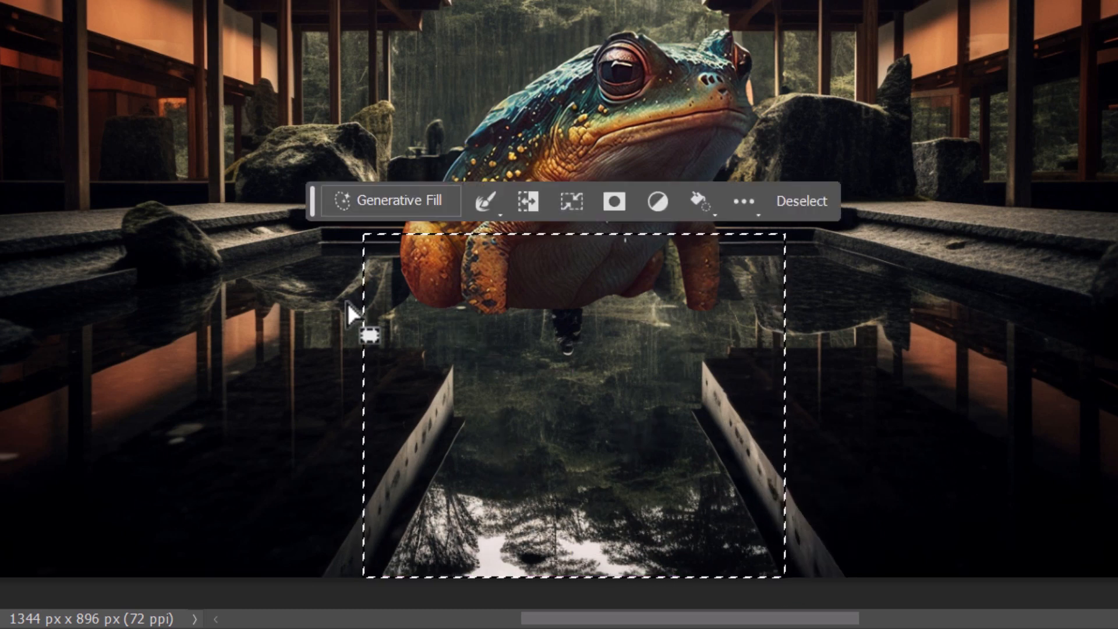
left_click(390, 201)
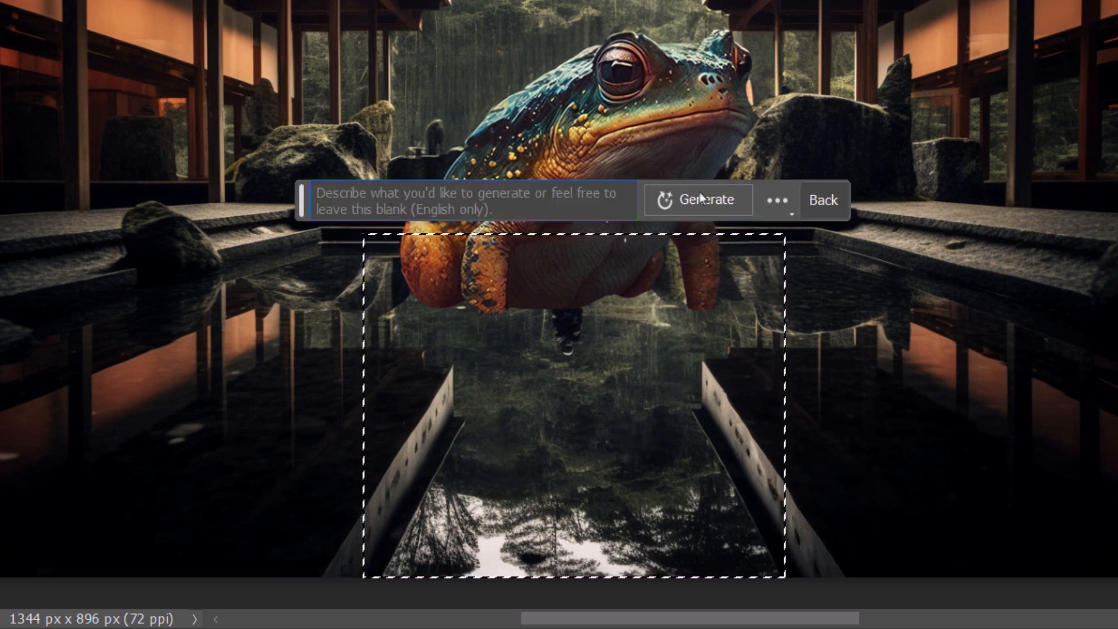
left_click(698, 200)
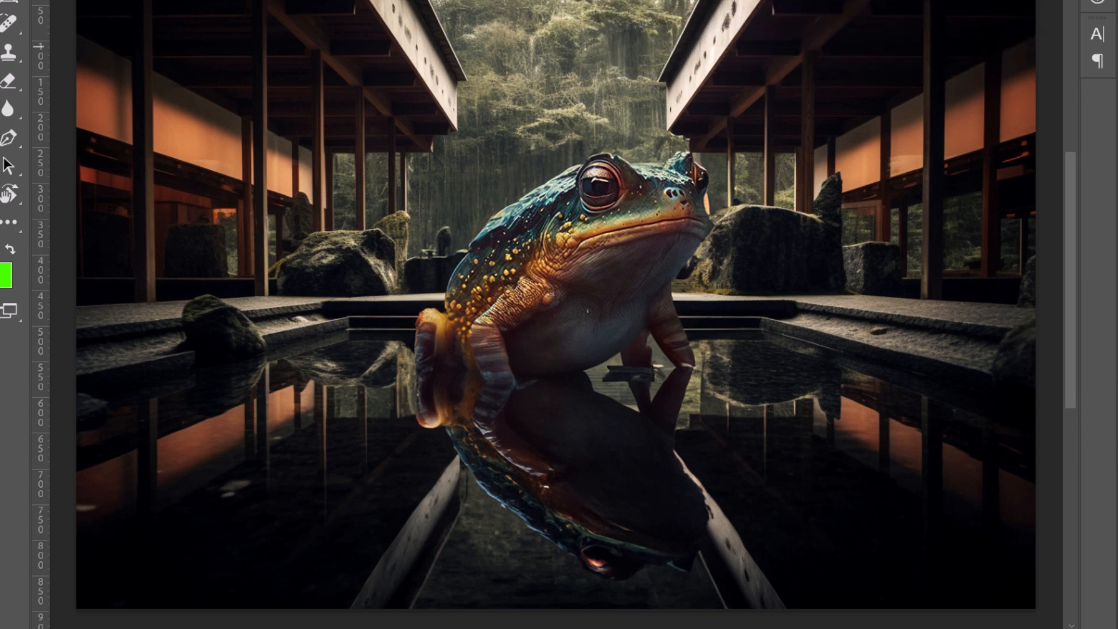
mouse_move(689, 138)
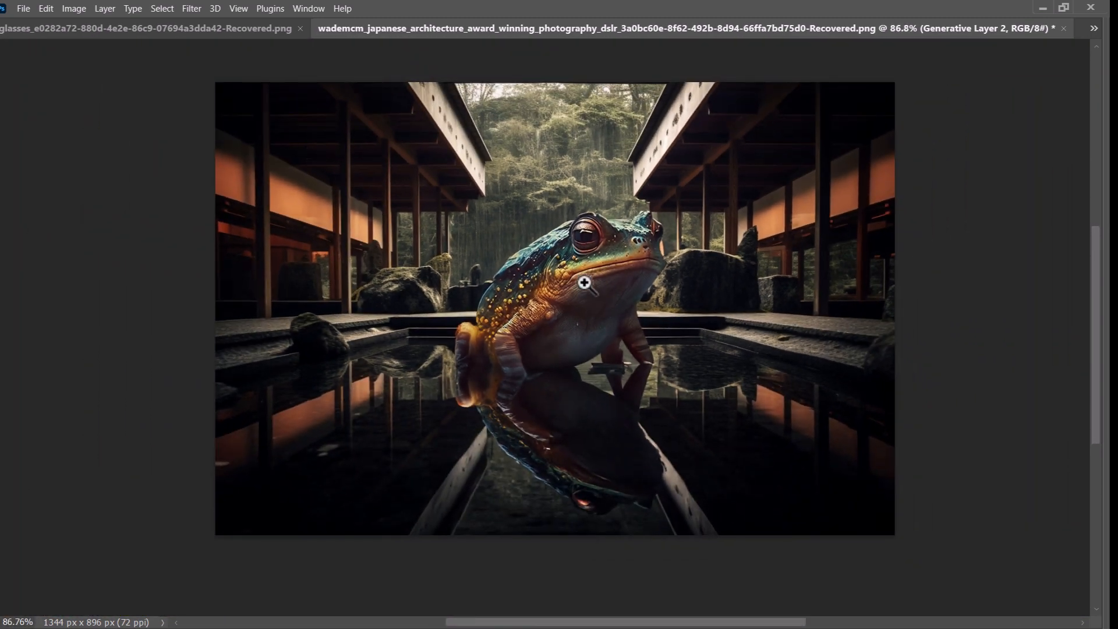
mouse_move(558, 360)
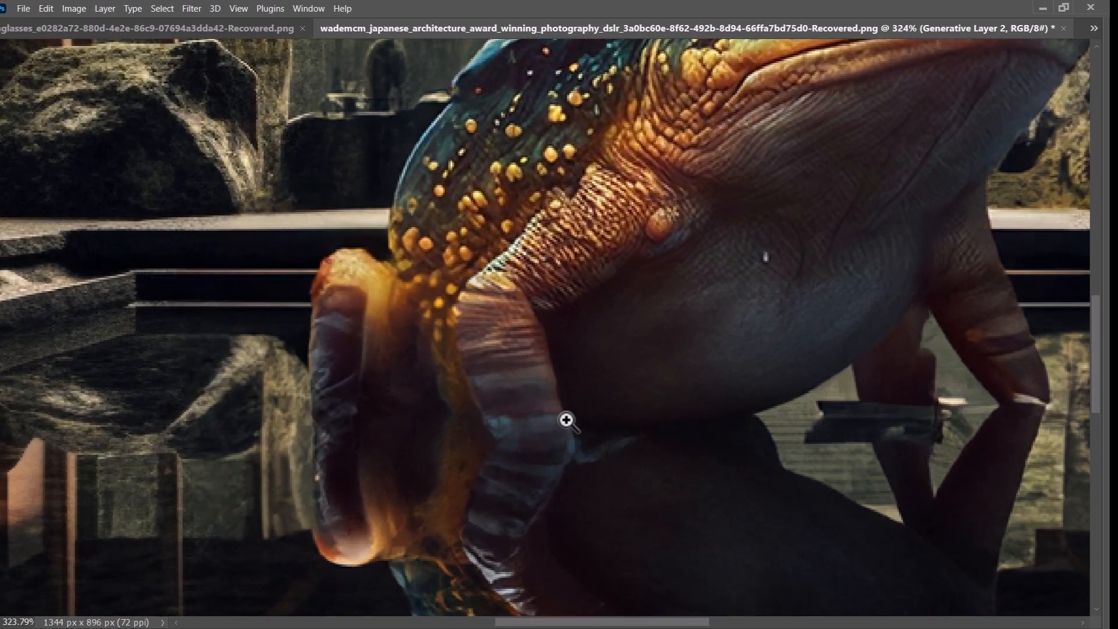
Step: Zoom in on the frog's front leg to inspect its skin texture
left_click(566, 419)
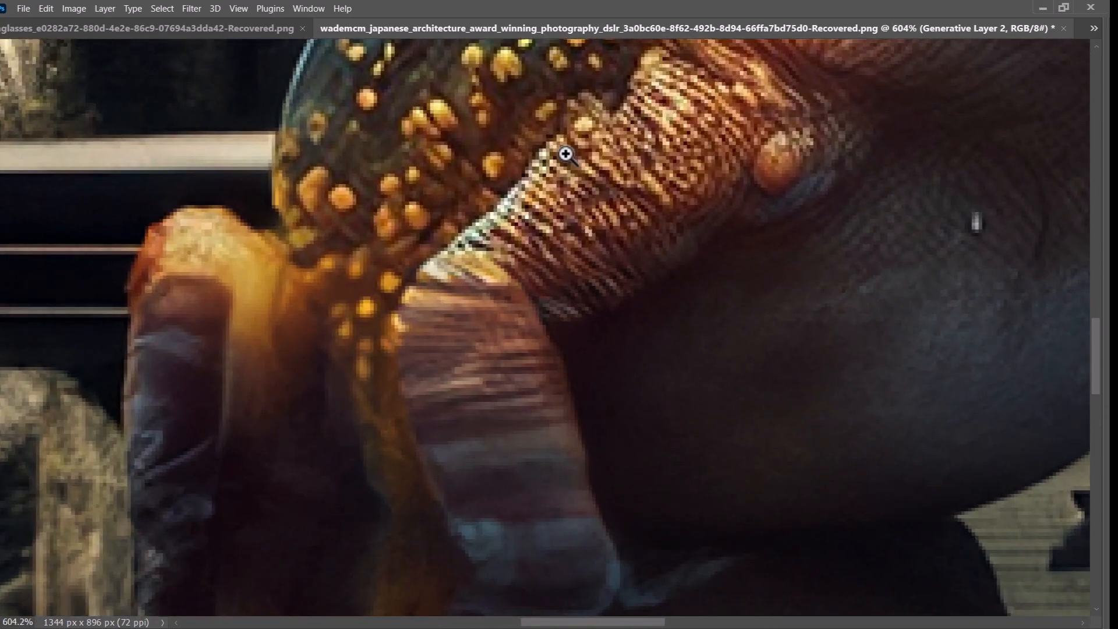
left_click(417, 298)
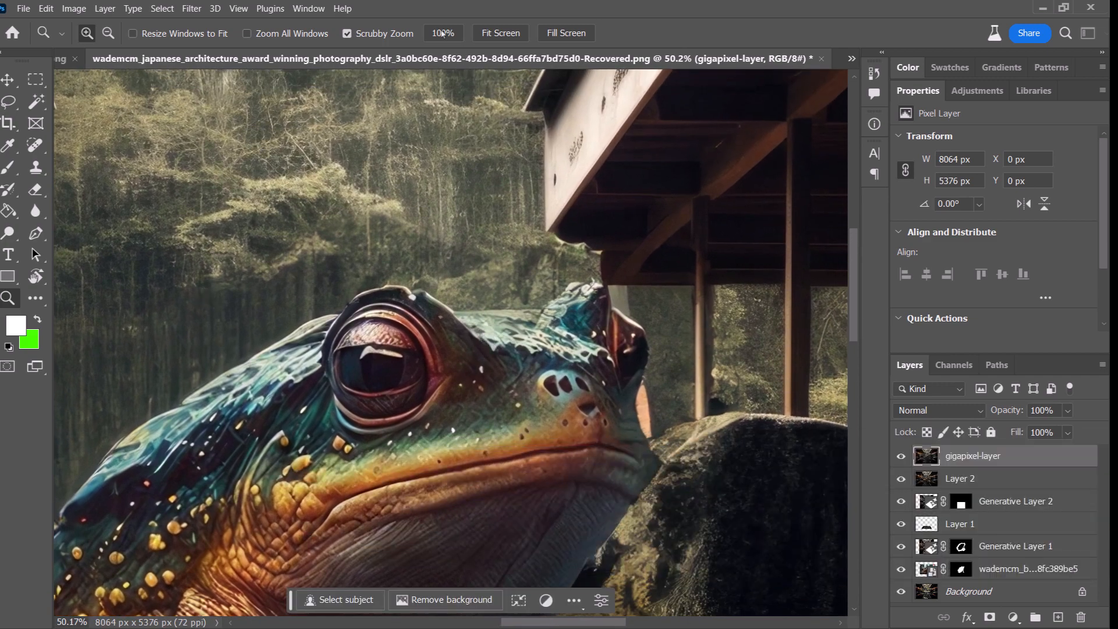
mouse_move(35, 79)
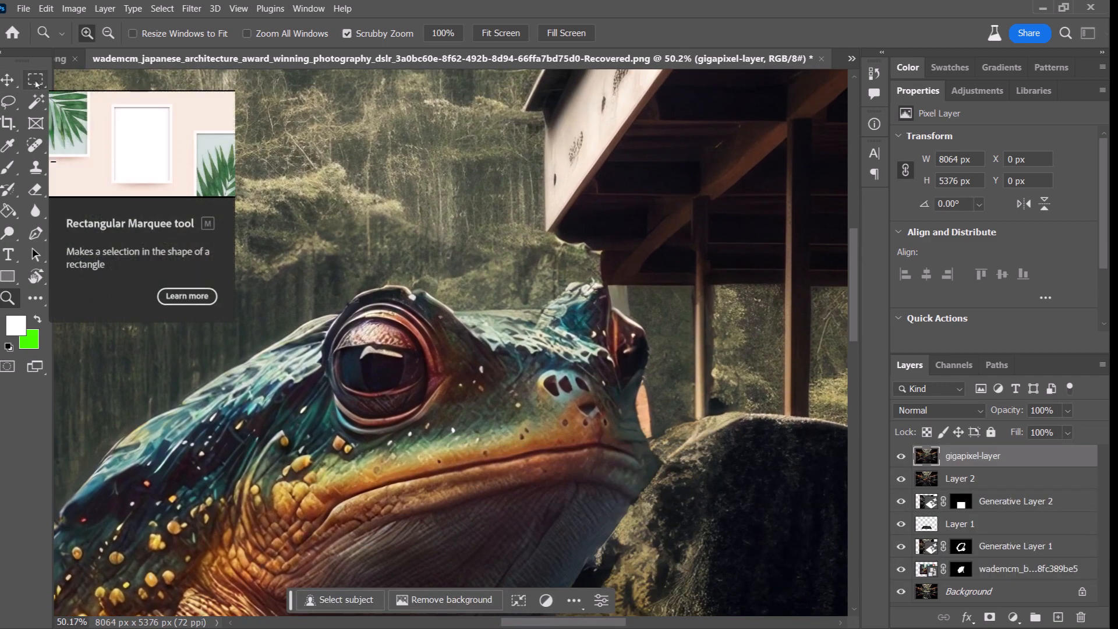
Step: Generative Fill tiny birds above the frog's head, mountains in the sky, and pool-corner detail
left_click(35, 79)
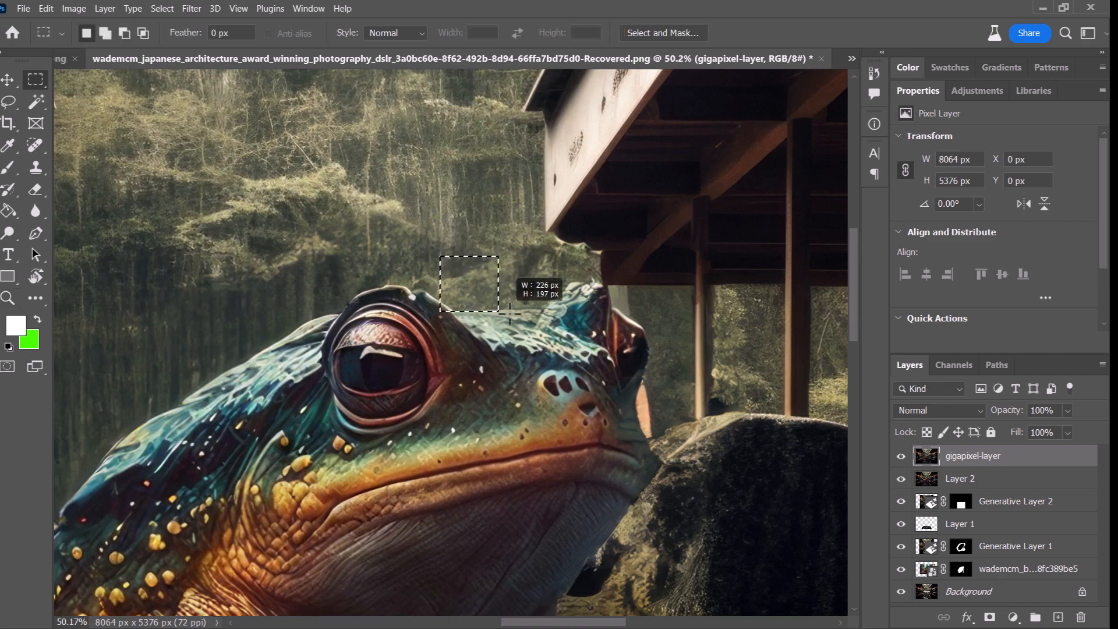
left_click(512, 343)
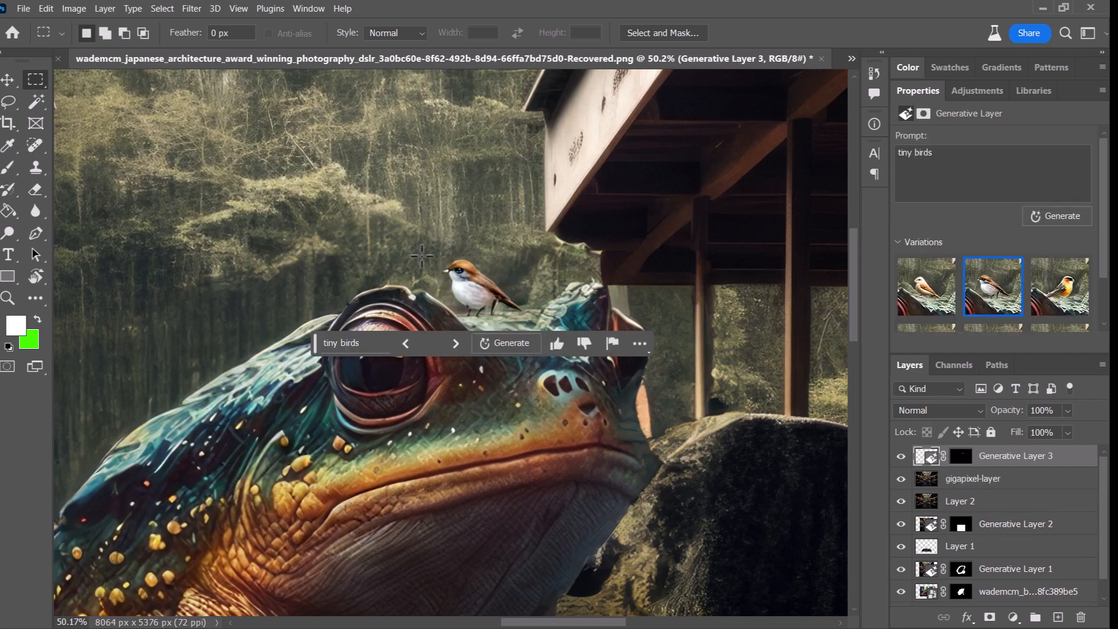
mouse_move(409, 269)
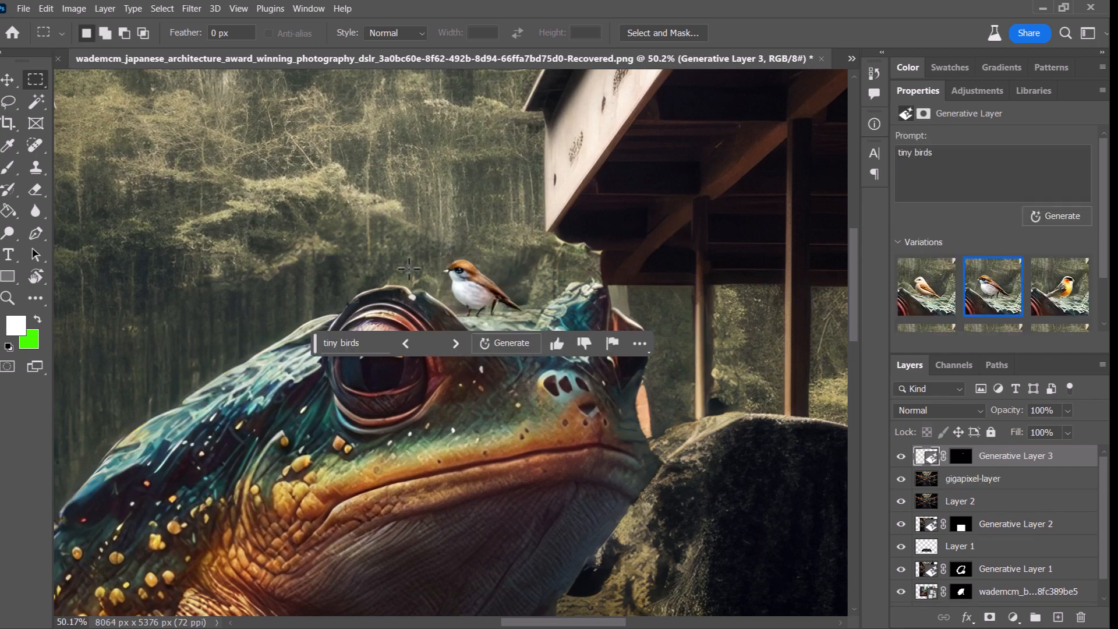
mouse_move(435, 237)
type("mount fuji")
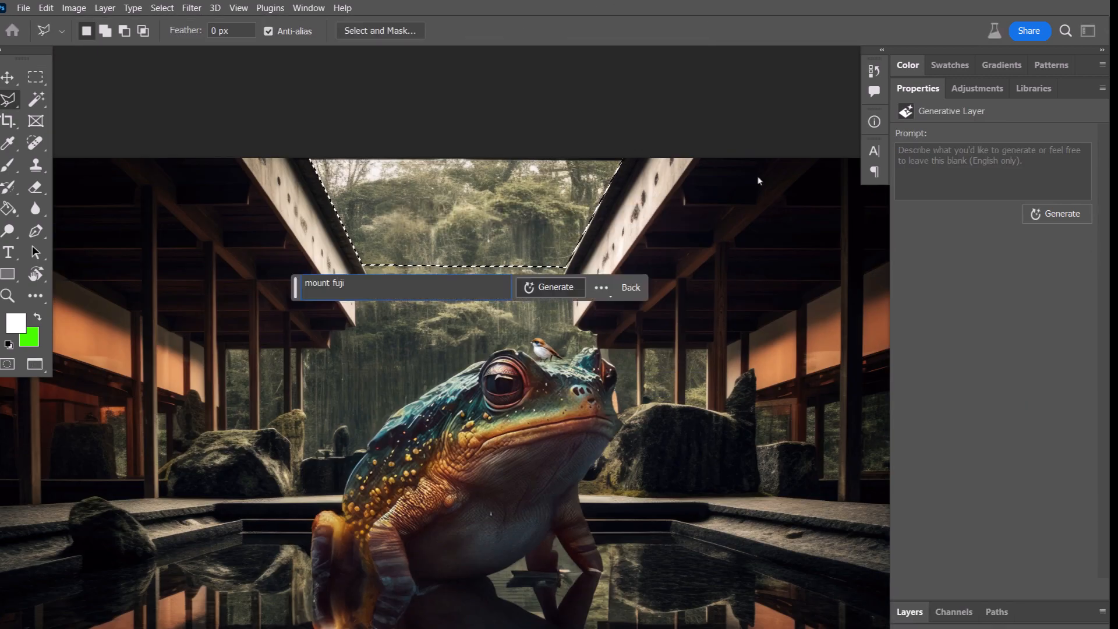
left_click(555, 287)
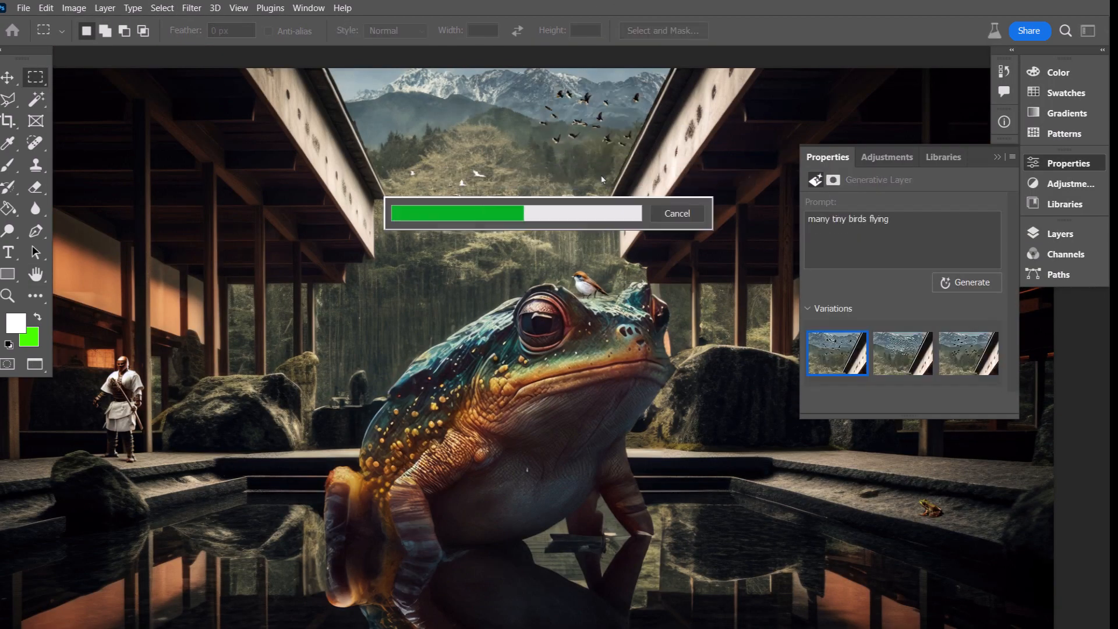
left_click(9, 296)
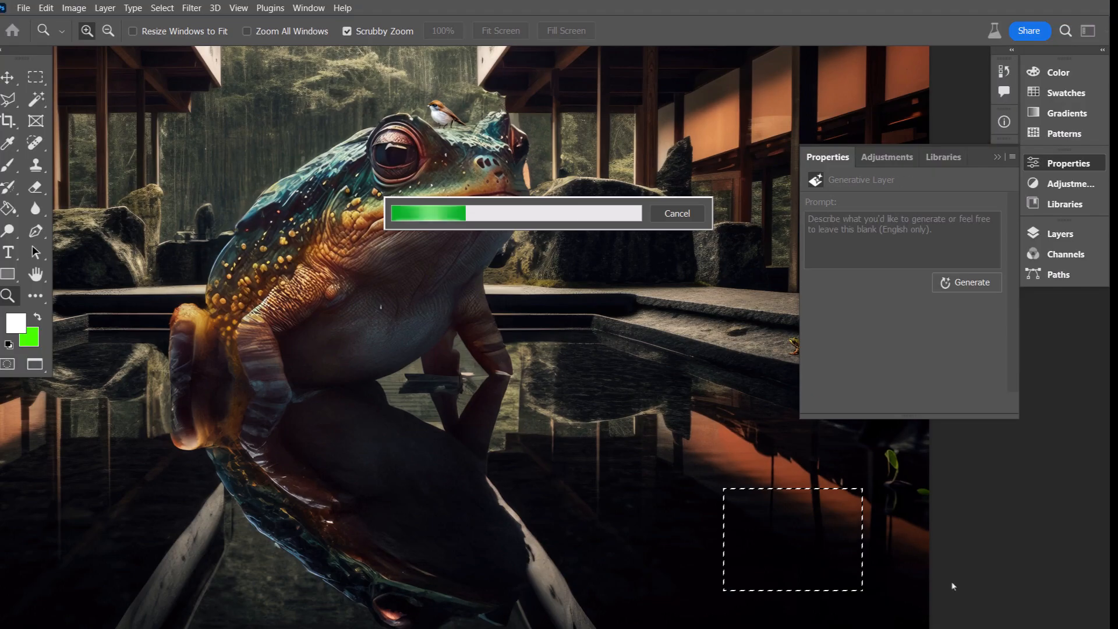